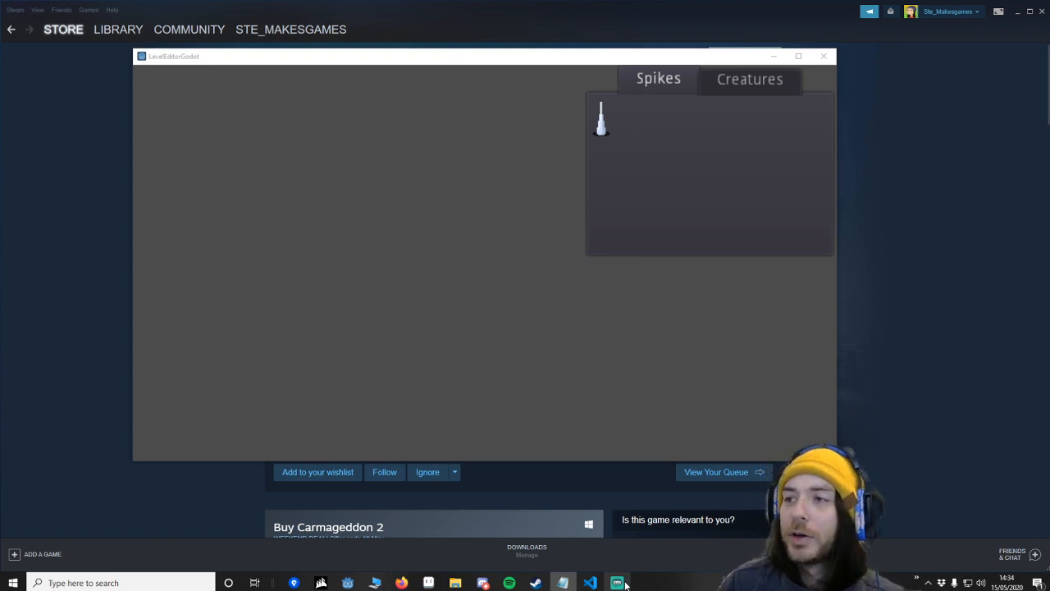
{"action": "mouse_move", "coordinate": [445, 317]}
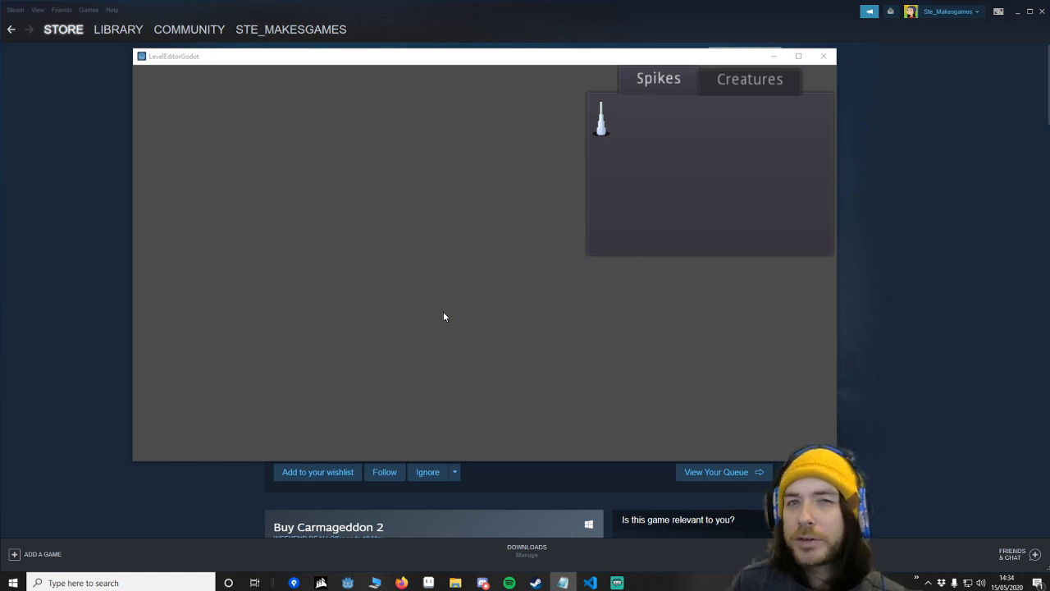
{"action": "mouse_move", "coordinate": [460, 262]}
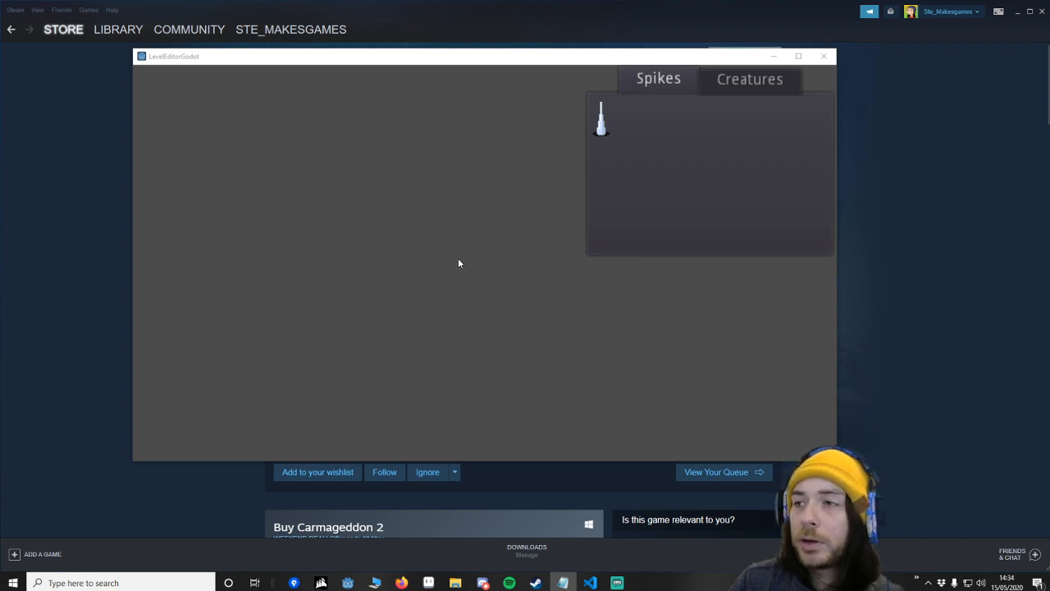
Place hyenas on the level canvas, then pan and zoom the view away from them.
{"action": "left_click", "coordinate": [748, 79]}
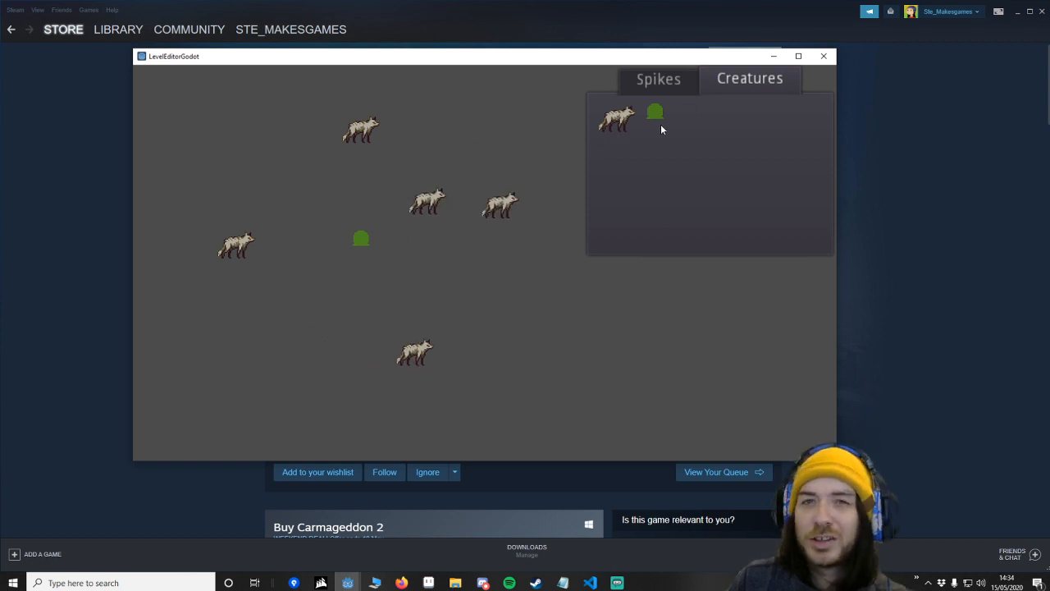
{"action": "mouse_move", "coordinate": [663, 136]}
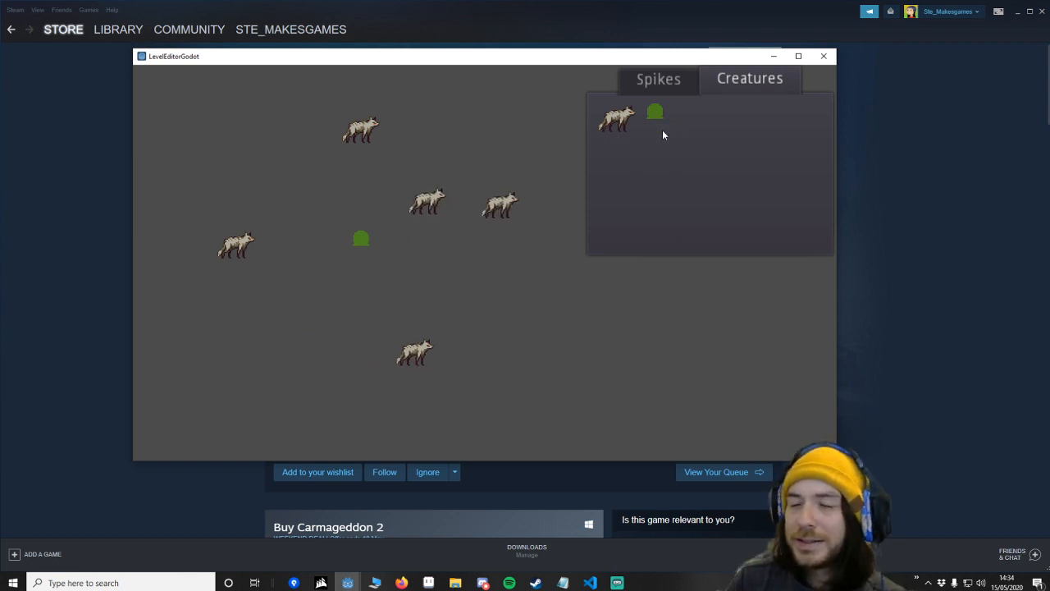
{"action": "mouse_move", "coordinate": [591, 181]}
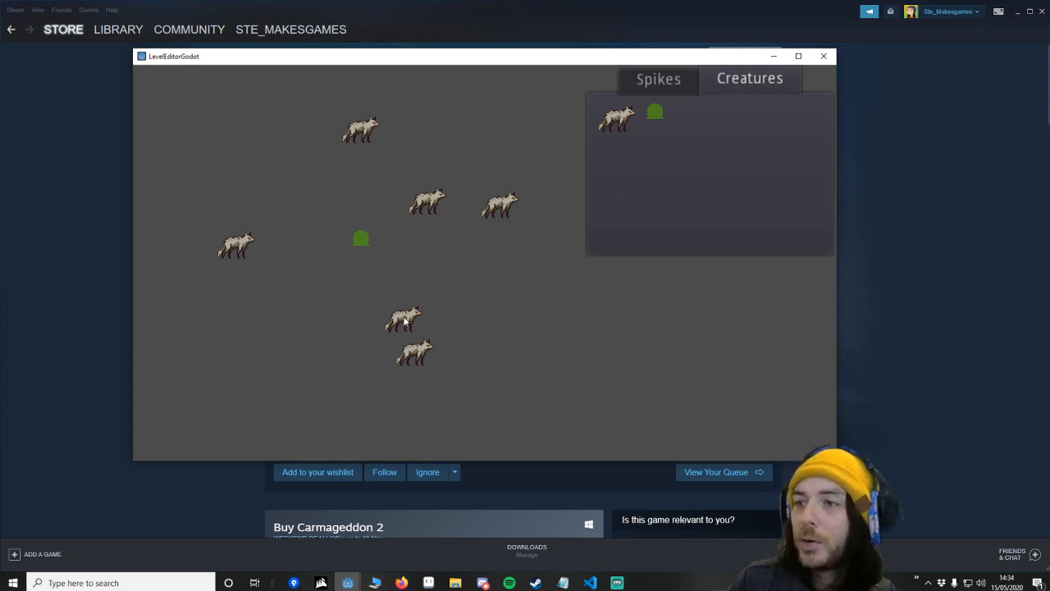
{"action": "left_click_drag", "start_coordinate": [402, 320], "coordinate": [451, 259]}
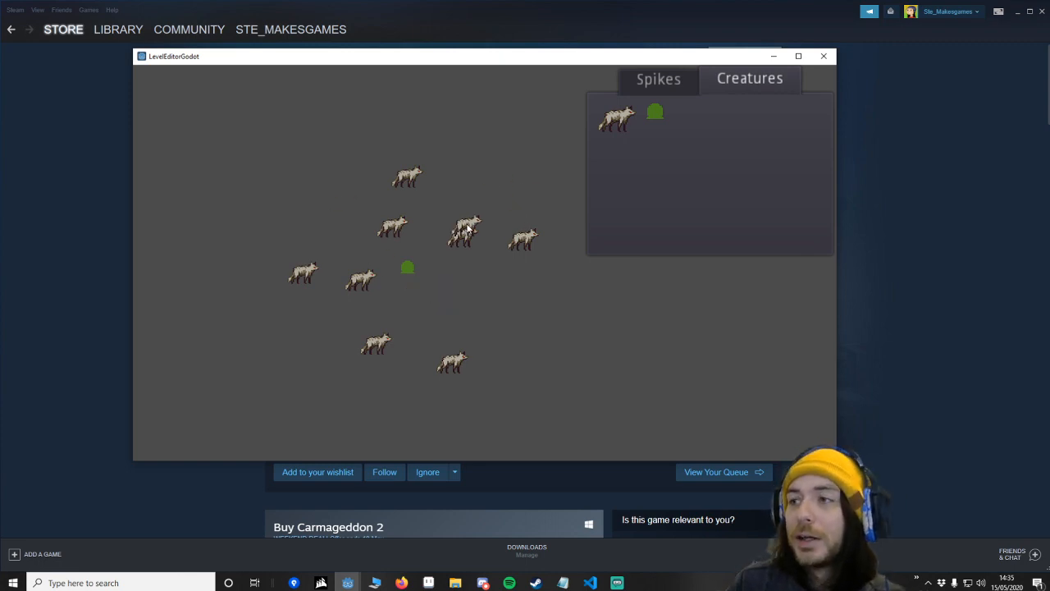
{"action": "left_click", "coordinate": [824, 56]}
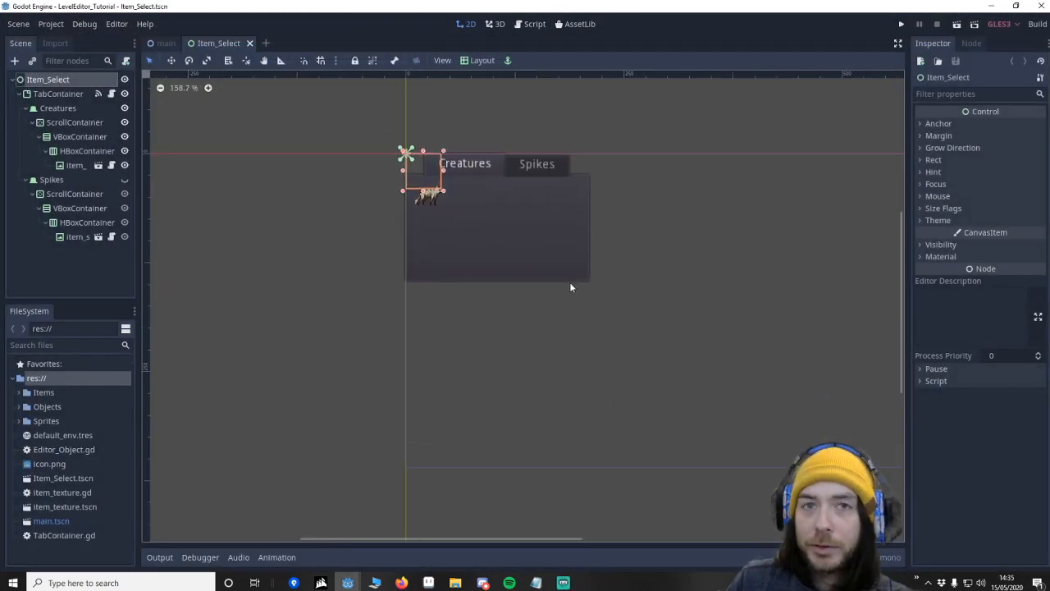
{"action": "mouse_move", "coordinate": [427, 9]}
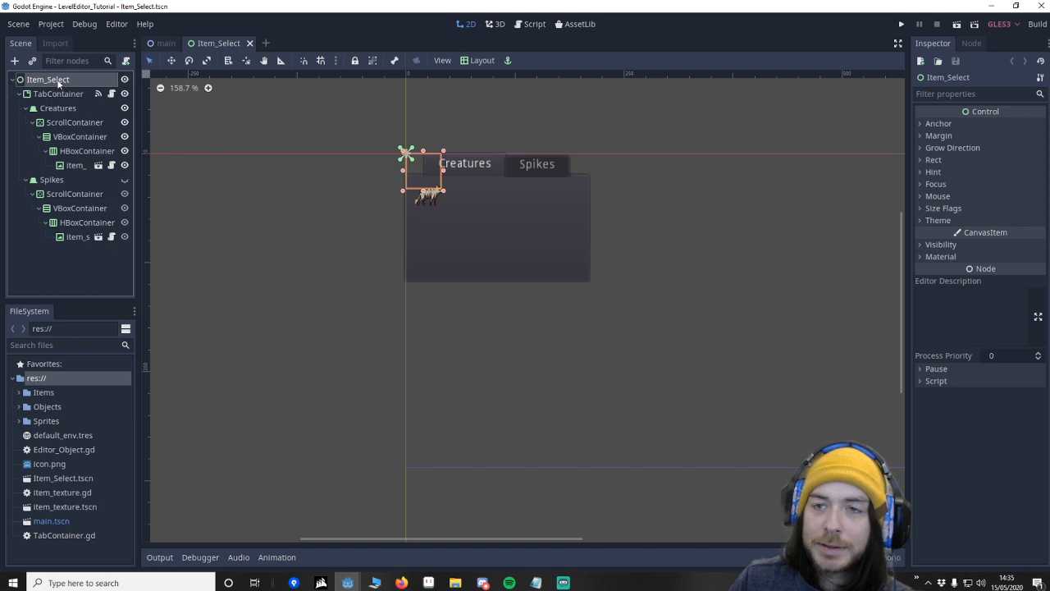
Change the Item_Select root node's type to CanvasLayer via Change Type.
{"action": "right_click", "coordinate": [47, 81]}
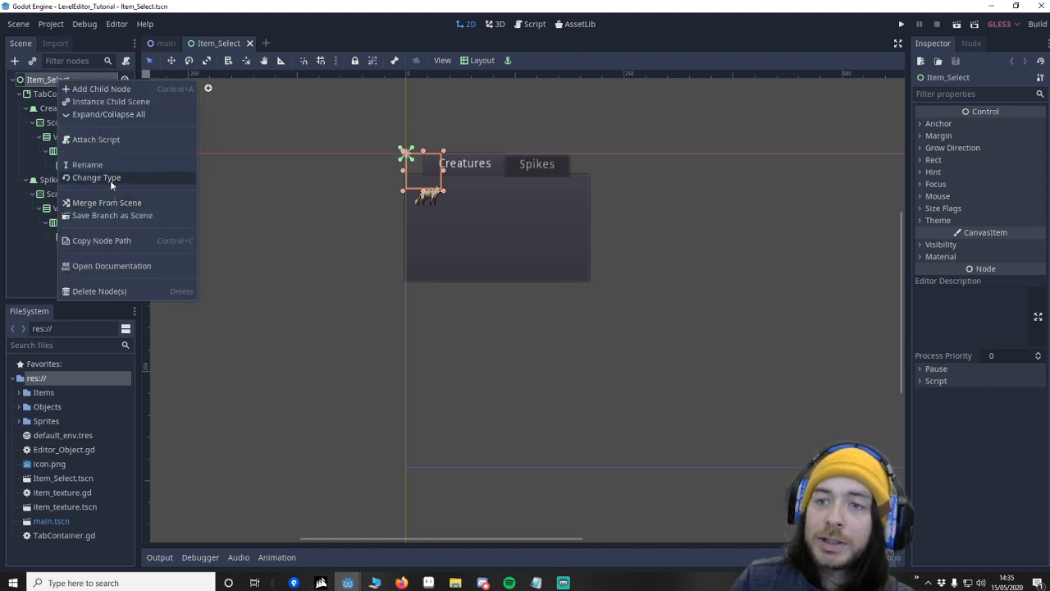
{"action": "left_click", "coordinate": [95, 177]}
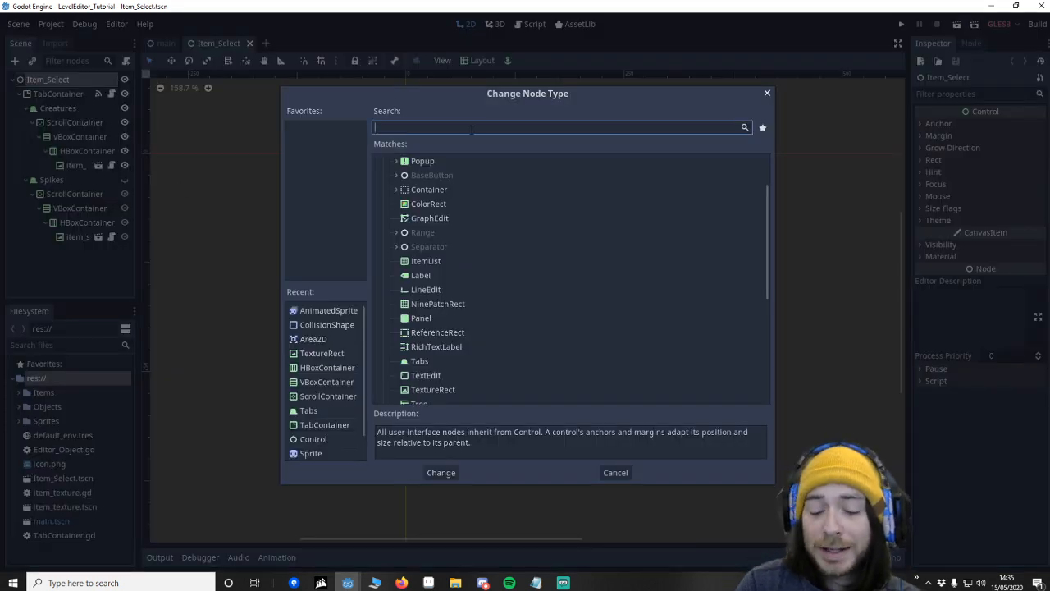
{"action": "type", "text": "can"}
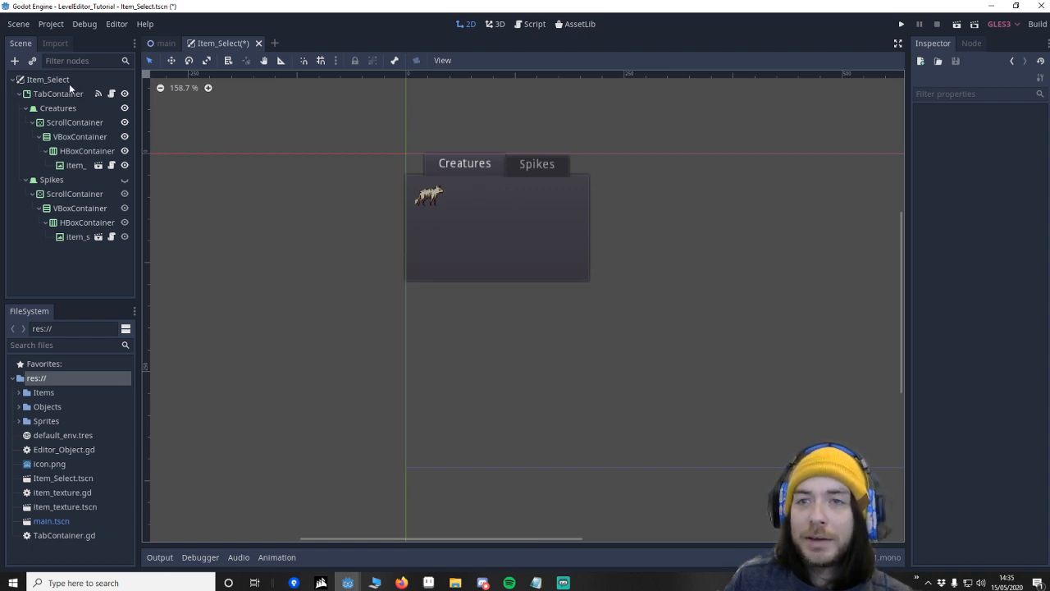
{"action": "mouse_move", "coordinate": [62, 92]}
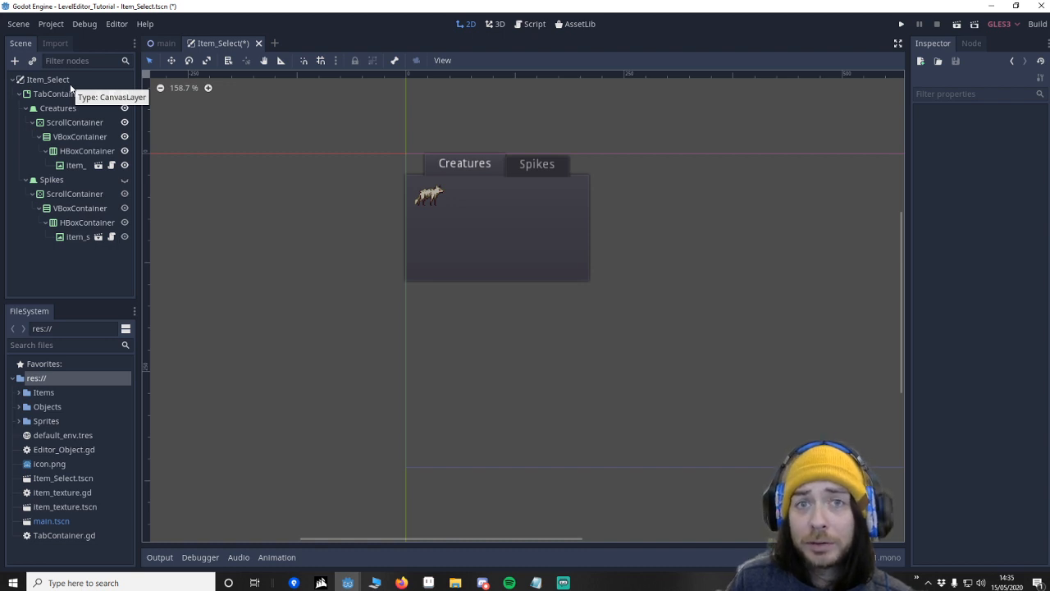
{"action": "mouse_move", "coordinate": [935, 330]}
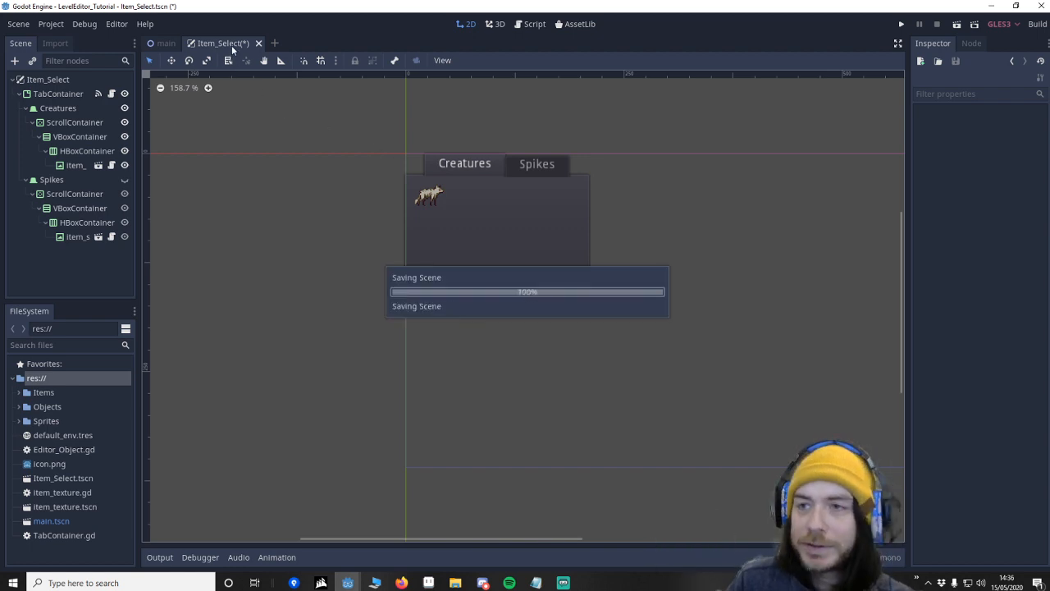
Add new input actions for movement keys and mb_middle in Project Settings' Input Map.
{"action": "left_click", "coordinate": [57, 25]}
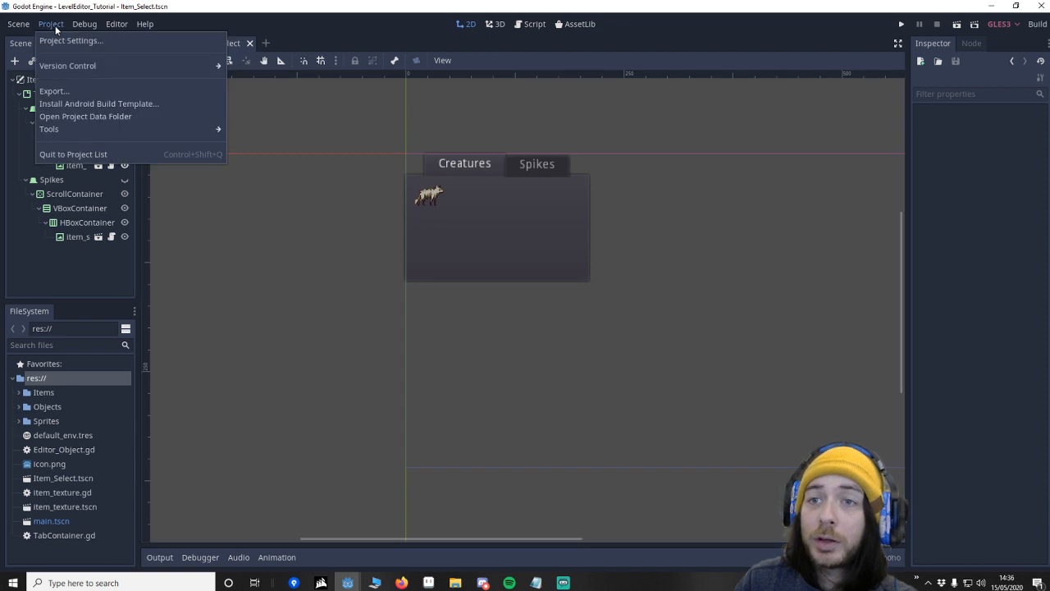
{"action": "left_click", "coordinate": [73, 41]}
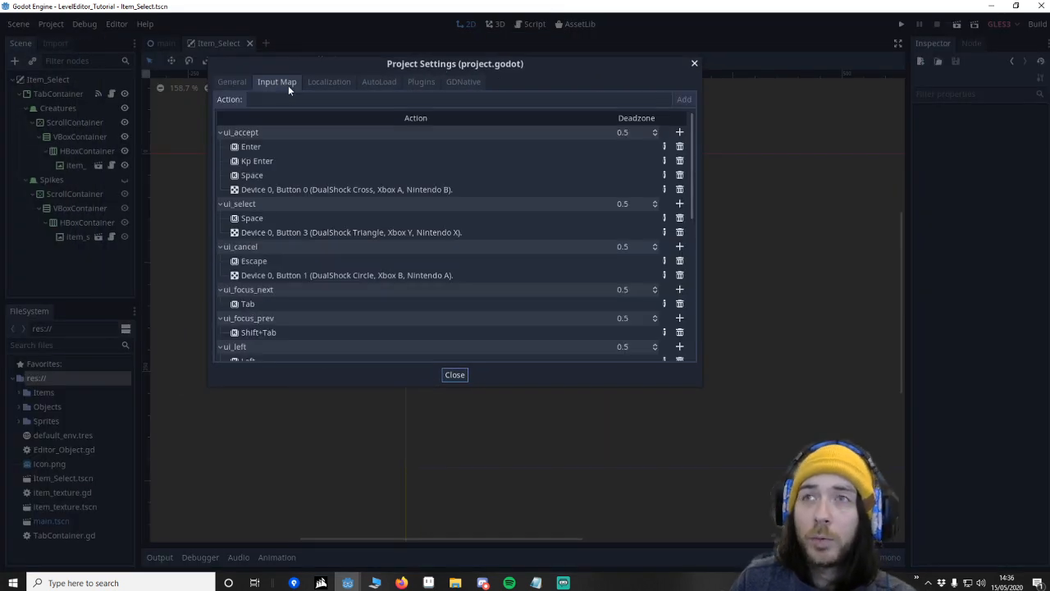
{"action": "left_click", "coordinate": [451, 100]}
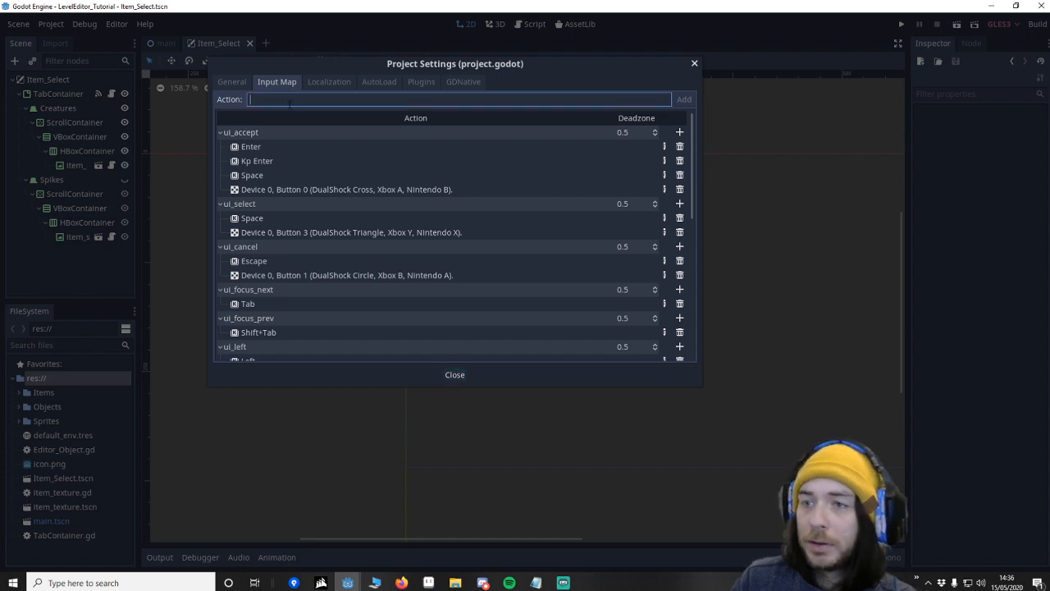
{"action": "scroll", "scroll_direction": "down", "scroll_amount": 3}
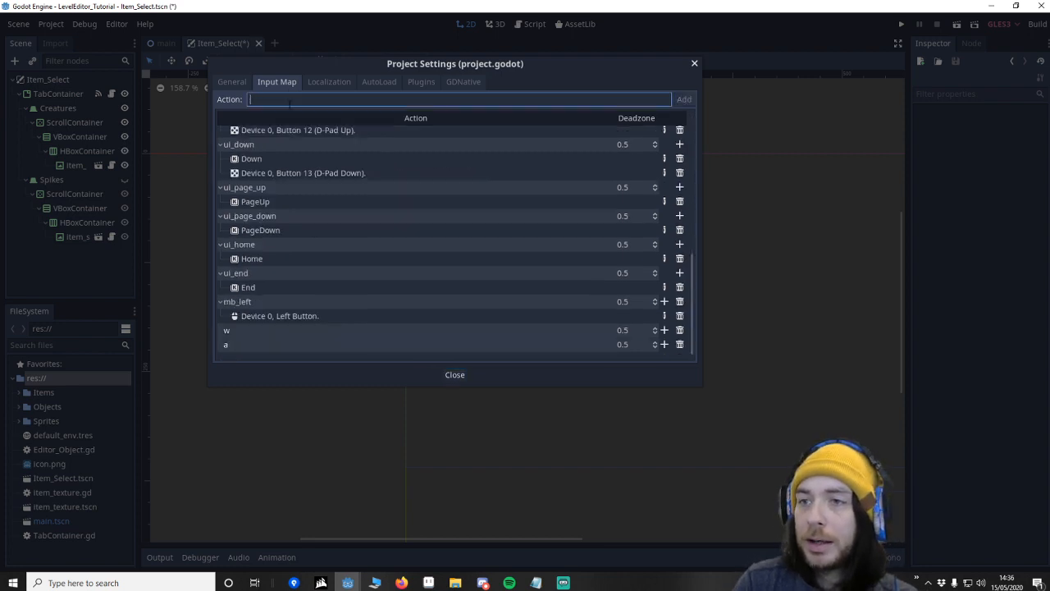
{"action": "type", "text": "mb"}
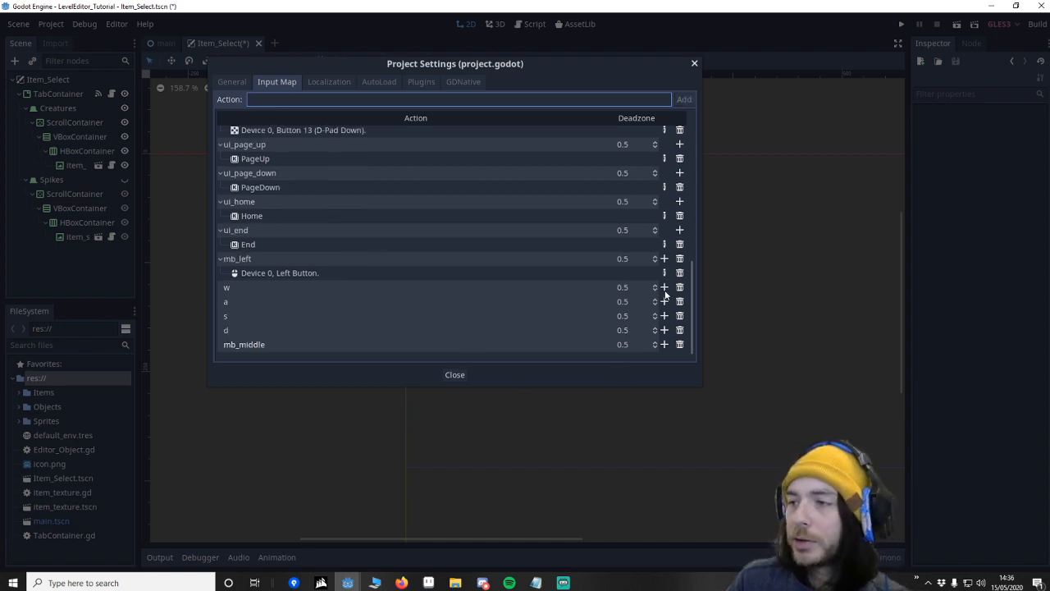
Bind keyboard keys to the w, a and s movement actions.
{"action": "left_click", "coordinate": [663, 286]}
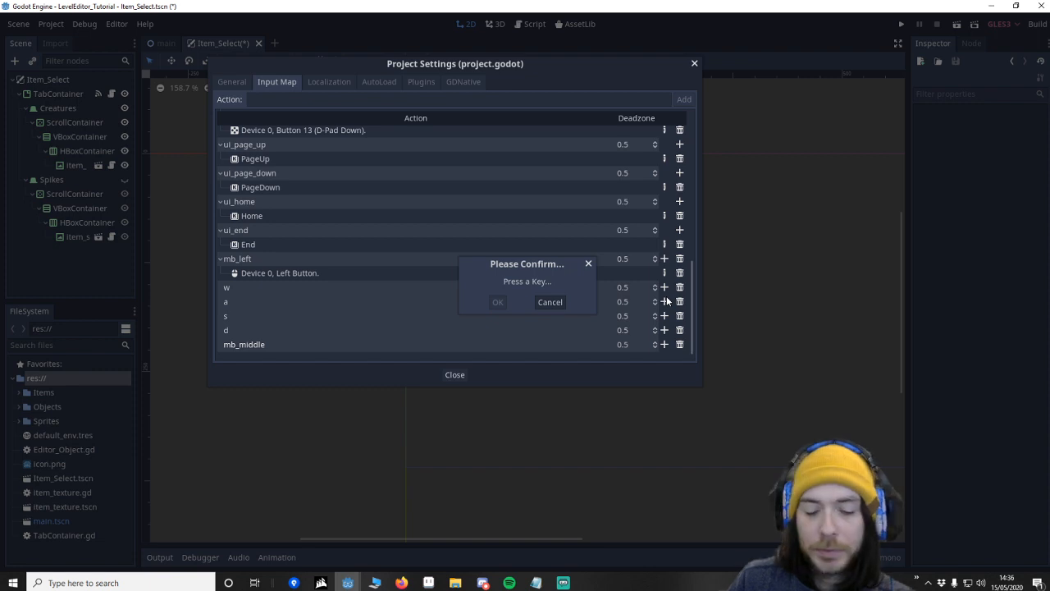
{"action": "key", "text": "w"}
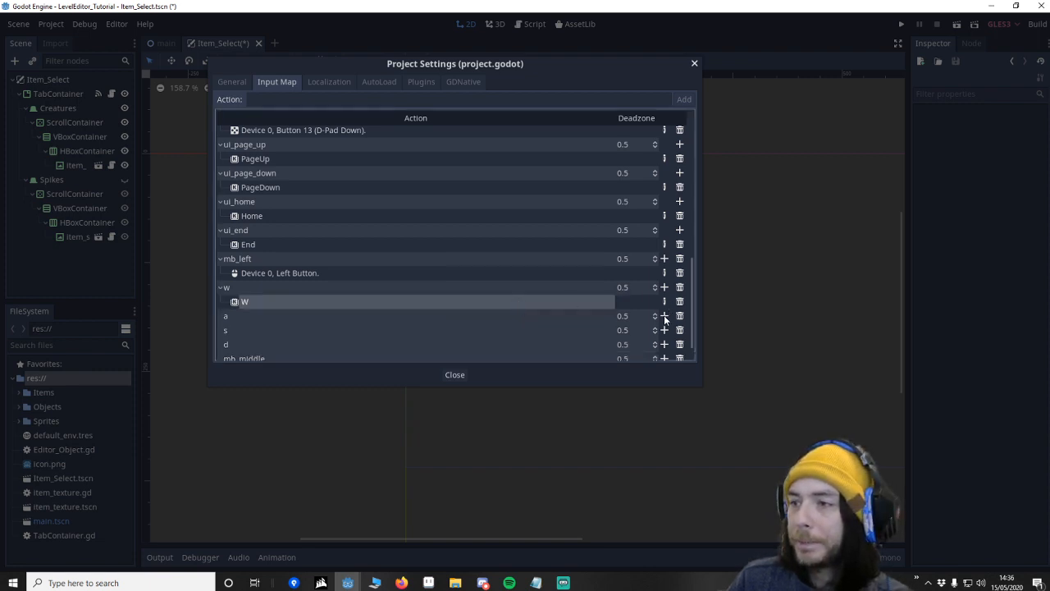
{"action": "left_click", "coordinate": [663, 315]}
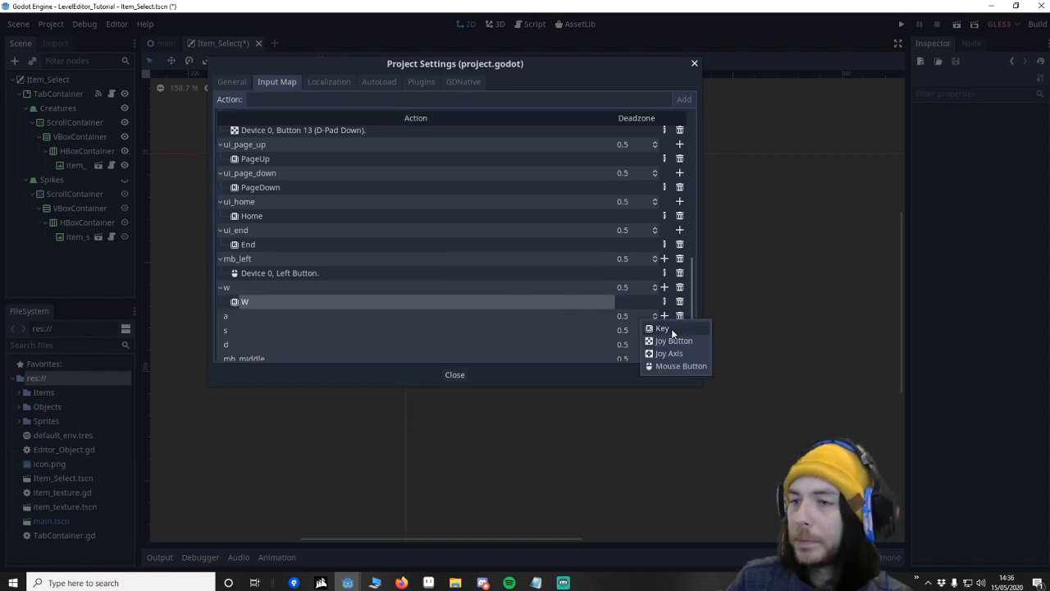
{"action": "left_click", "coordinate": [661, 328]}
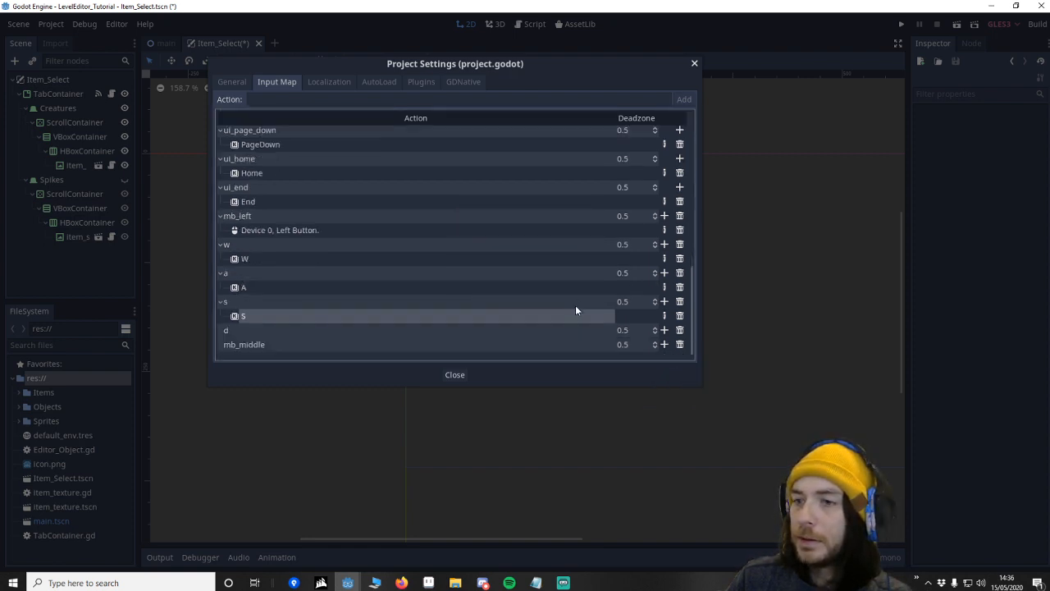
{"action": "left_click", "coordinate": [663, 330]}
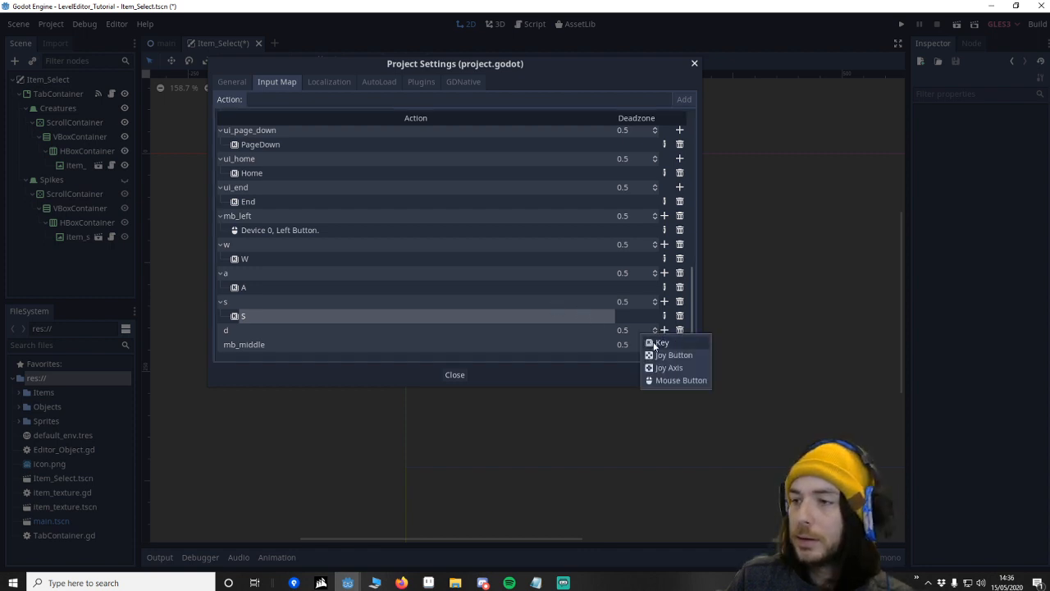
{"action": "left_click", "coordinate": [660, 343]}
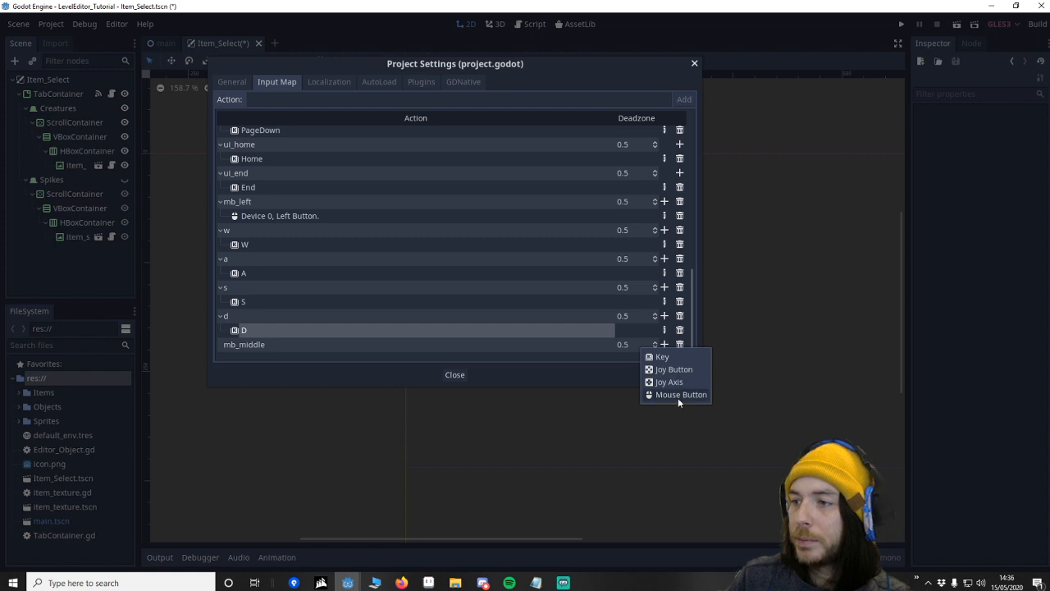
Bind the middle mouse button to mb_middle, close settings and save the Item_Select scene.
{"action": "left_click", "coordinate": [681, 394]}
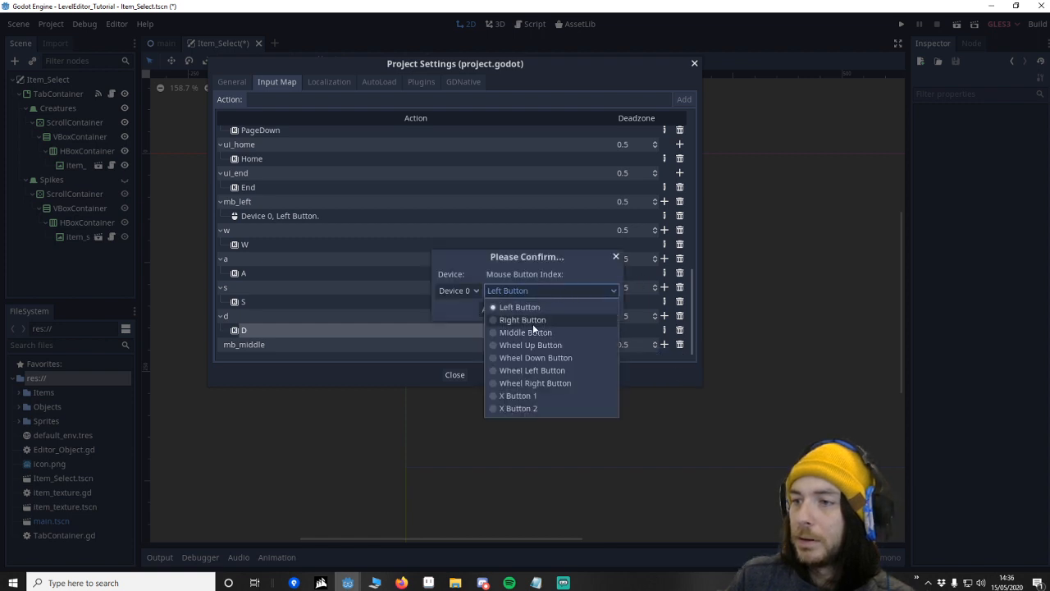
{"action": "left_click", "coordinate": [525, 331]}
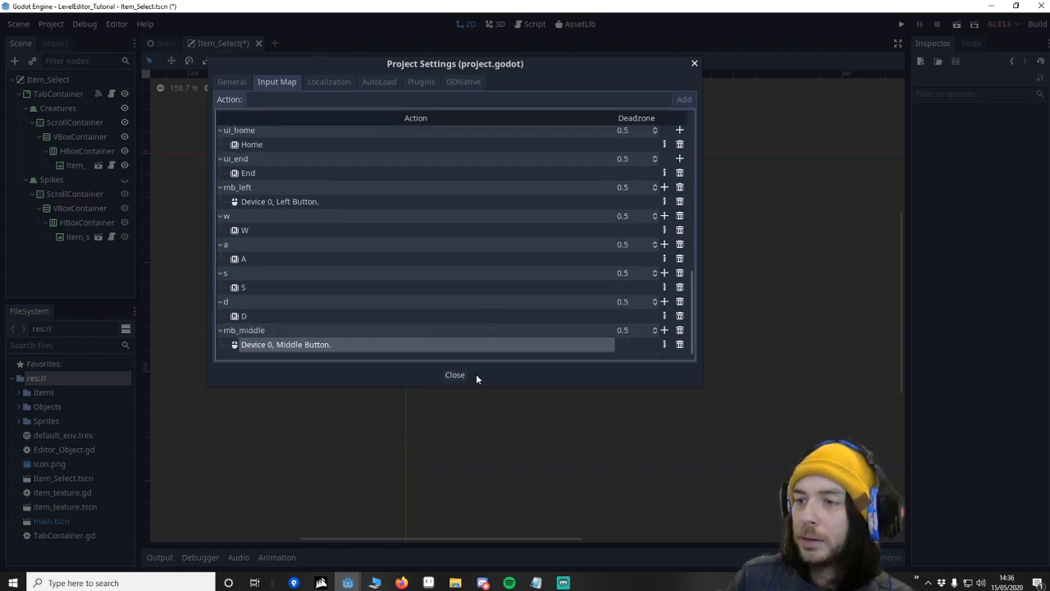
{"action": "left_click", "coordinate": [455, 374]}
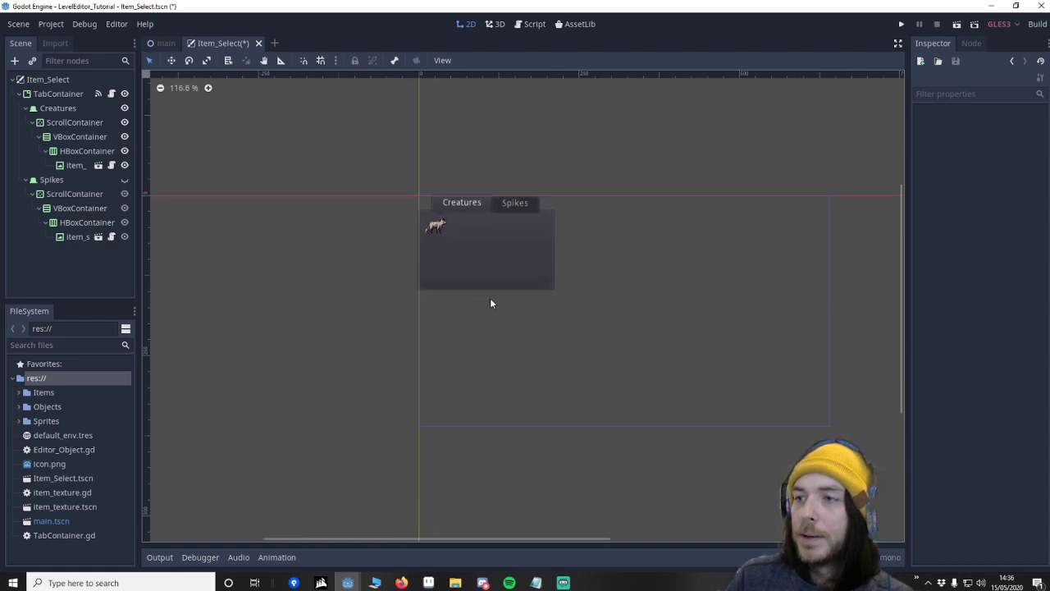
{"action": "key", "text": "ctrl+s"}
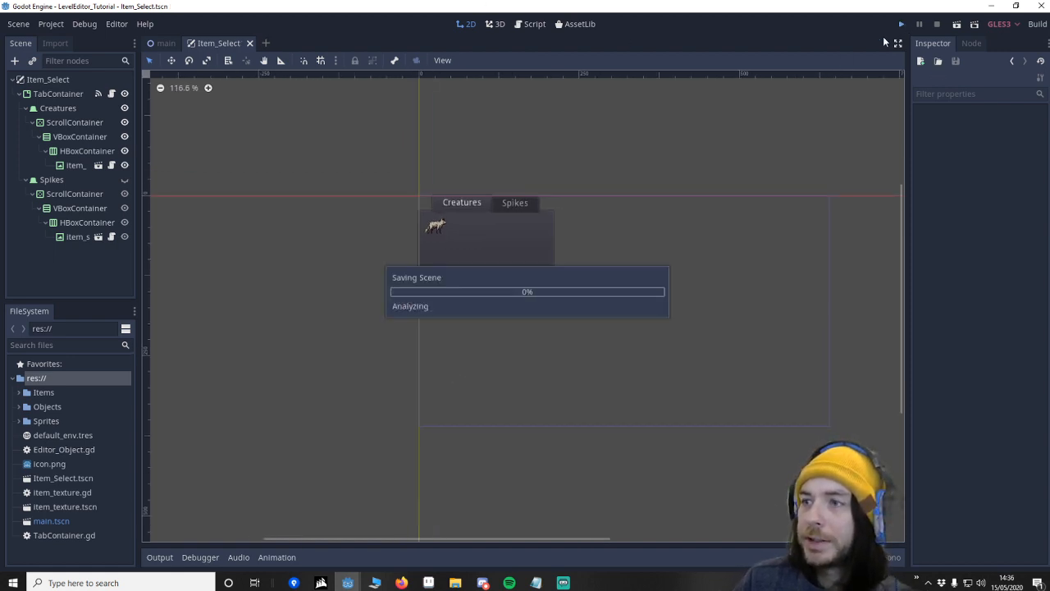
Test-run the tab panel, then try moving the ScrollContainer's item list beside it.
{"action": "left_click", "coordinate": [896, 25]}
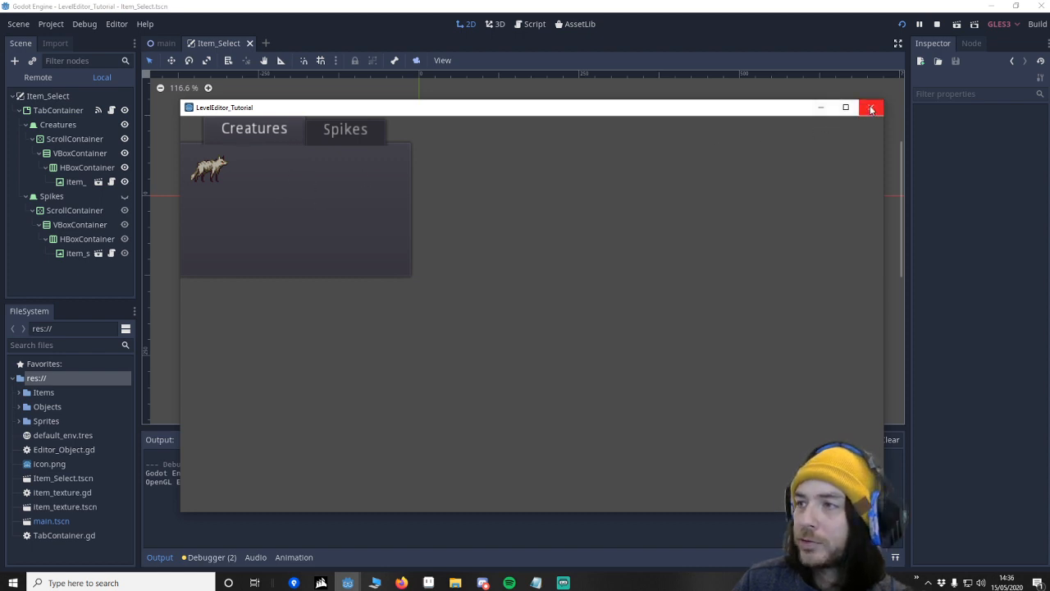
{"action": "left_click", "coordinate": [872, 108]}
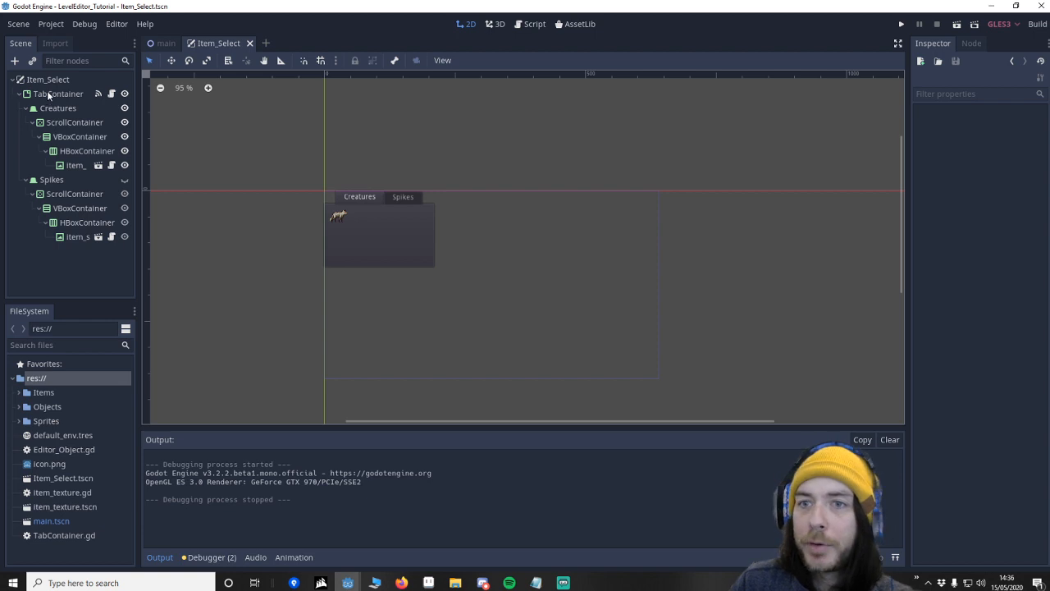
{"action": "left_click", "coordinate": [74, 122]}
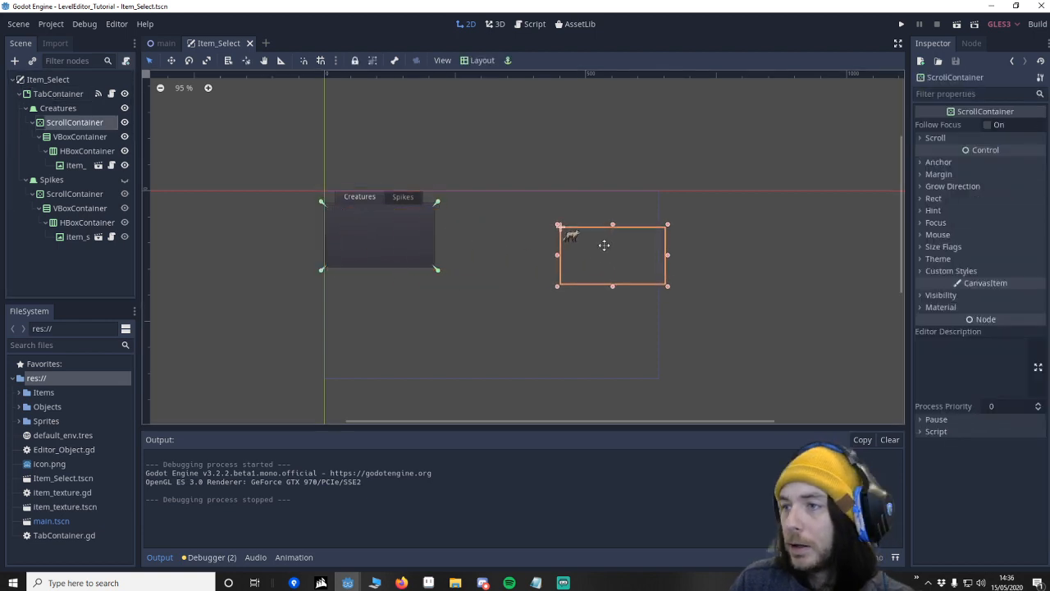
{"action": "left_click_drag", "start_coordinate": [612, 246], "coordinate": [379, 237]}
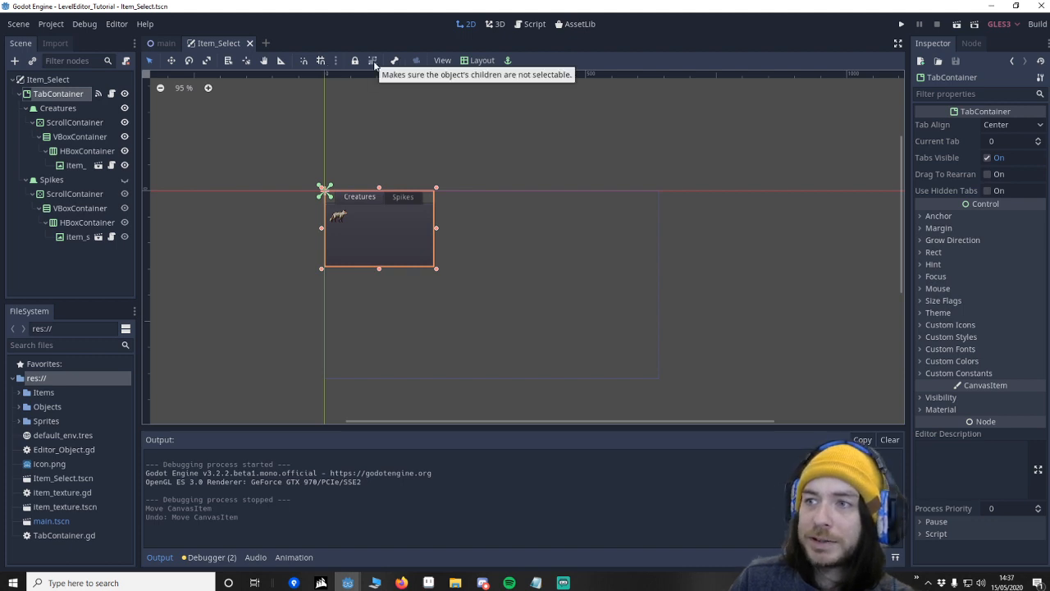
Make the TabContainer's children unselectable, move it to the upper right and test-run again.
{"action": "left_click", "coordinate": [378, 59]}
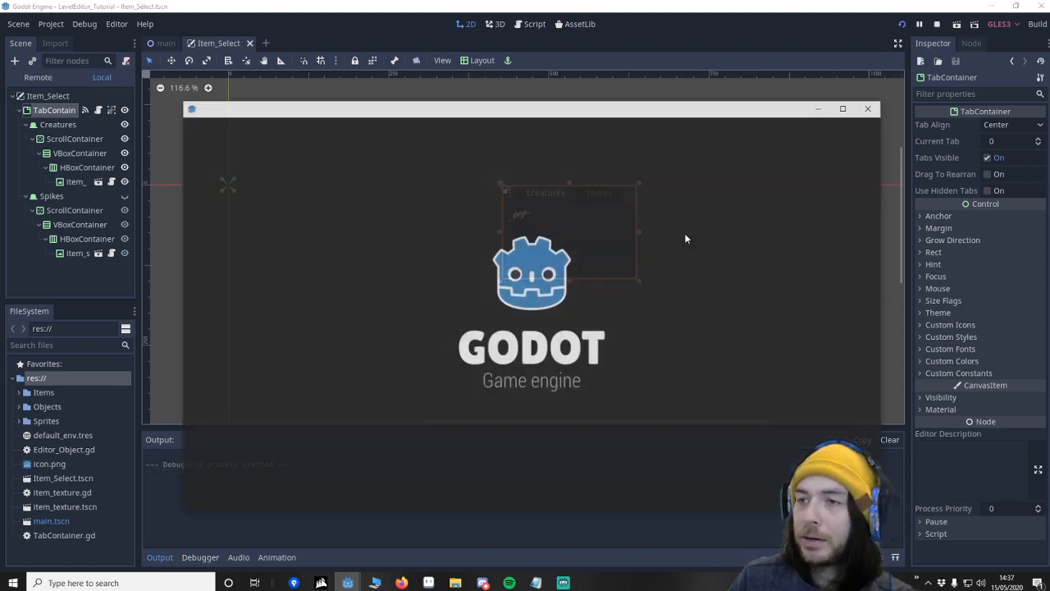
{"action": "left_click", "coordinate": [815, 131]}
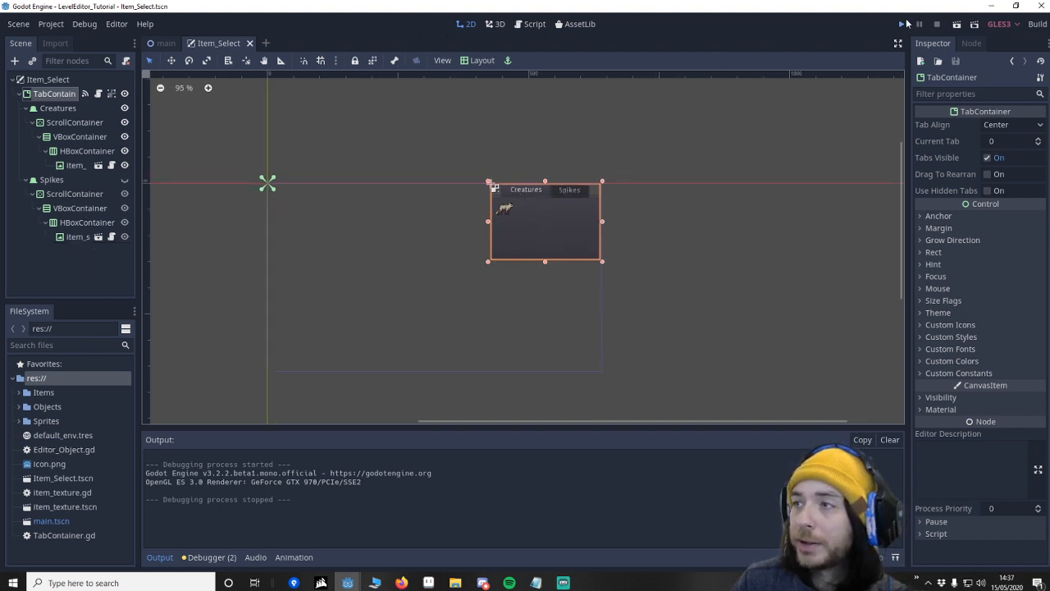
{"action": "left_click", "coordinate": [903, 25]}
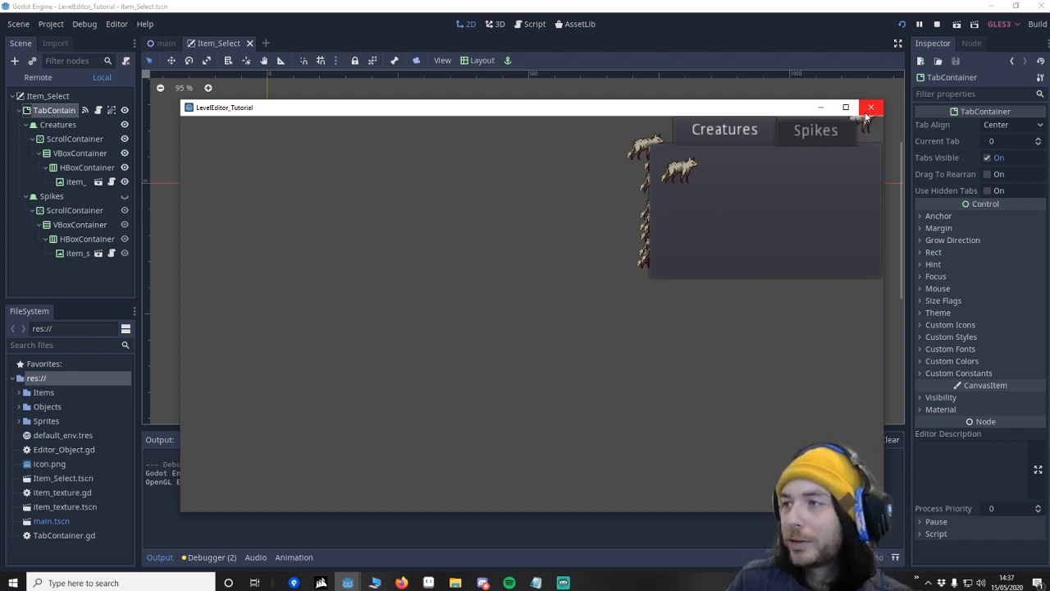
{"action": "left_click", "coordinate": [871, 108]}
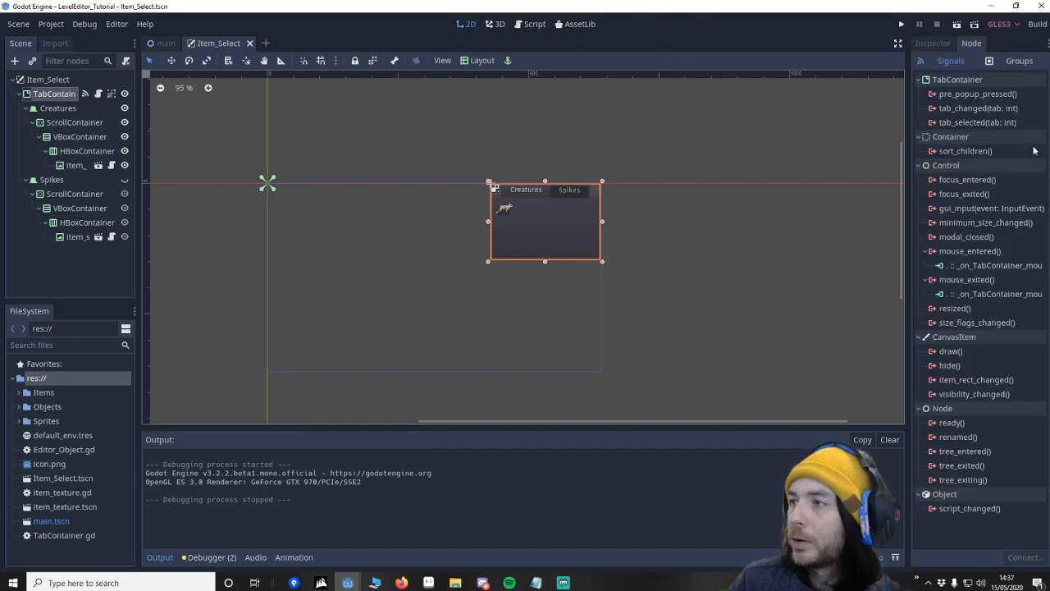
Add object_cursor.hide() on mouse_entered and object_cursor.show() on mouse_exited in TabContainer.gd.
{"action": "left_click", "coordinate": [528, 23]}
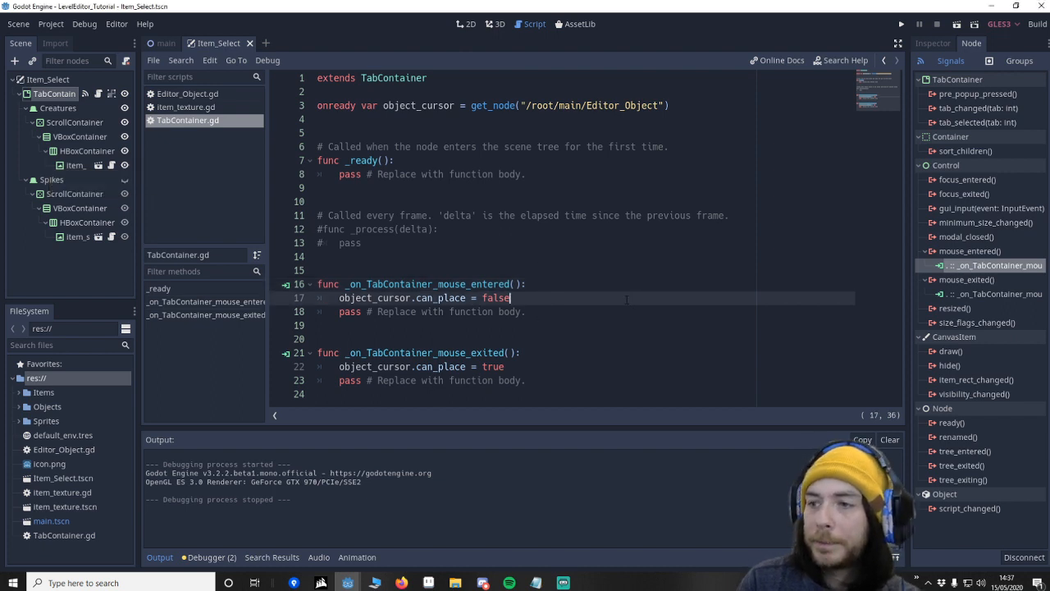
{"action": "type", "text": "object_cusor"}
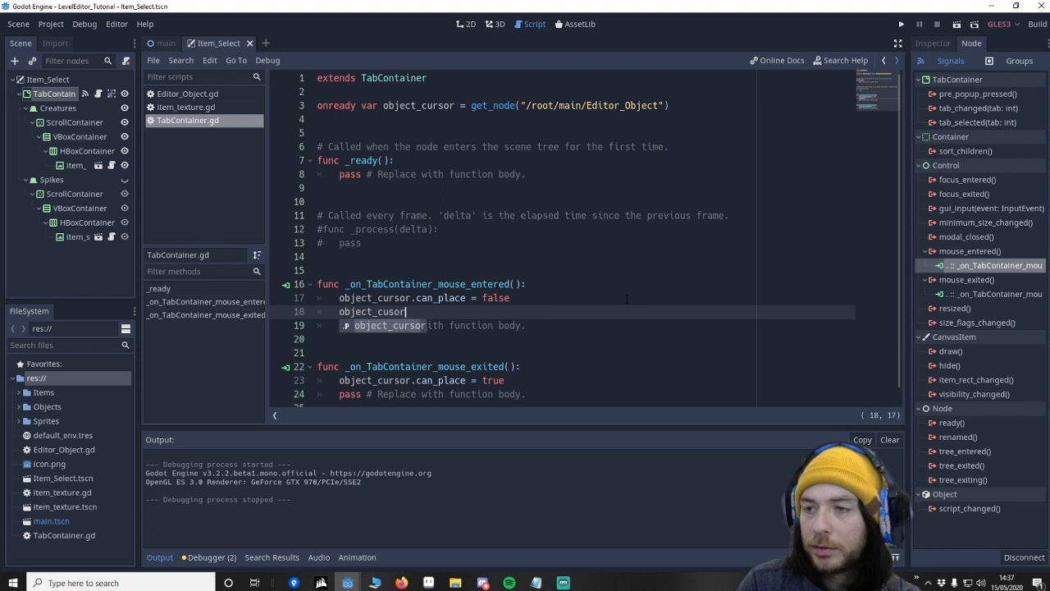
{"action": "type", "text": ".hide()"}
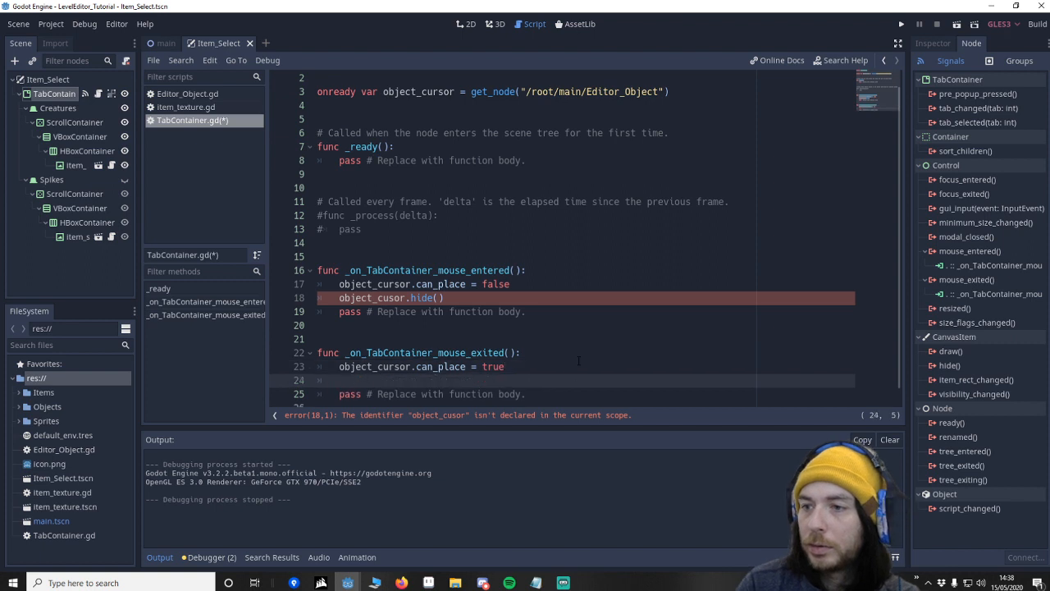
{"action": "type", "text": "object_curs"}
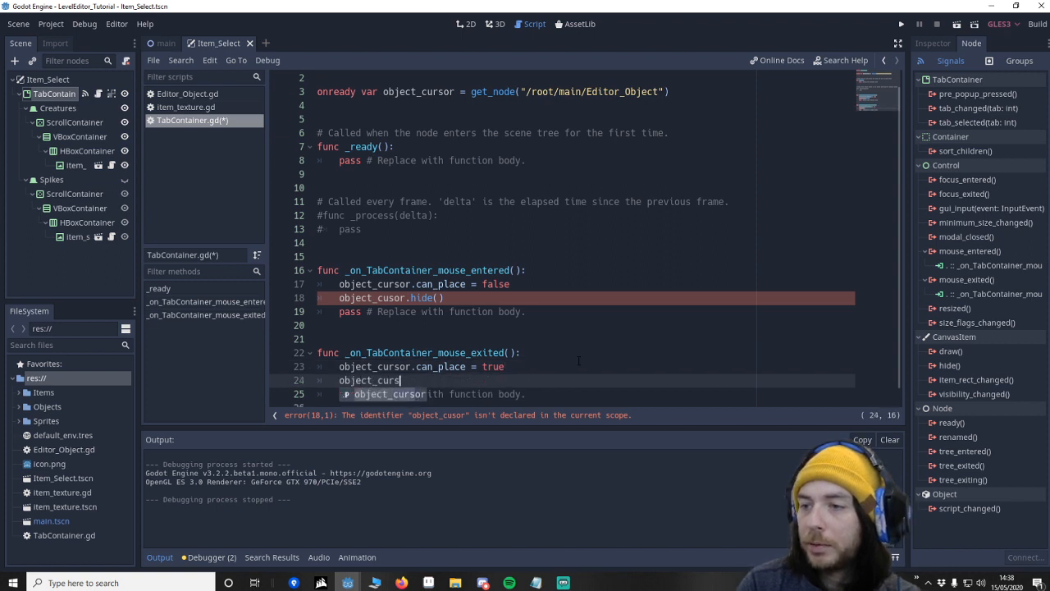
{"action": "type", "text": "how("}
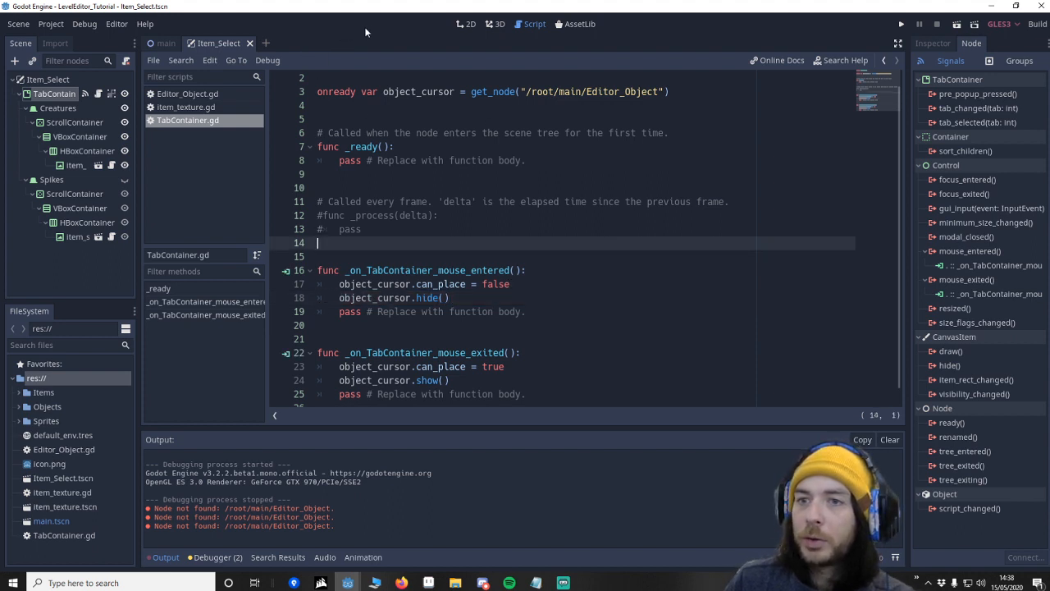
{"action": "mouse_move", "coordinate": [699, 35]}
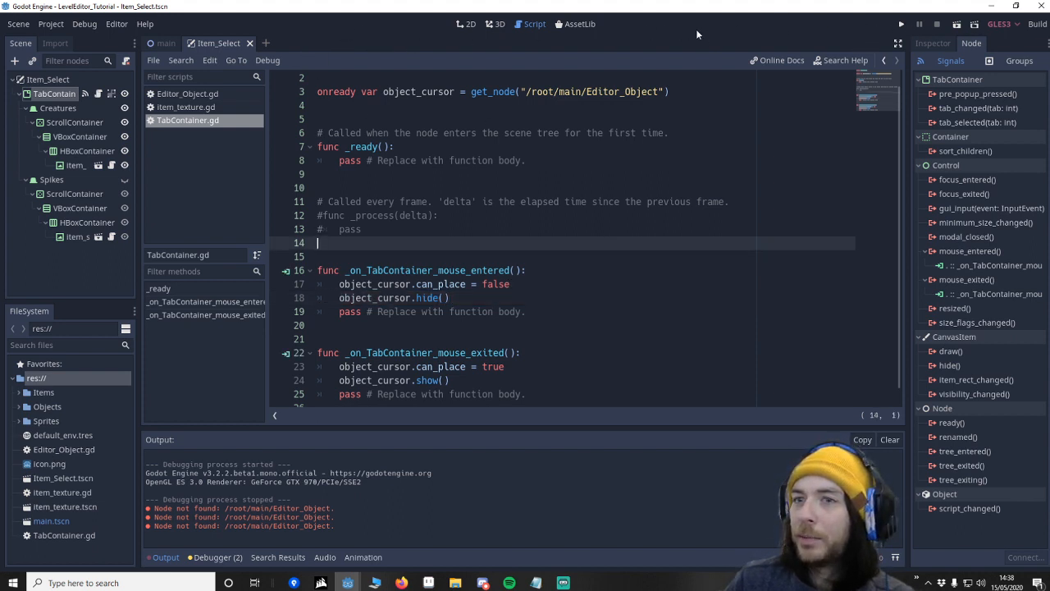
{"action": "mouse_move", "coordinate": [76, 128]}
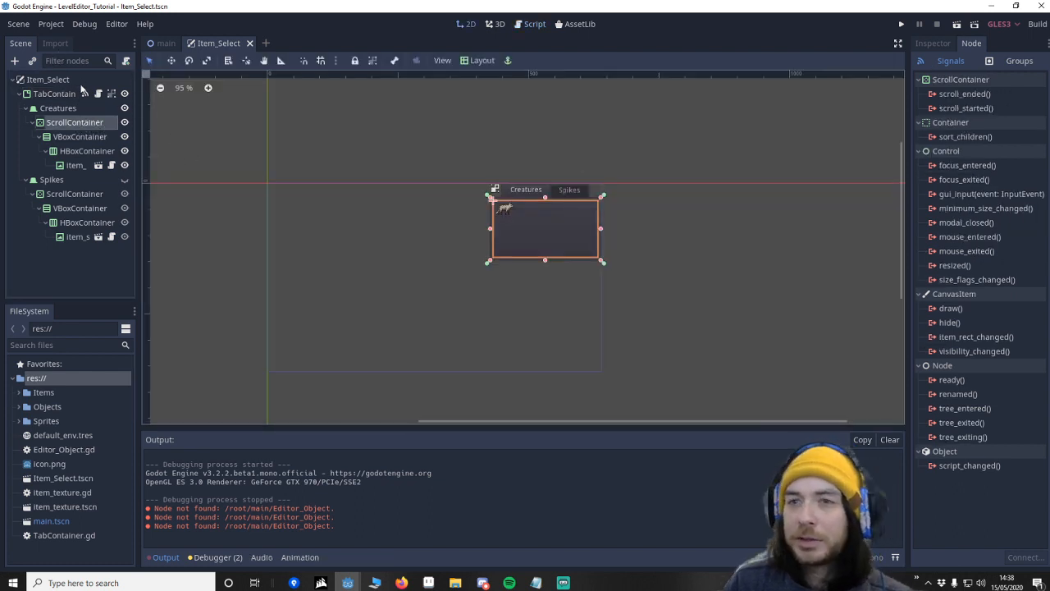
{"action": "mouse_move", "coordinate": [76, 121]}
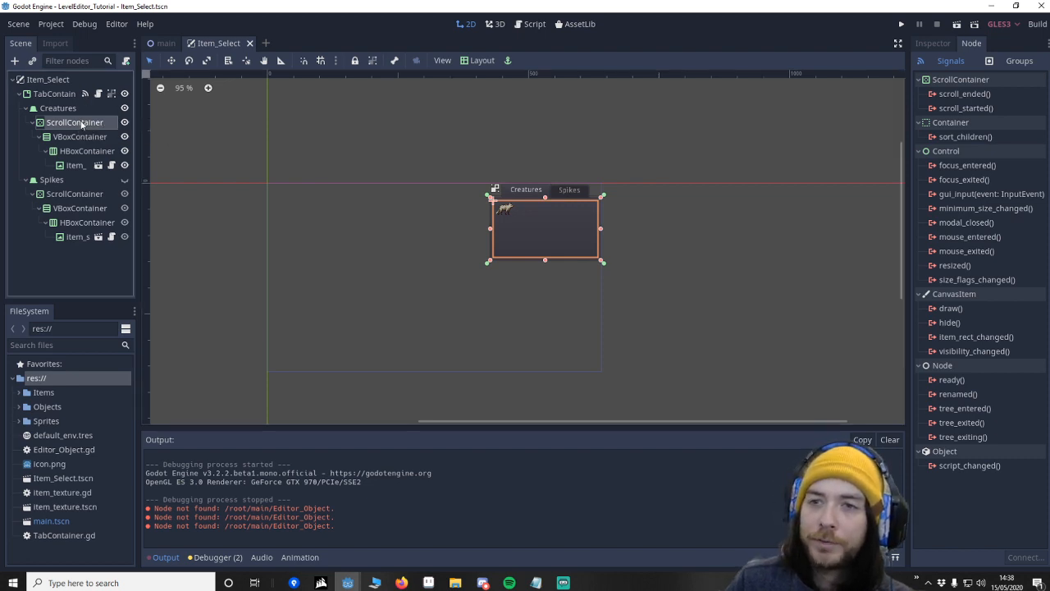
Attach a new ScrollContainer.gd script to the ScrollContainer node.
{"action": "right_click", "coordinate": [76, 121]}
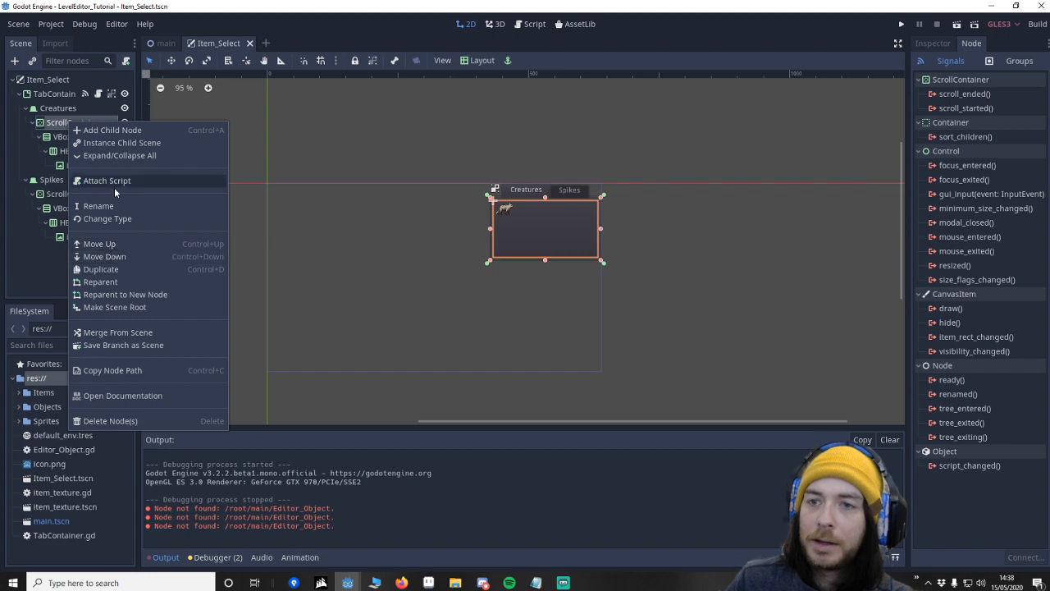
{"action": "left_click", "coordinate": [105, 179]}
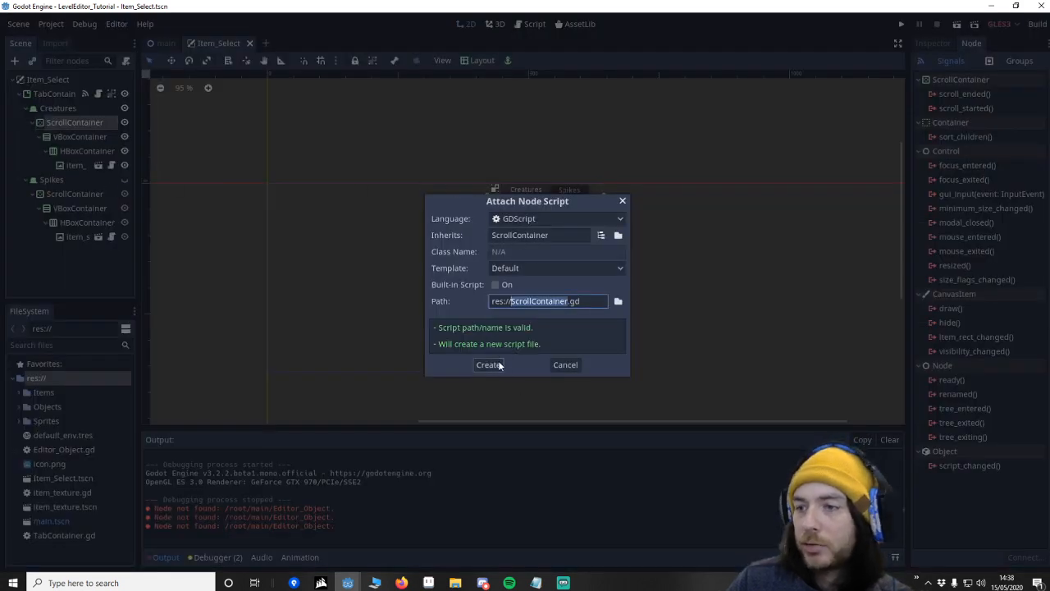
{"action": "left_click", "coordinate": [489, 365]}
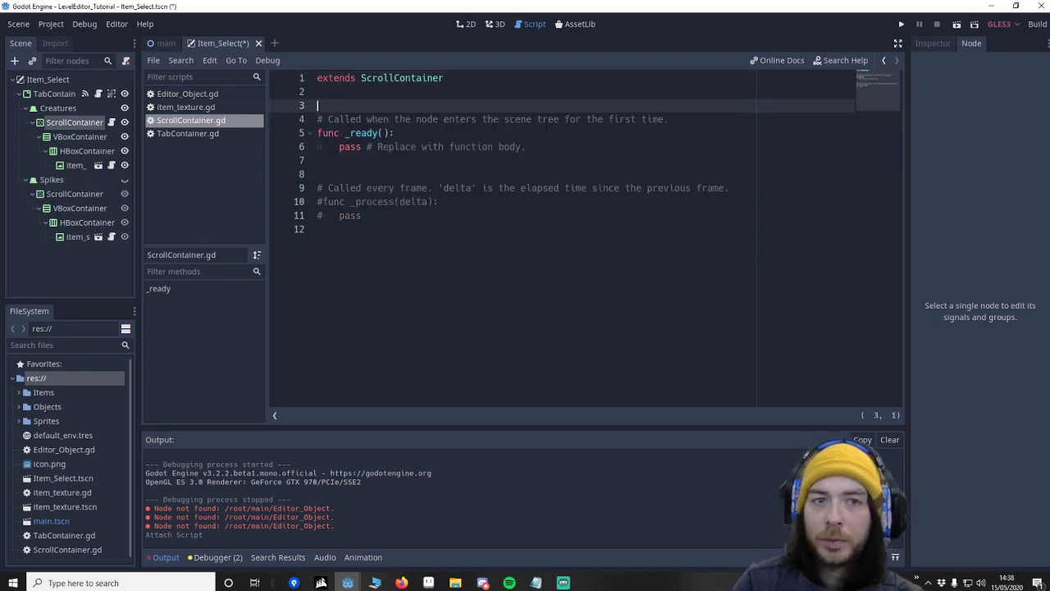
Declare onready var object_cursor = get_node("/root/main/Editor_Object"), checking the node name in the main scene.
{"action": "type", "text": "onre"}
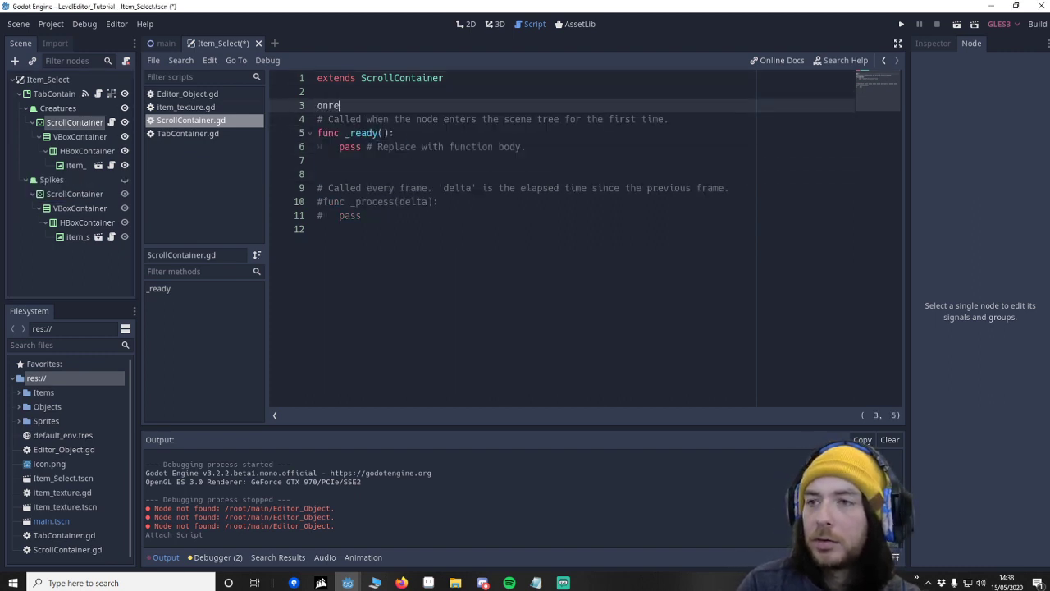
{"action": "type", "text": "ady var object"}
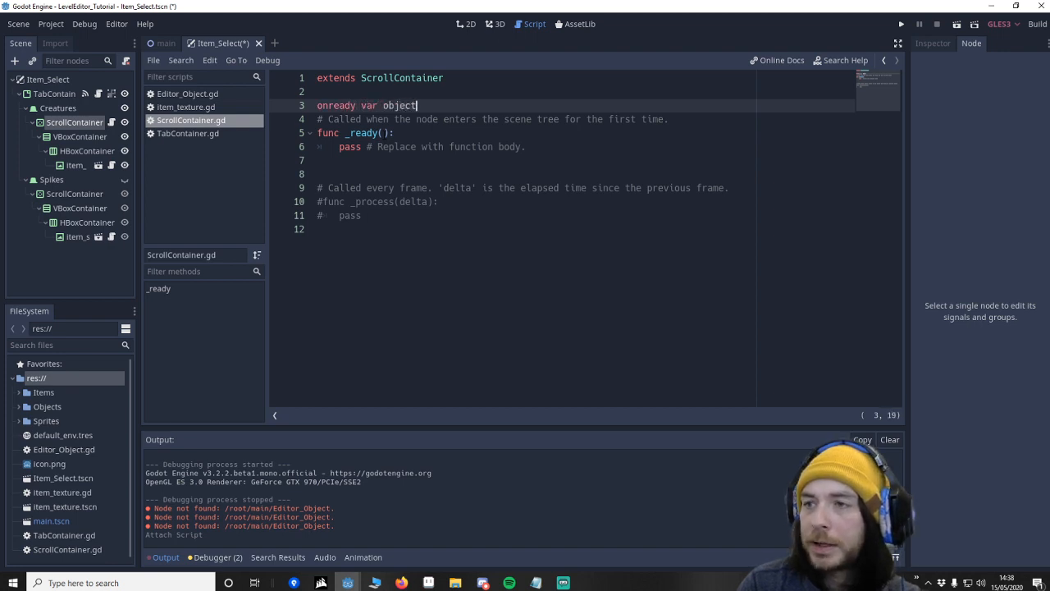
{"action": "type", "text": "_cursor ="}
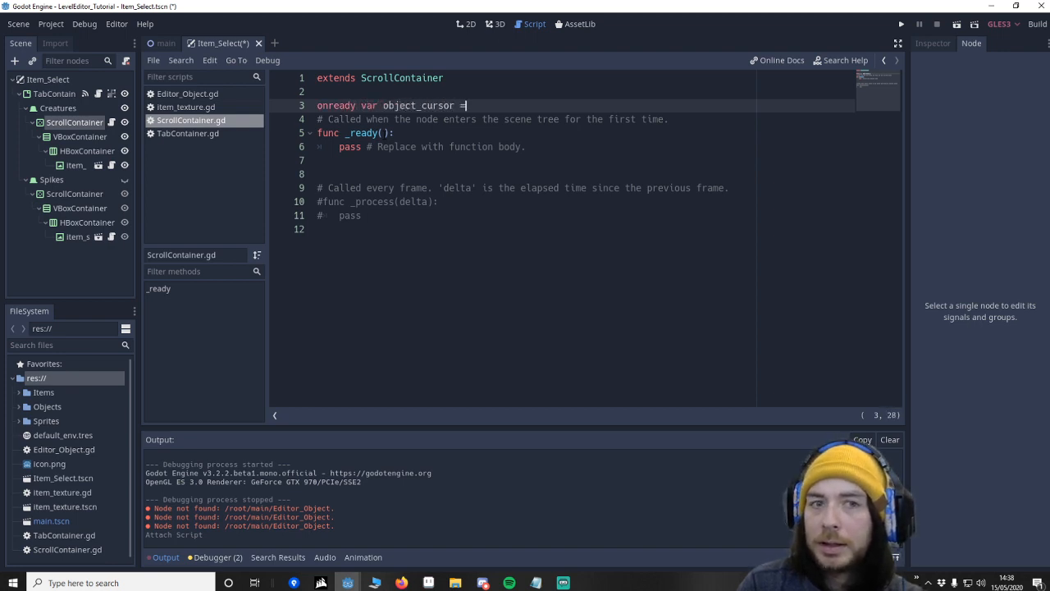
{"action": "type", "text": "getn"}
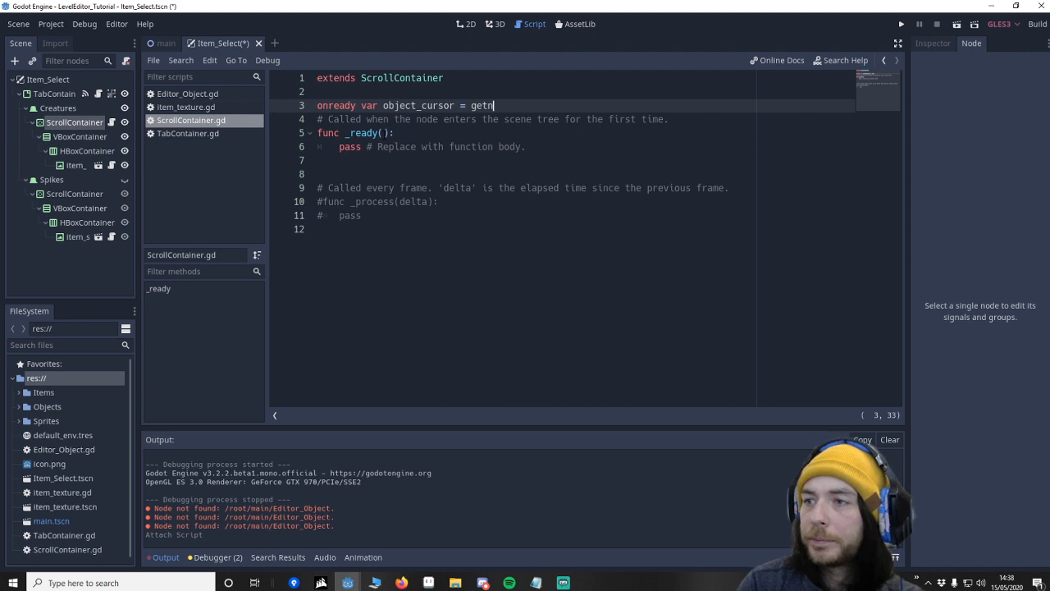
{"action": "type", "text": "_node"}
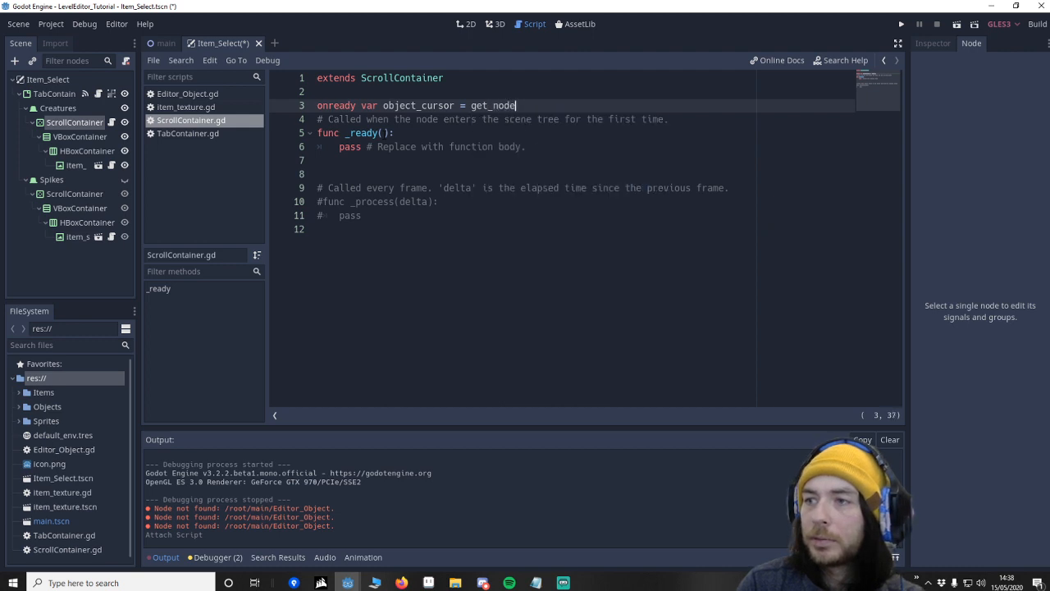
{"action": "type", "text": "(\"\")"}
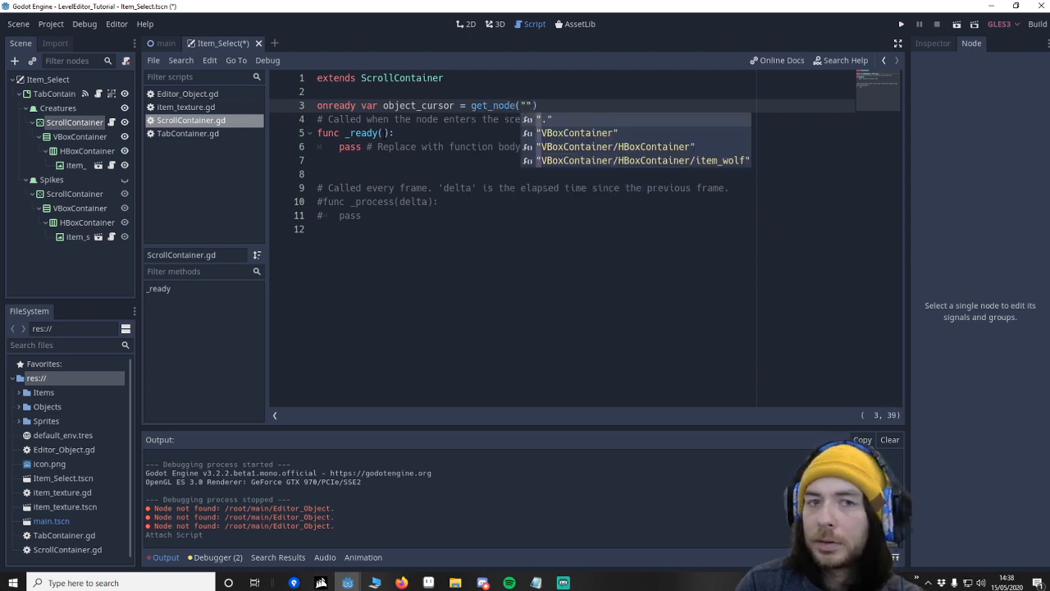
{"action": "type", "text": "/root/main/"}
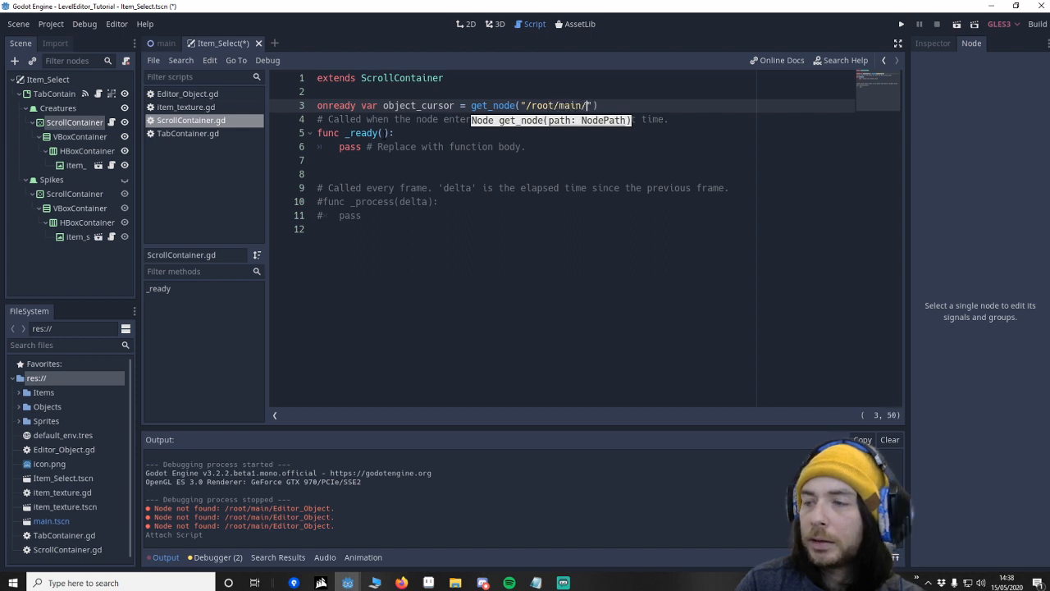
{"action": "type", "text": "Editor_"}
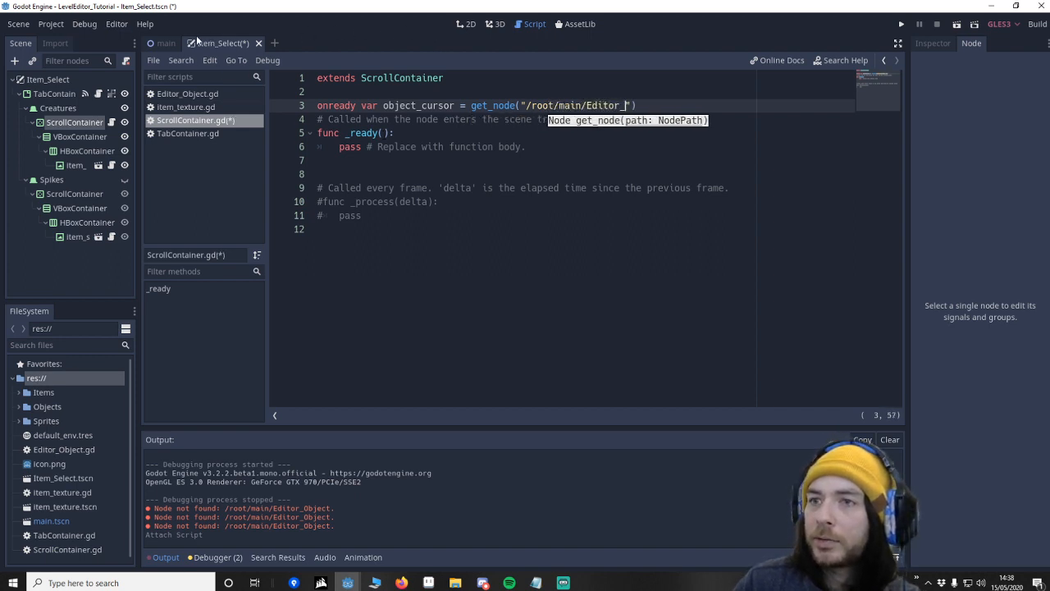
{"action": "left_click", "coordinate": [164, 43]}
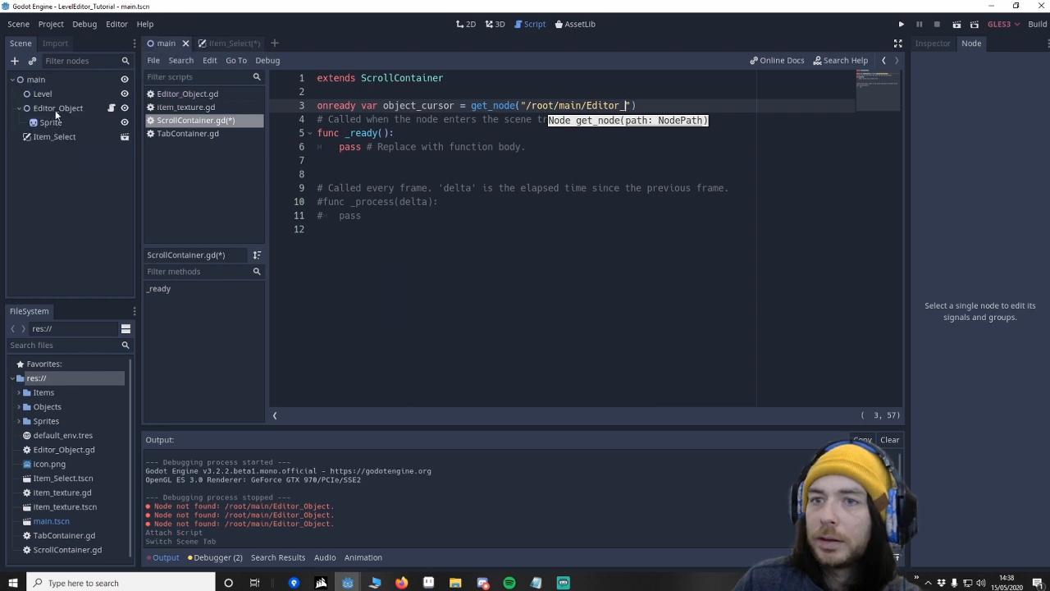
{"action": "type", "text": "Object"}
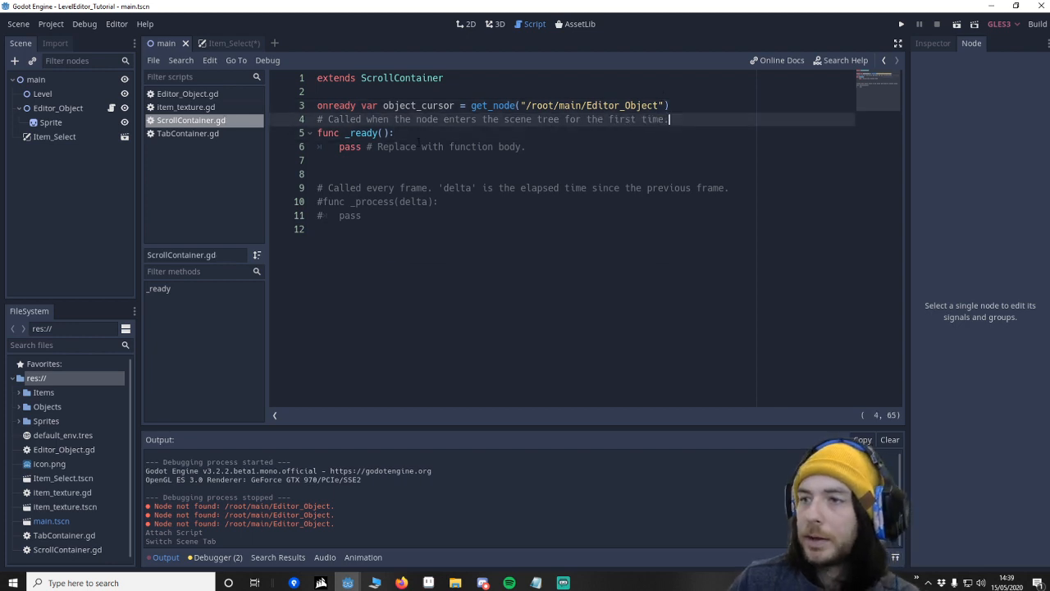
In _ready(), connect mouse_entered to mouse_enter and mouse_exited to mouse_leave on self.
{"action": "key", "text": "Enter"}
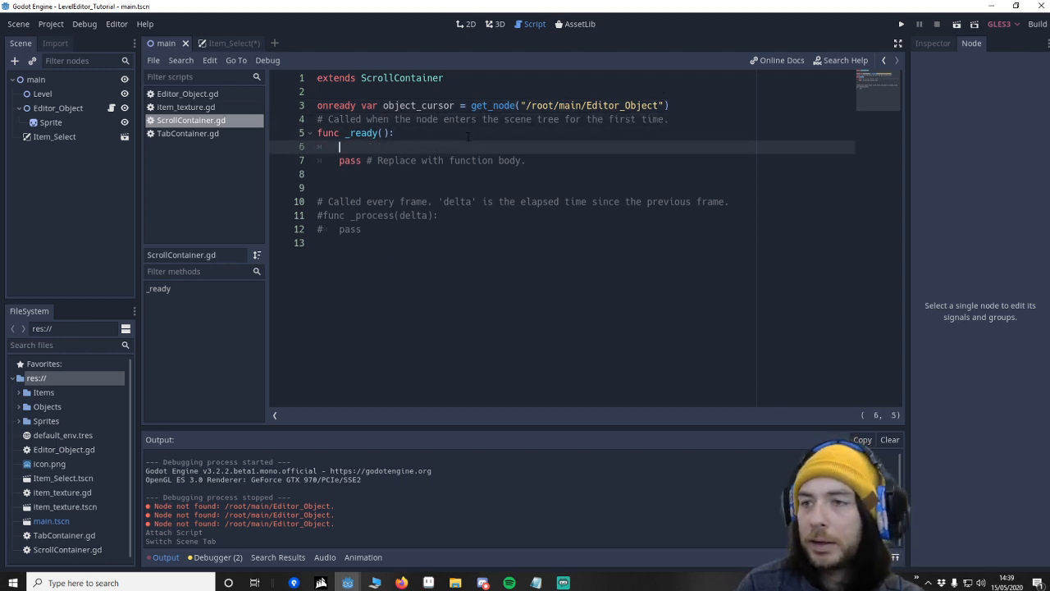
{"action": "type", "text": "connect(\"mouse_entered\","}
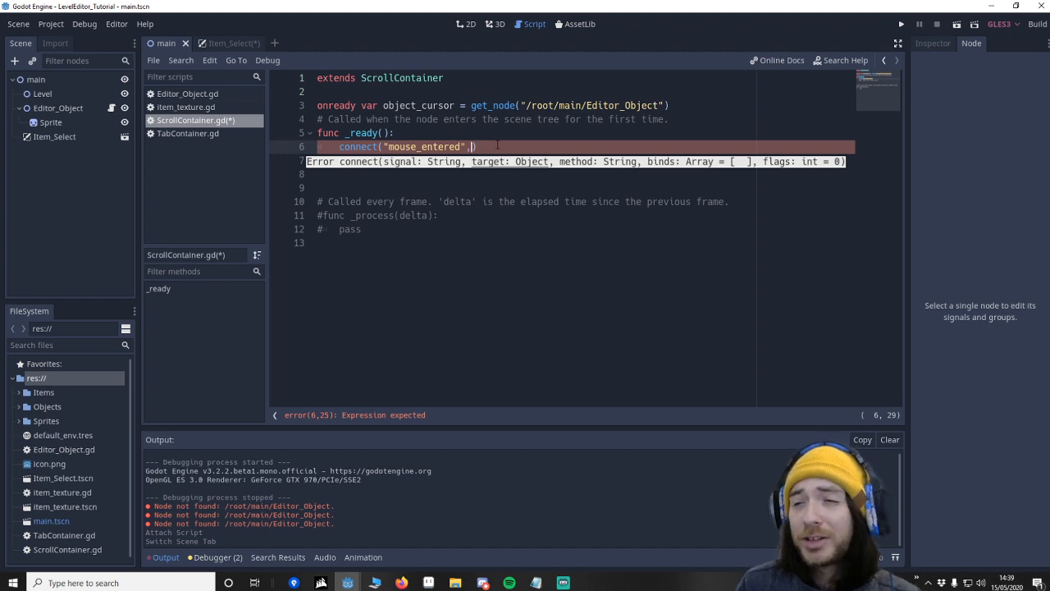
{"action": "type", "text": "self"}
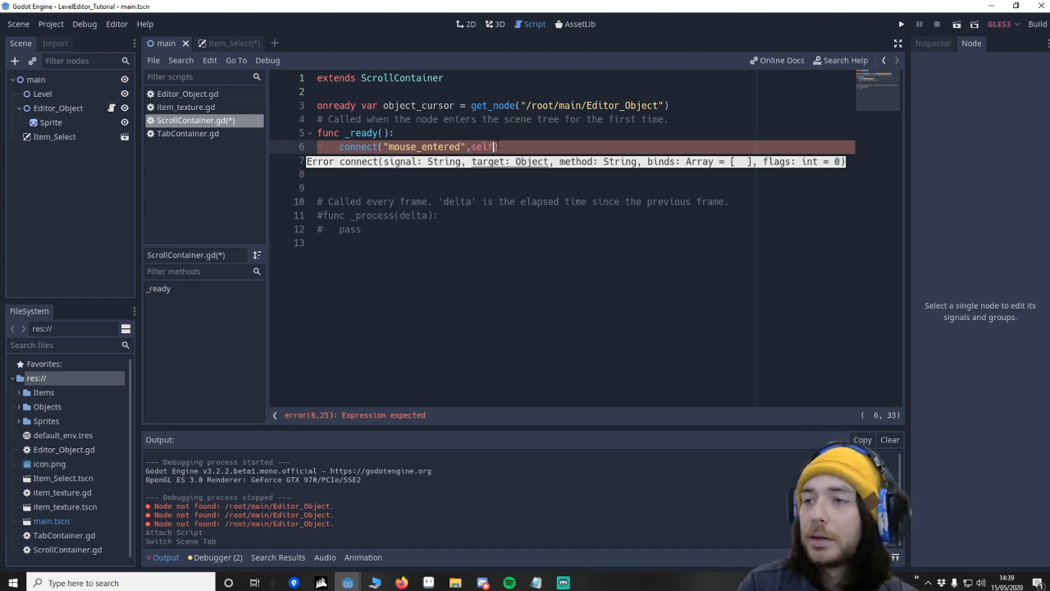
{"action": "type", "text": ","}
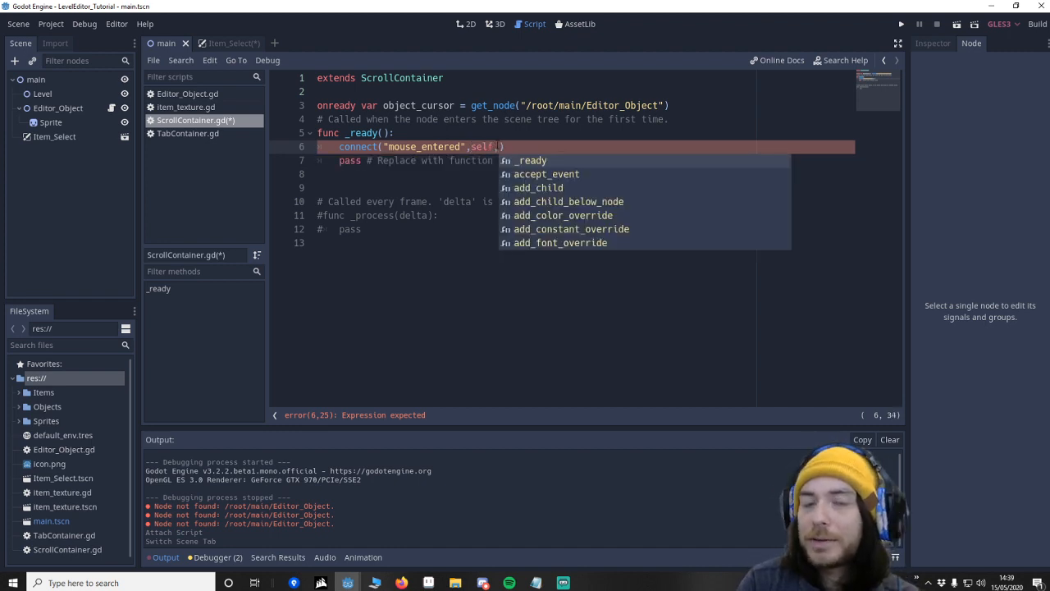
{"action": "type", "text": "\"mouse_enter"}
{"action": "type", "text": "connect(\"mouse_exited\","}
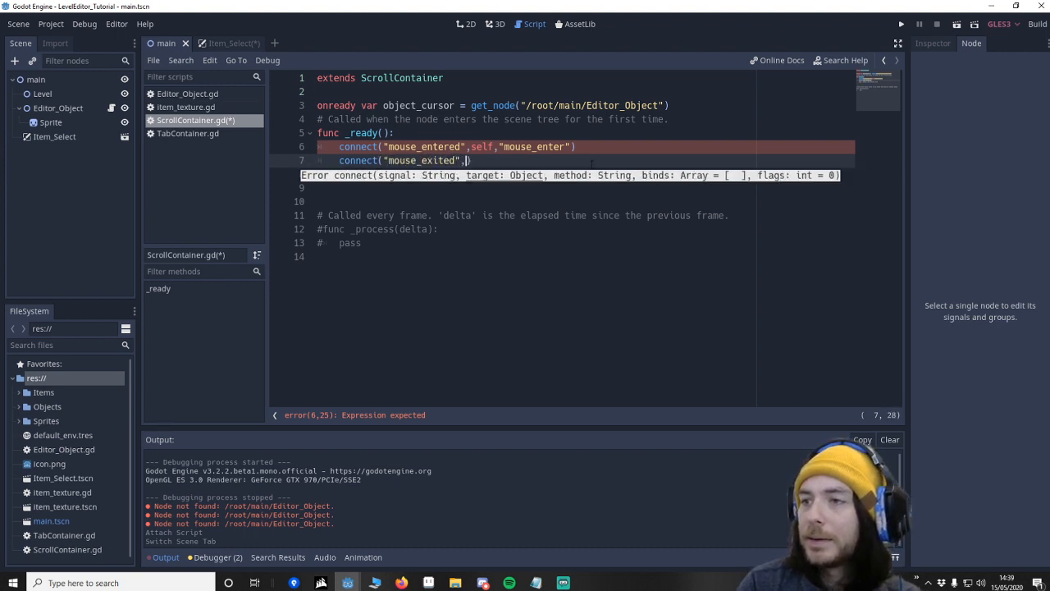
{"action": "type", "text": "self,\"mouse_leave\""}
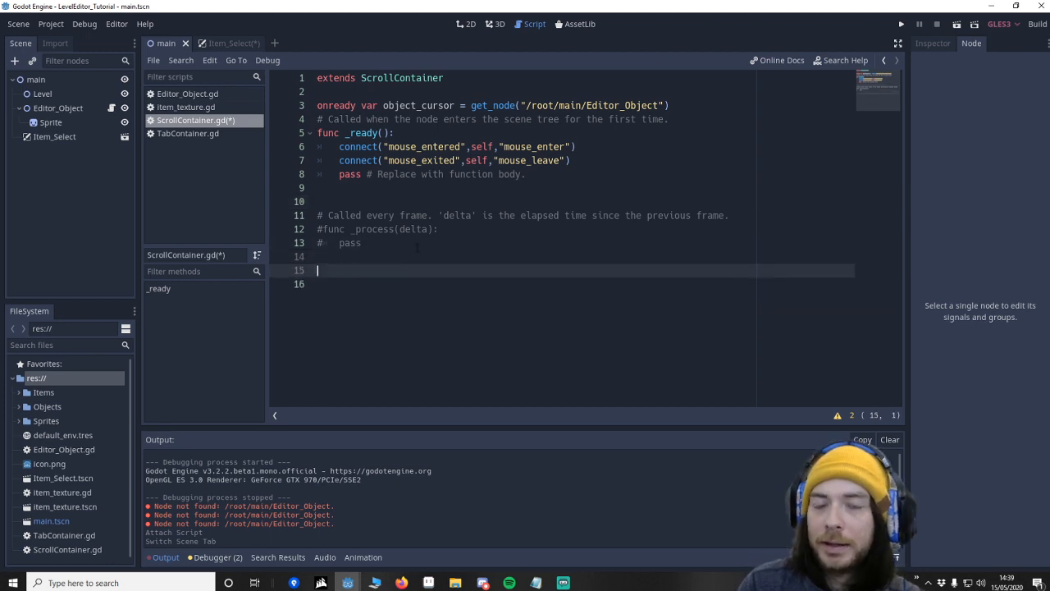
Write func mouse_enter() setting object_cursor.can_place = false and hiding the cursor.
{"action": "type", "text": "func mouse"}
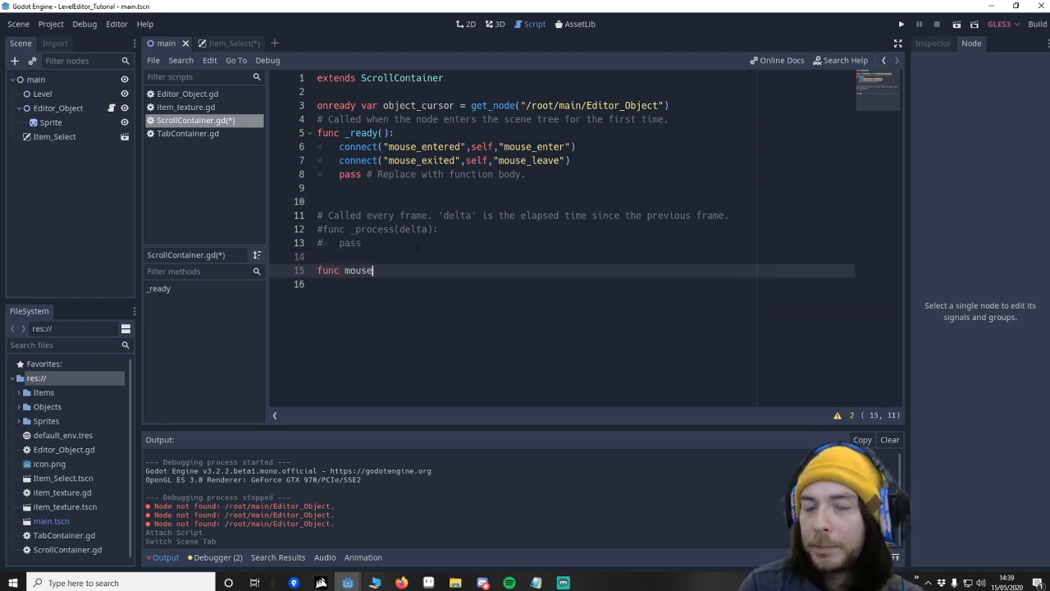
{"action": "type", "text": "_enter():"}
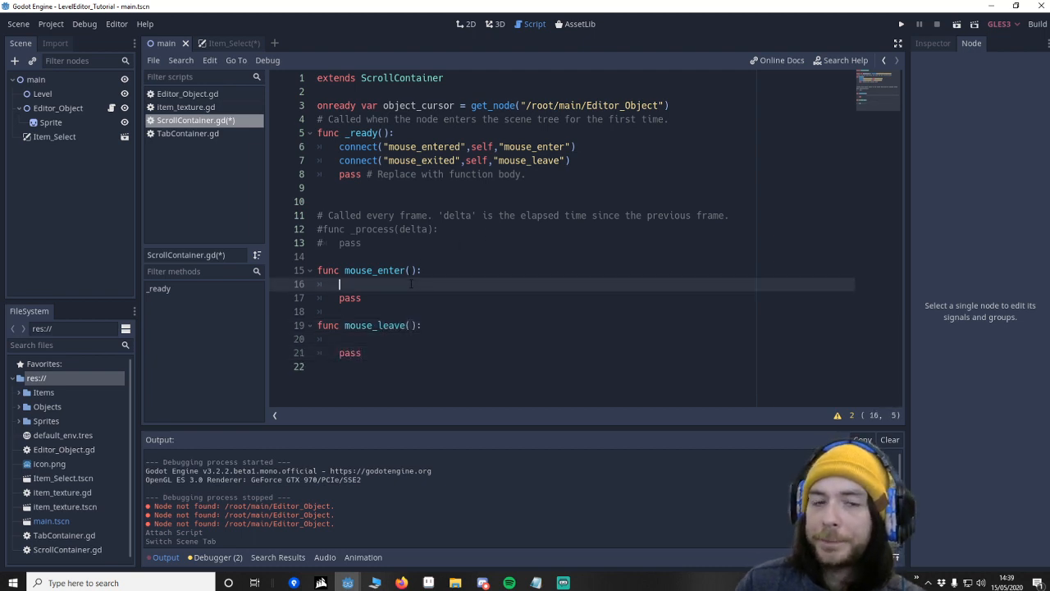
{"action": "type", "text": "object_cursor"}
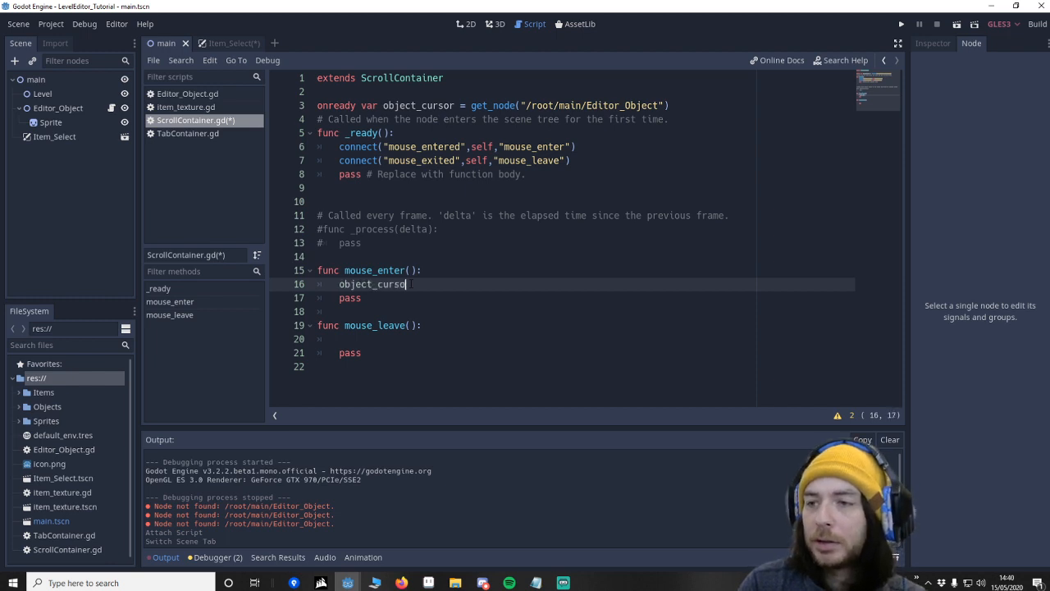
{"action": "type", "text": ".can_pace = false;"}
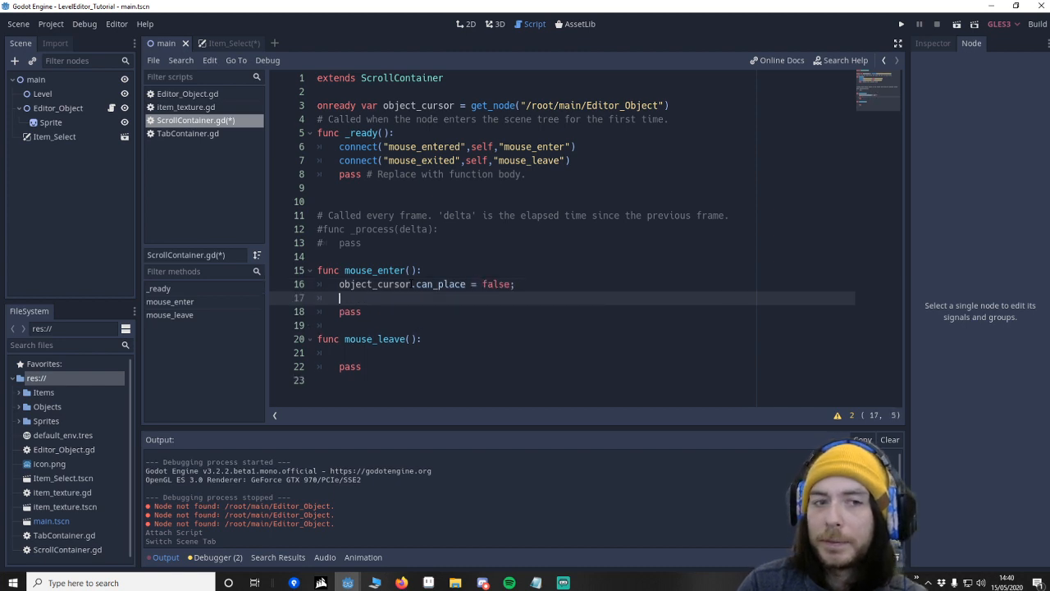
{"action": "type", "text": "object_cursor"}
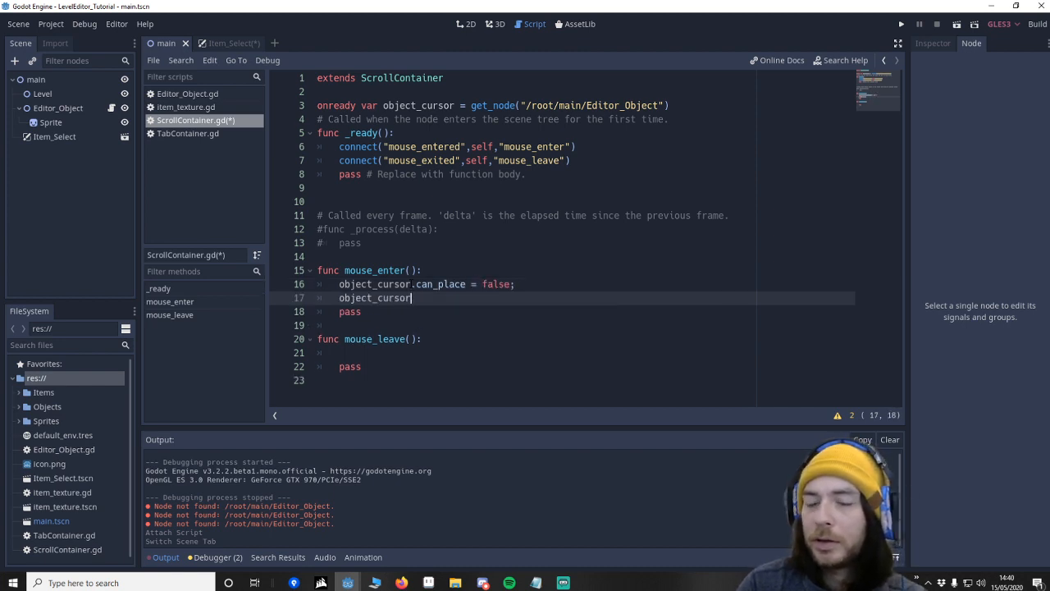
{"action": "type", "text": ".hide()"}
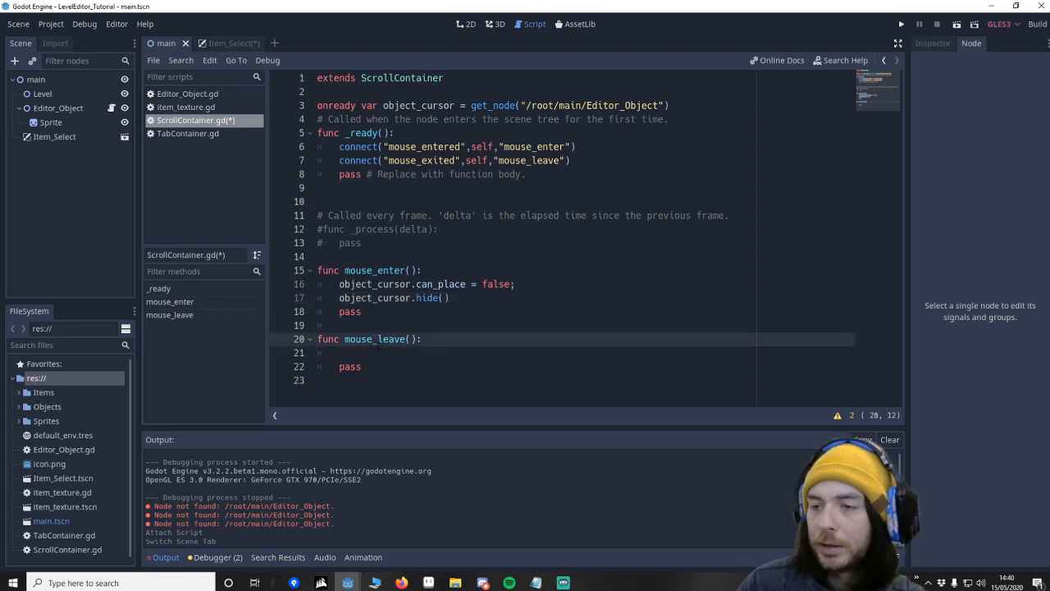
Write func mouse_leave() setting can_place = true and showing the object cursor.
{"action": "type", "text": "object_cursor.can_place = true"}
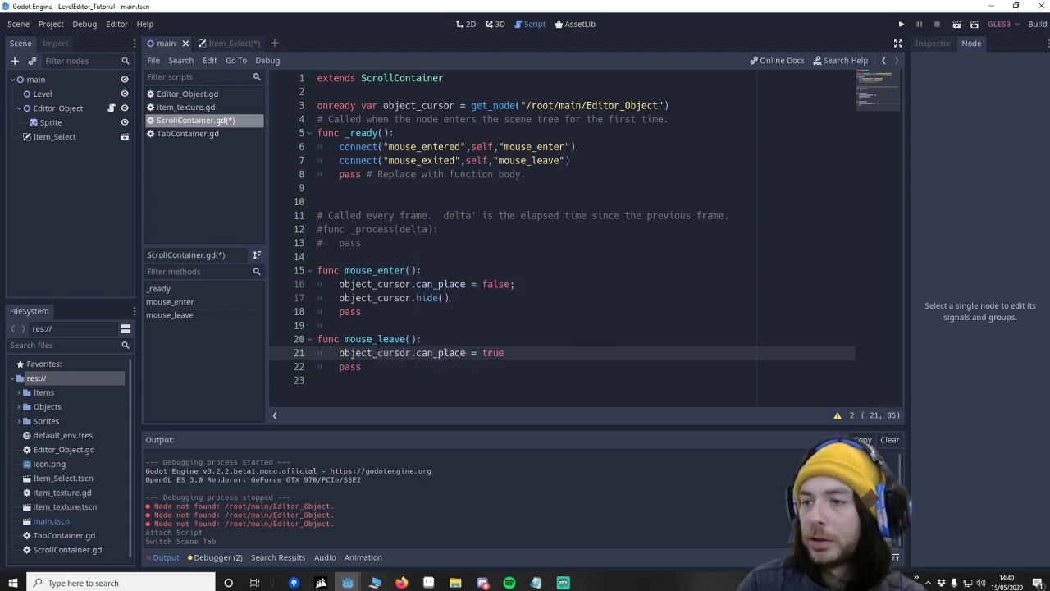
{"action": "type", "text": "obj"}
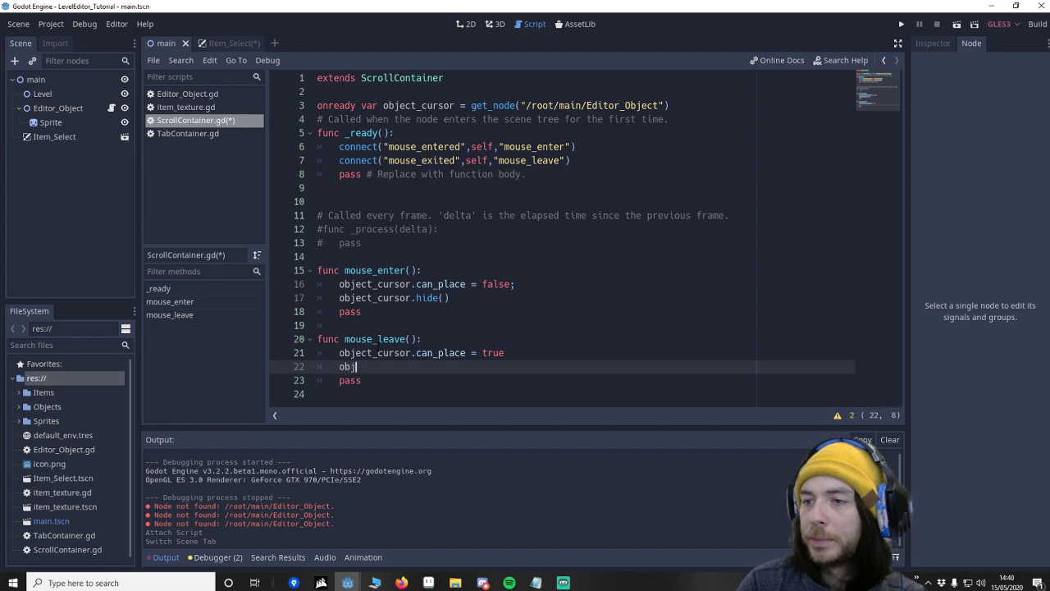
{"action": "type", "text": "ect_cursor"}
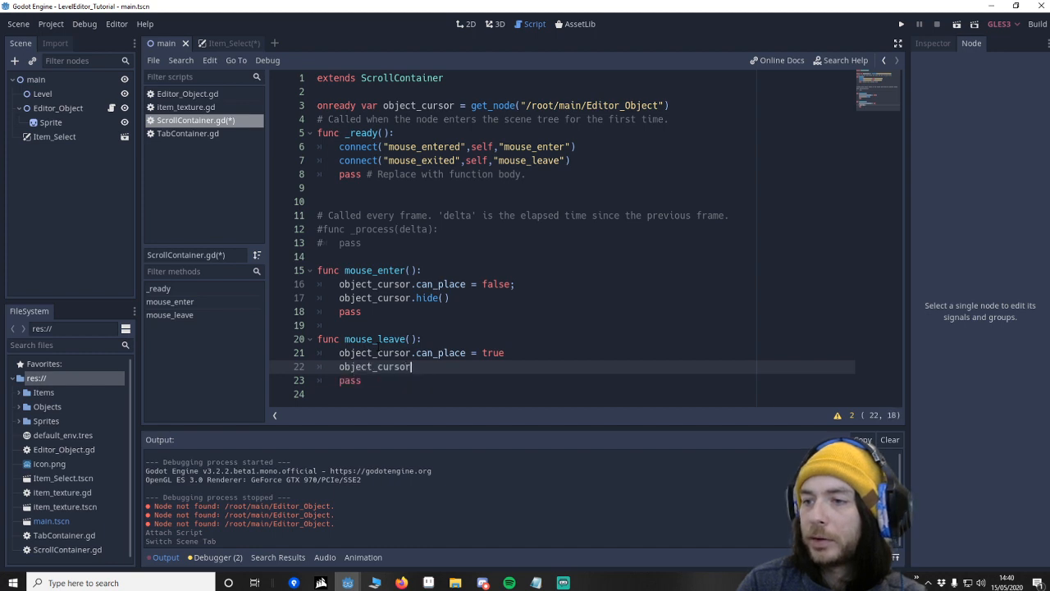
{"action": "type", "text": ".show()"}
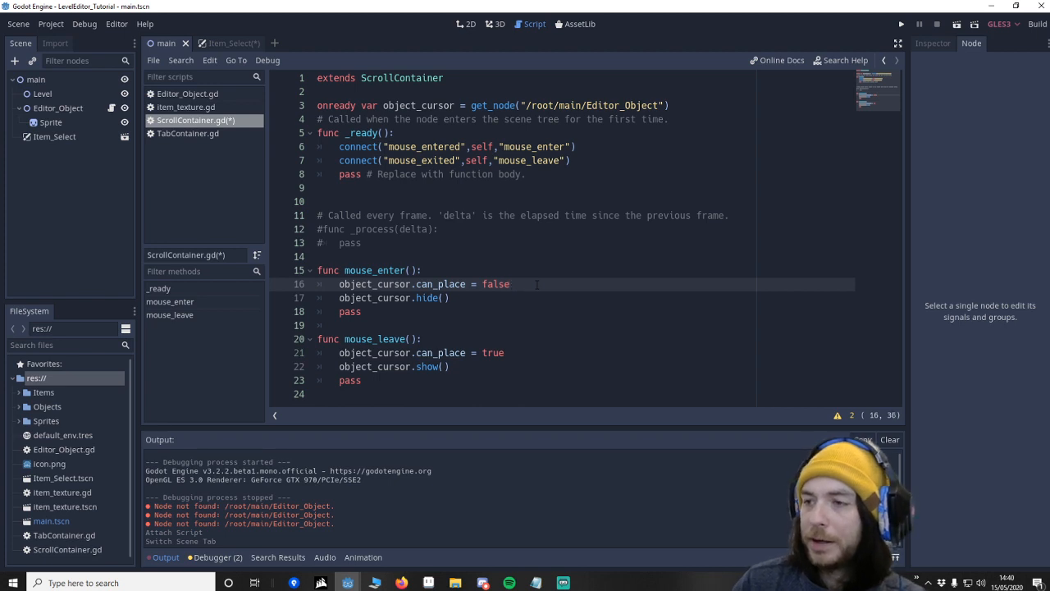
{"action": "left_click", "coordinate": [512, 284]}
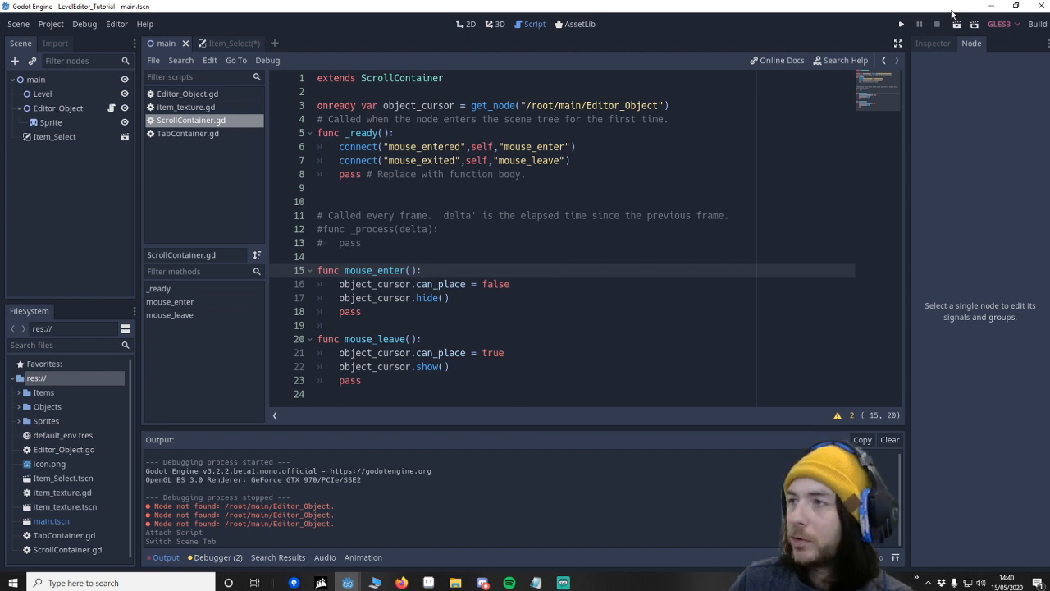
{"action": "mouse_move", "coordinate": [901, 34]}
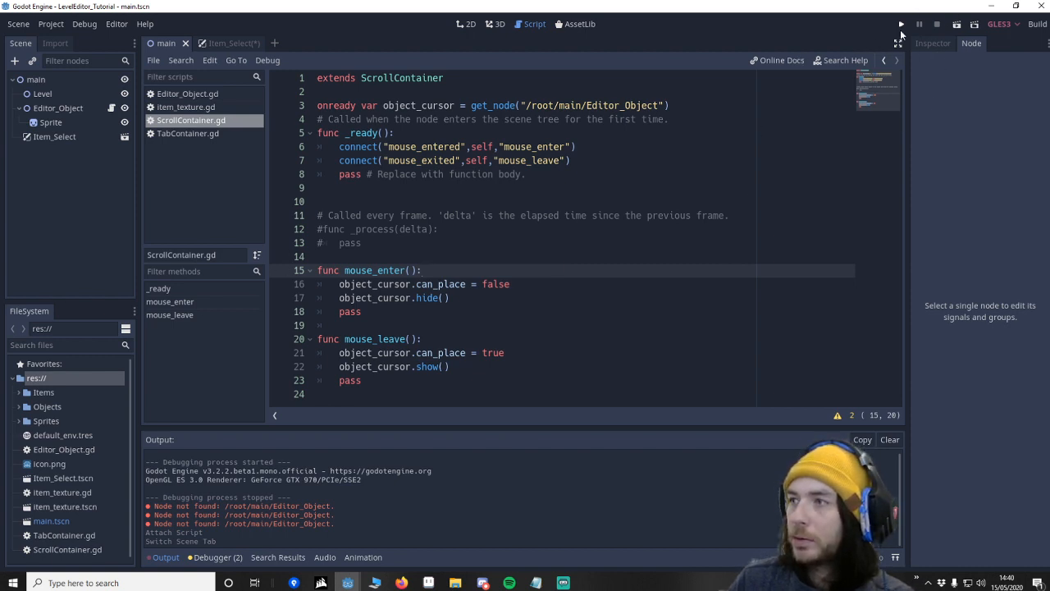
Test placing a creature from the item panel, then return to the main scene's 2D view and select Editor_Object.
{"action": "left_click", "coordinate": [896, 25]}
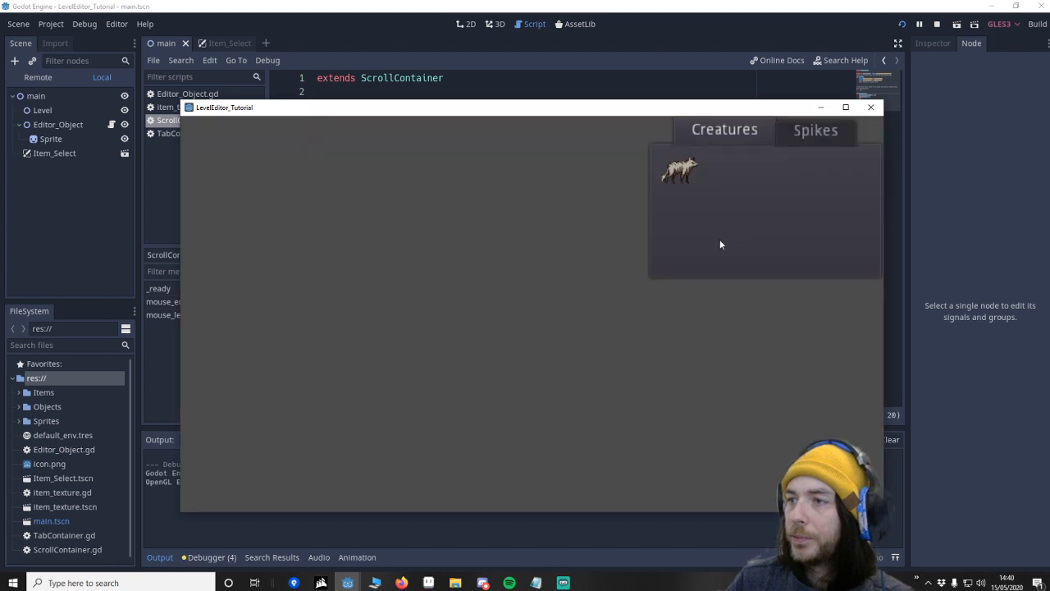
{"action": "left_click_drag", "start_coordinate": [679, 169], "coordinate": [561, 197]}
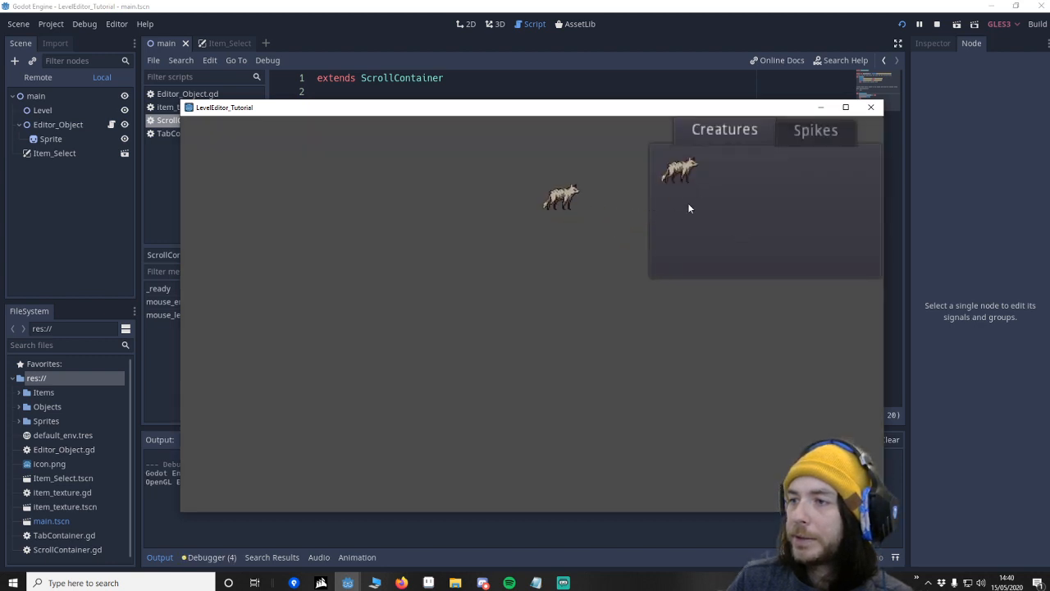
{"action": "mouse_move", "coordinate": [657, 223]}
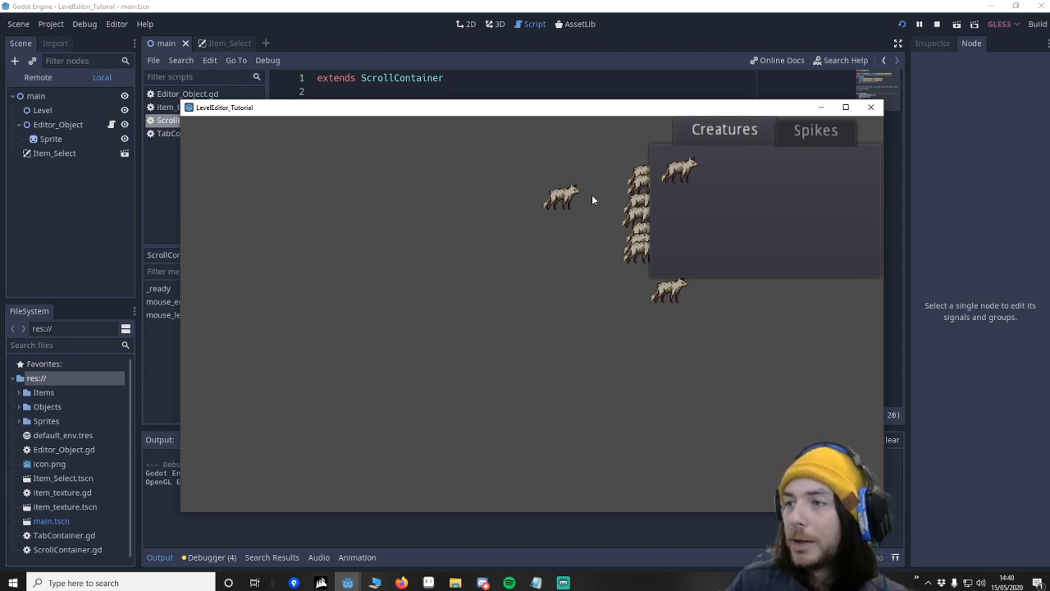
{"action": "mouse_move", "coordinate": [683, 200]}
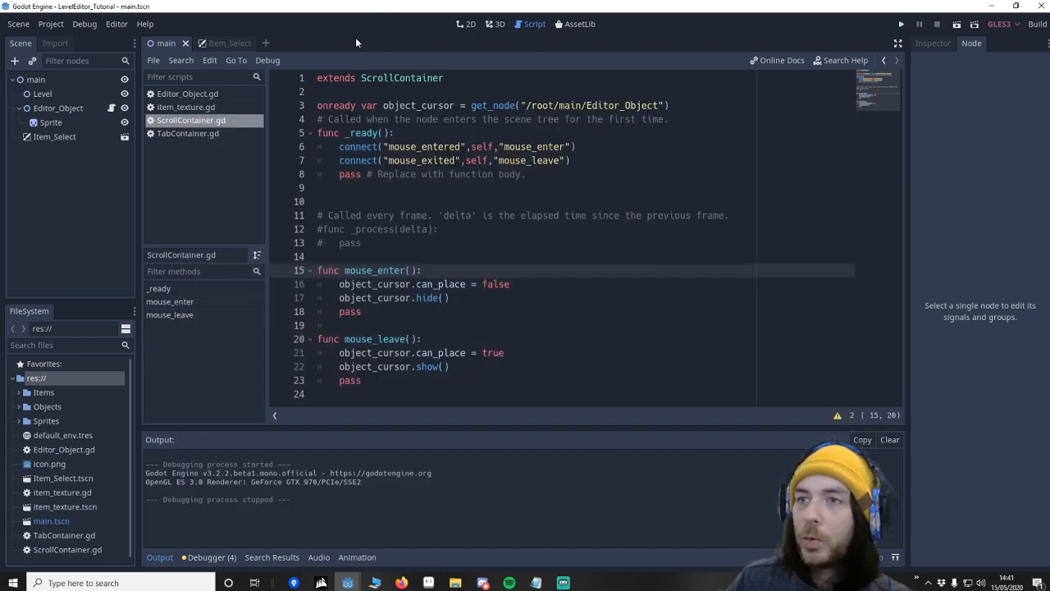
{"action": "left_click", "coordinate": [466, 23]}
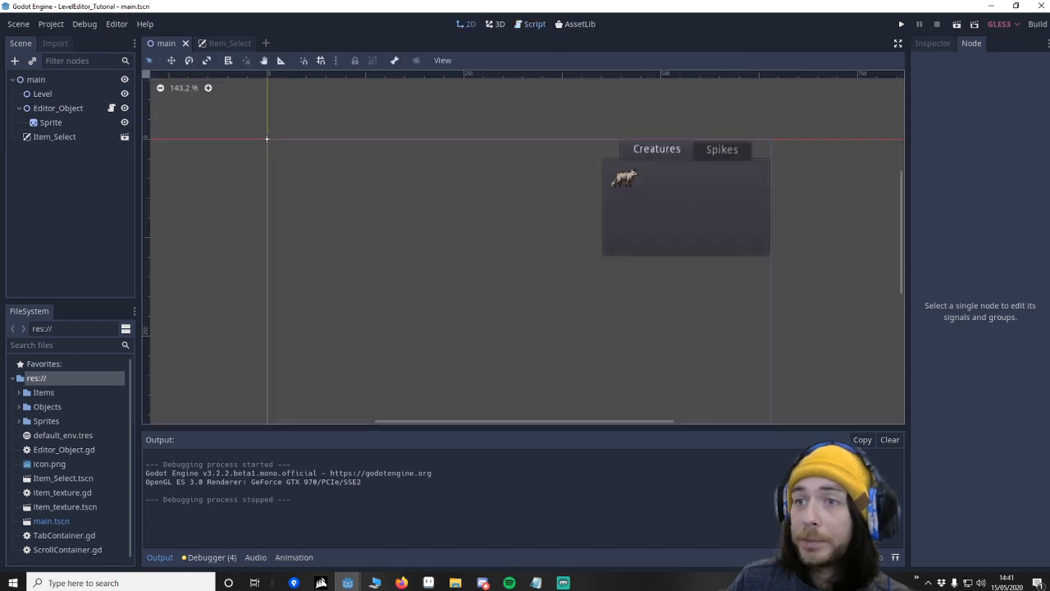
{"action": "left_click", "coordinate": [58, 109]}
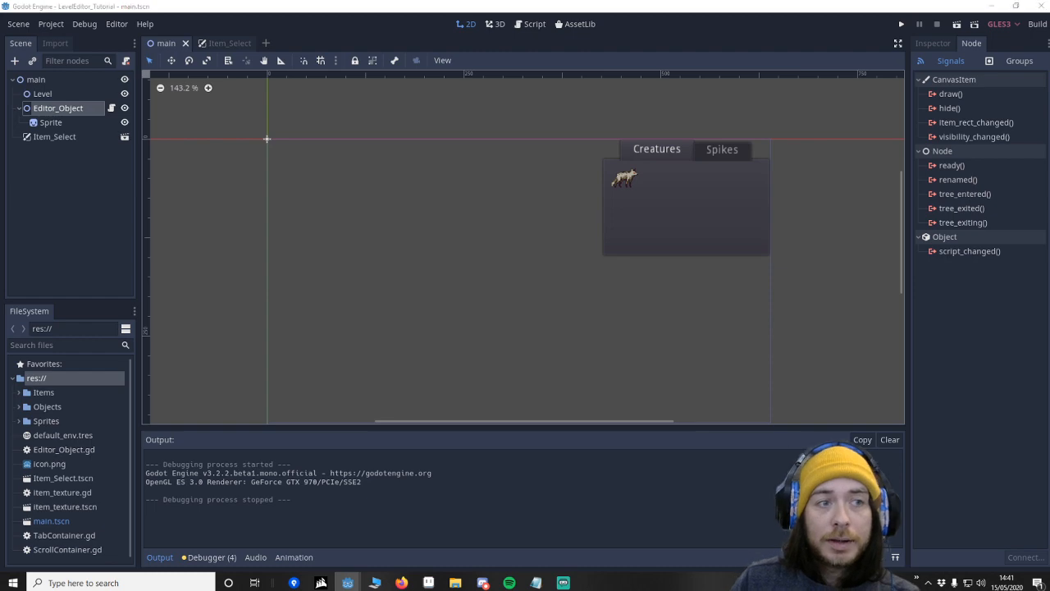
Add a Node2D child under main and rename it cam_container.
{"action": "right_click", "coordinate": [29, 79]}
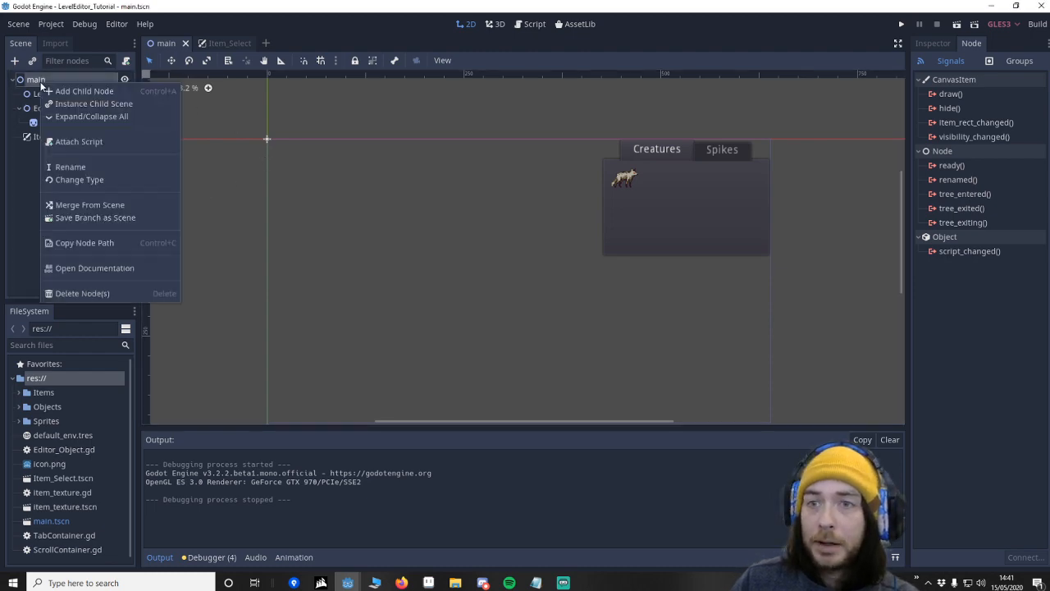
{"action": "left_click", "coordinate": [84, 90]}
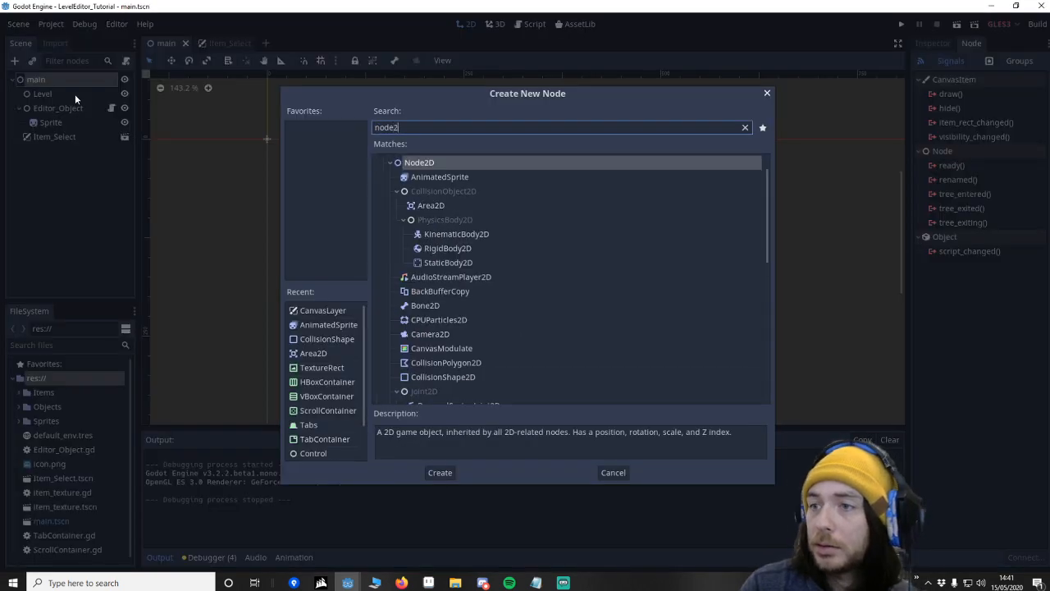
{"action": "left_click", "coordinate": [440, 472]}
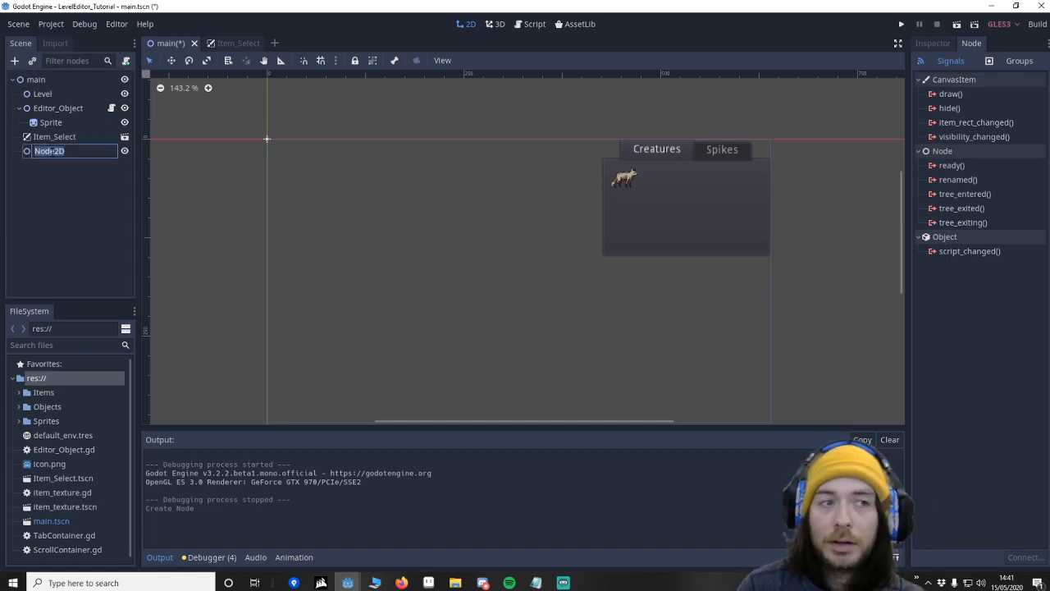
{"action": "type", "text": "cam_container"}
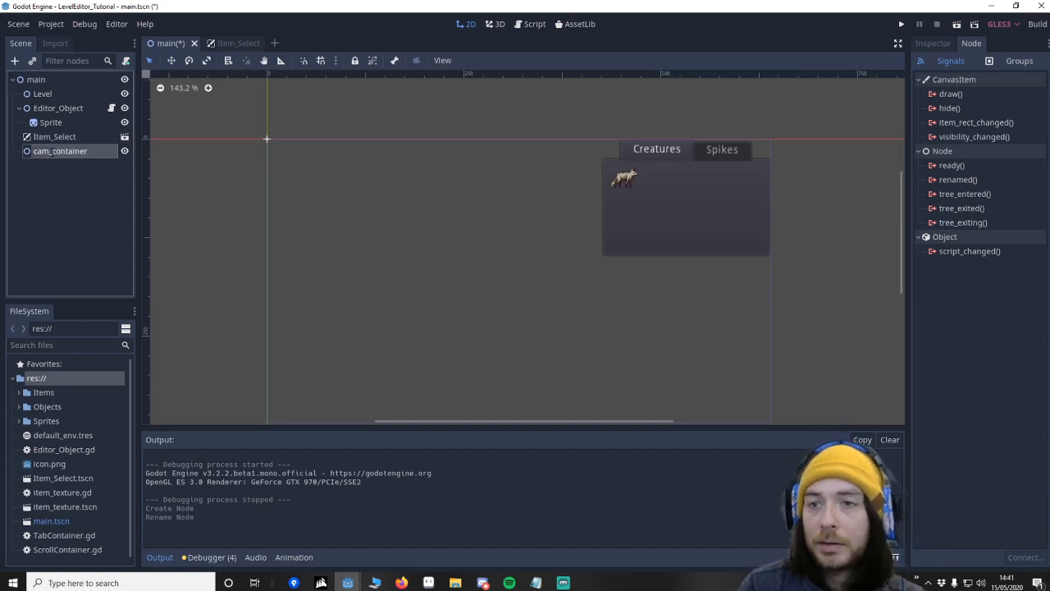
Add a Camera2D child under cam_container and select it in the scene tree.
{"action": "left_click", "coordinate": [14, 60]}
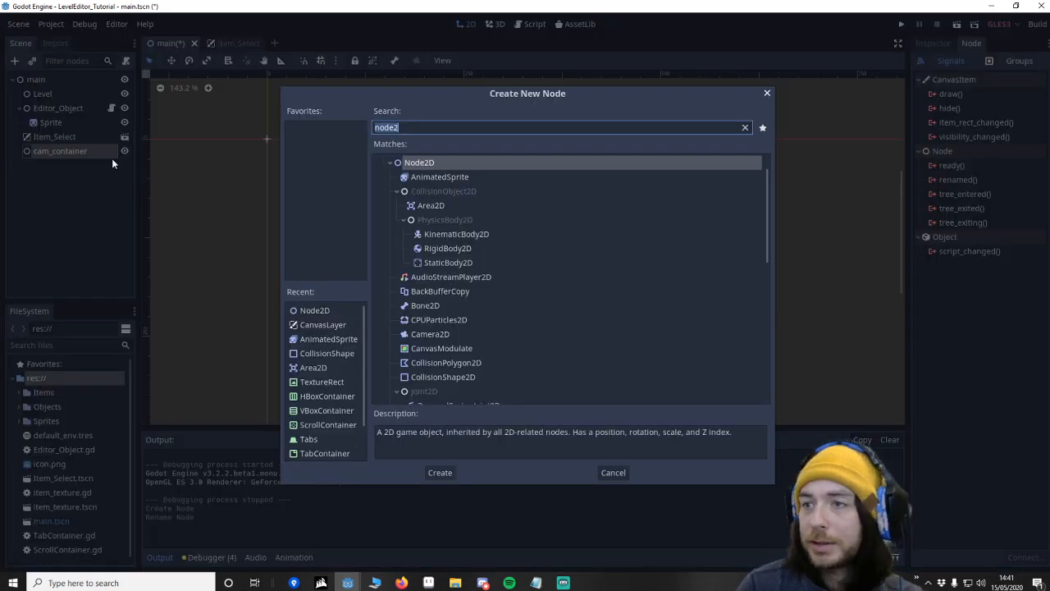
{"action": "type", "text": "camera2d"}
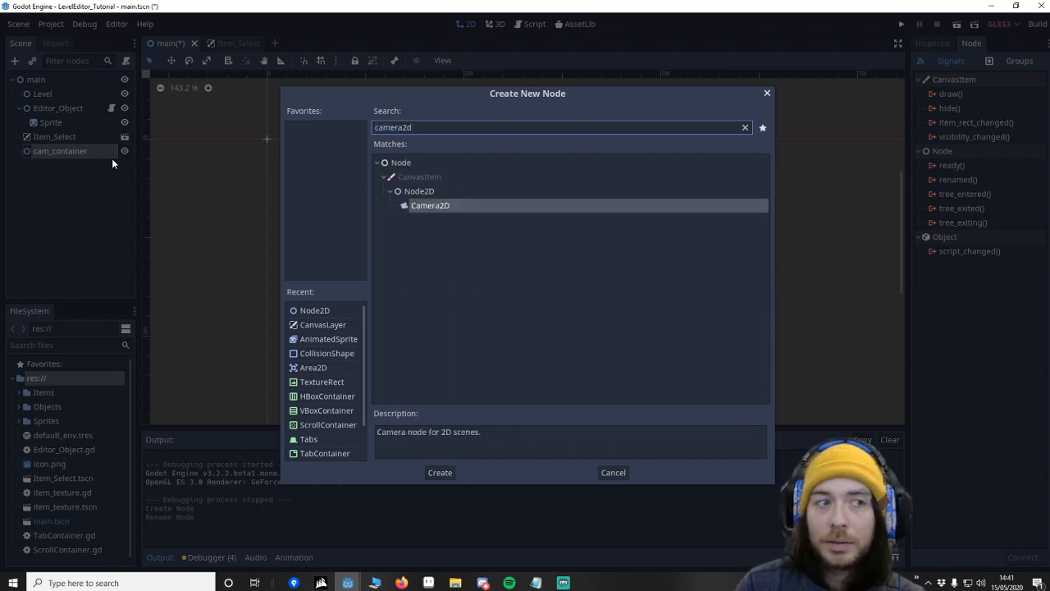
{"action": "left_click", "coordinate": [440, 473]}
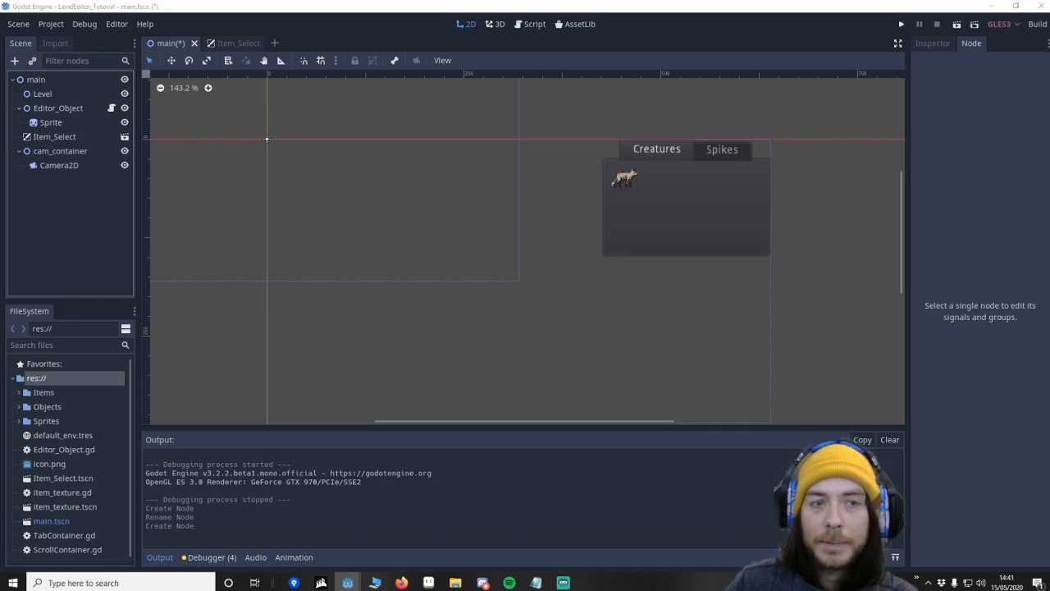
{"action": "left_click", "coordinate": [59, 164]}
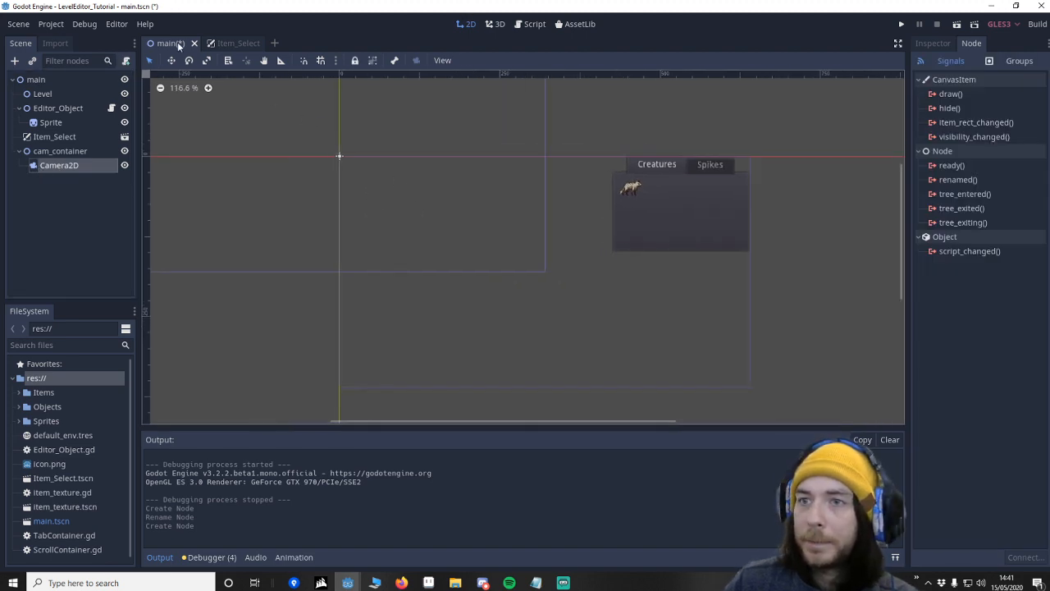
{"action": "left_click", "coordinate": [59, 151]}
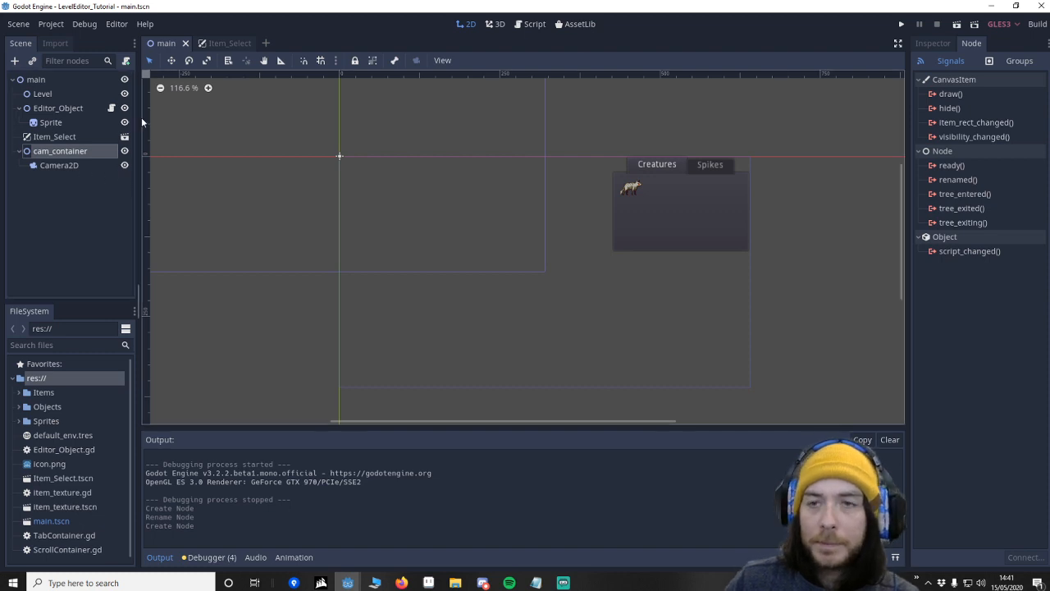
{"action": "mouse_move", "coordinate": [112, 108]}
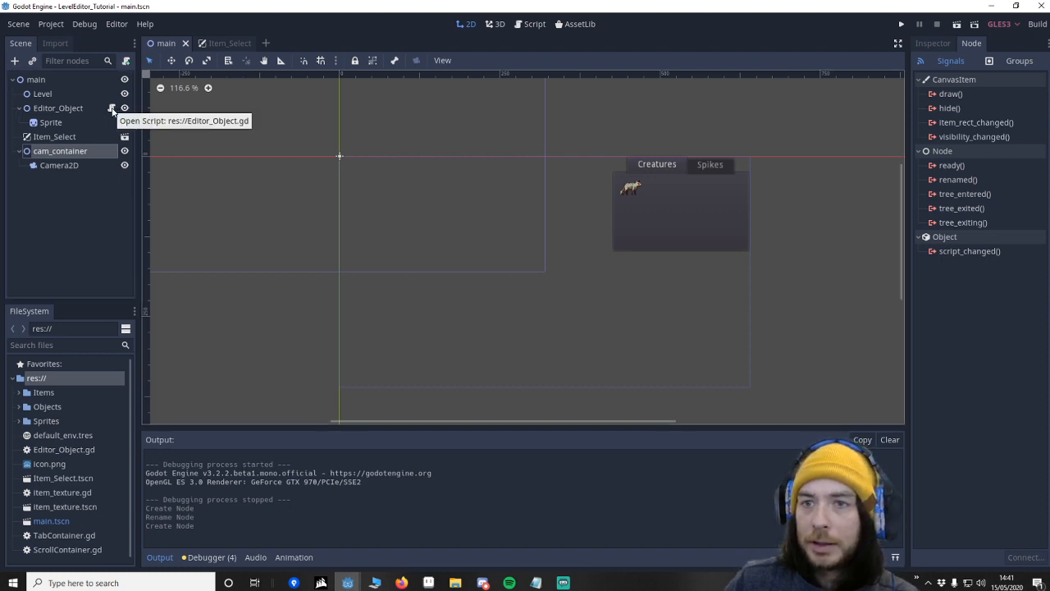
Declare var is_panning below can_place in Editor_Object.gd.
{"action": "left_click", "coordinate": [112, 108]}
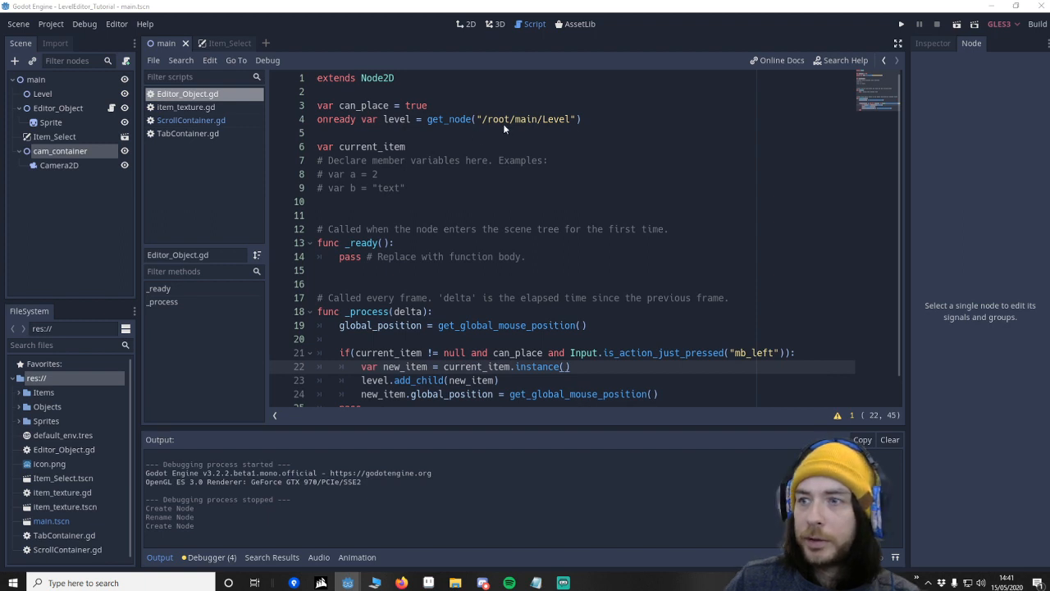
{"action": "left_click", "coordinate": [685, 105]}
{"action": "type", "text": "var"}
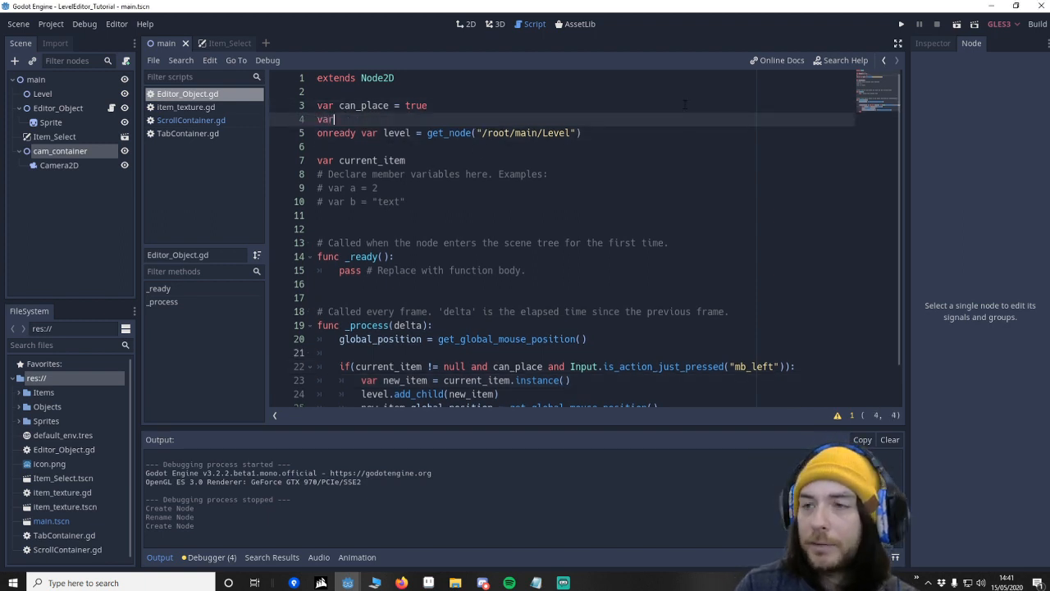
{"action": "type", "text": "is_p"}
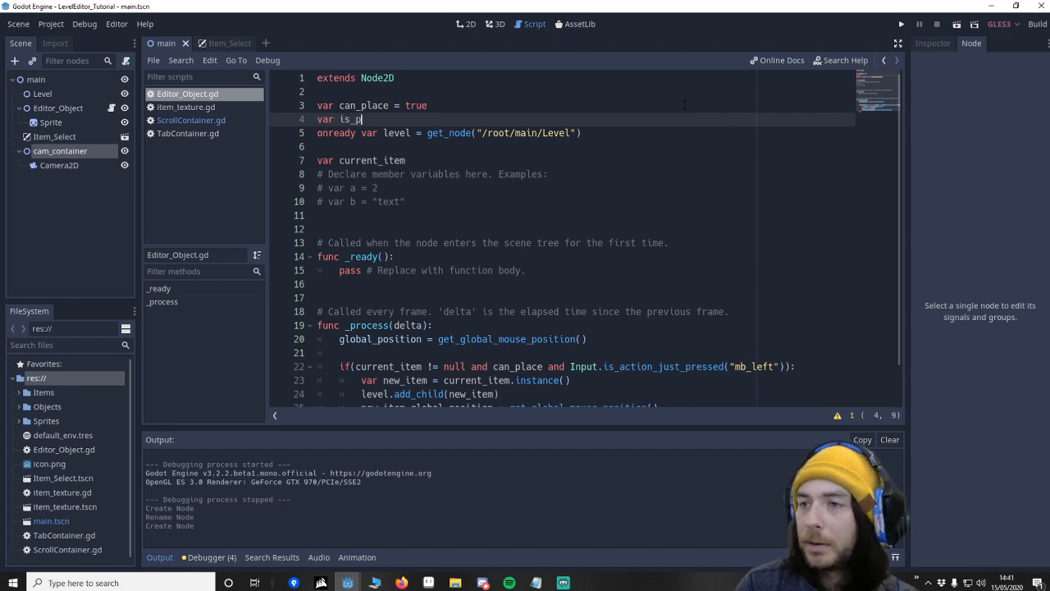
{"action": "type", "text": "anning = true;"}
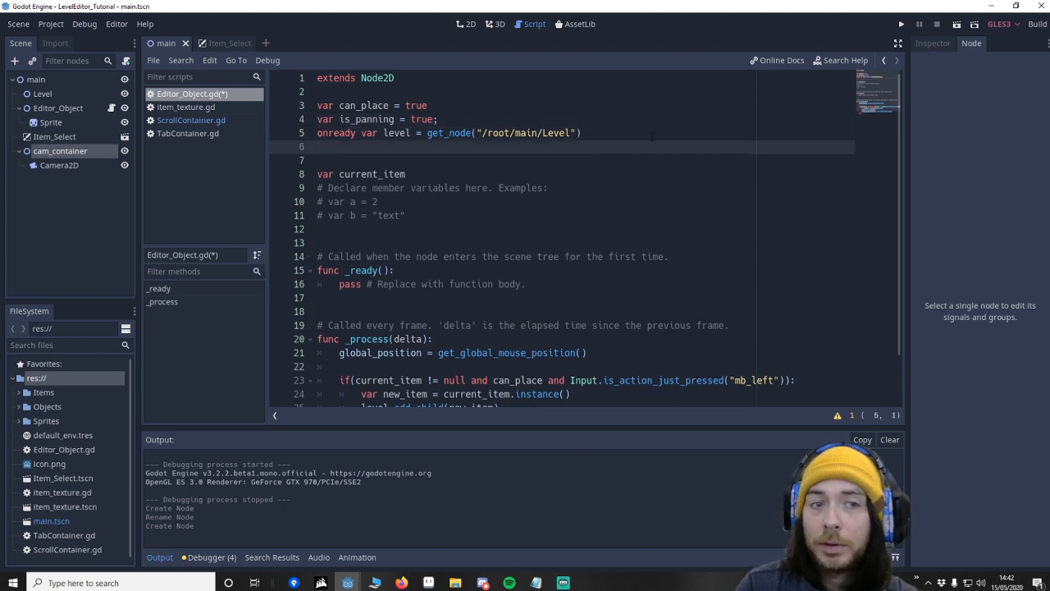
Add onready var editor = get_node("/root/main/cam_container") and onready var editor_cam = editor.get_node("Camera2D").
{"action": "type", "text": "onvar"}
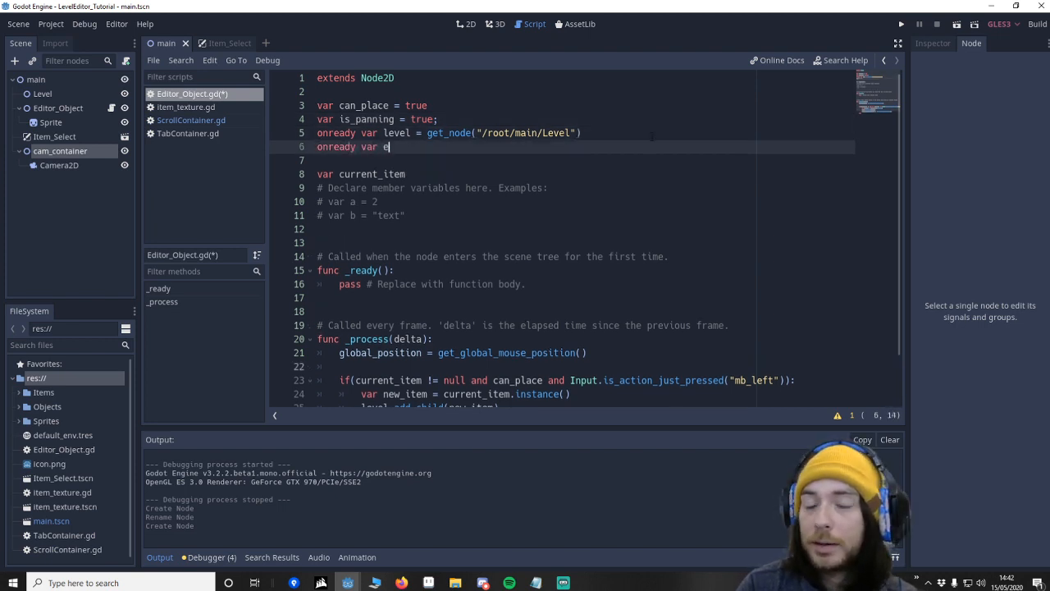
{"action": "type", "text": "ditor = get_node(\"/root/main/cam_container"}
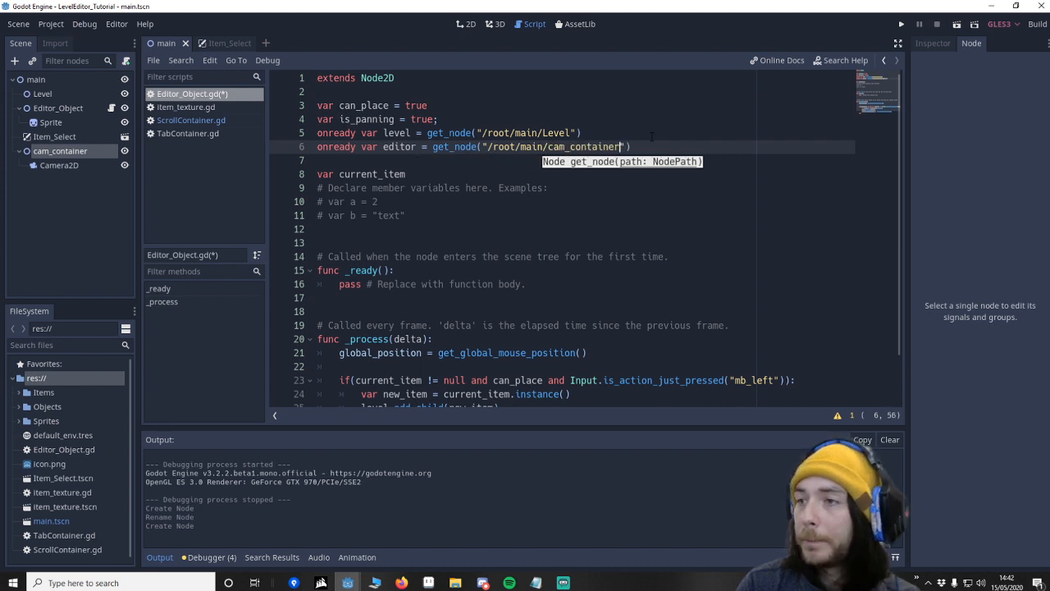
{"action": "type", "text": "on"}
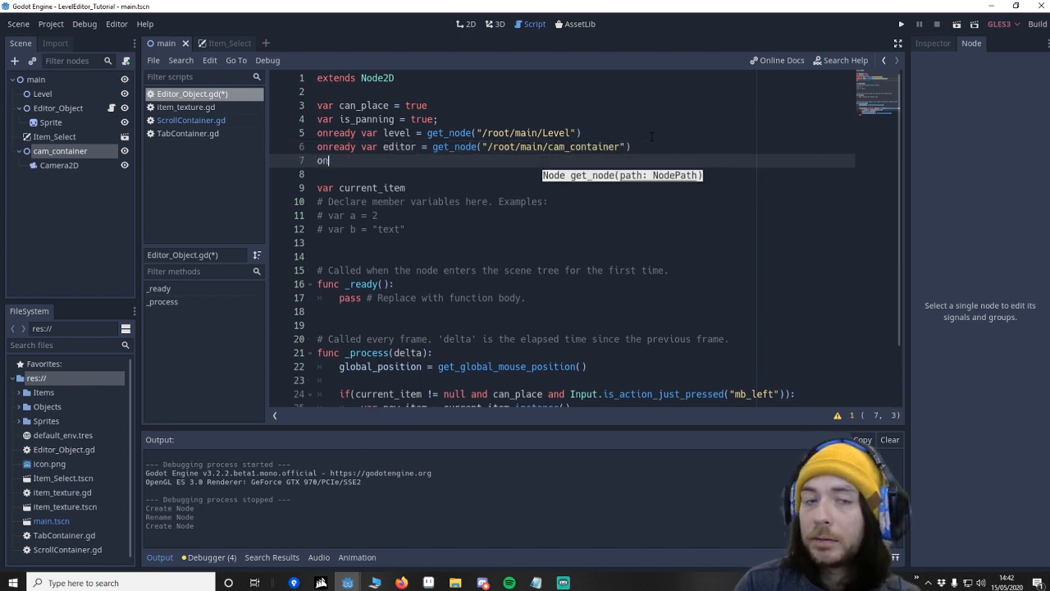
{"action": "type", "text": "ready var"}
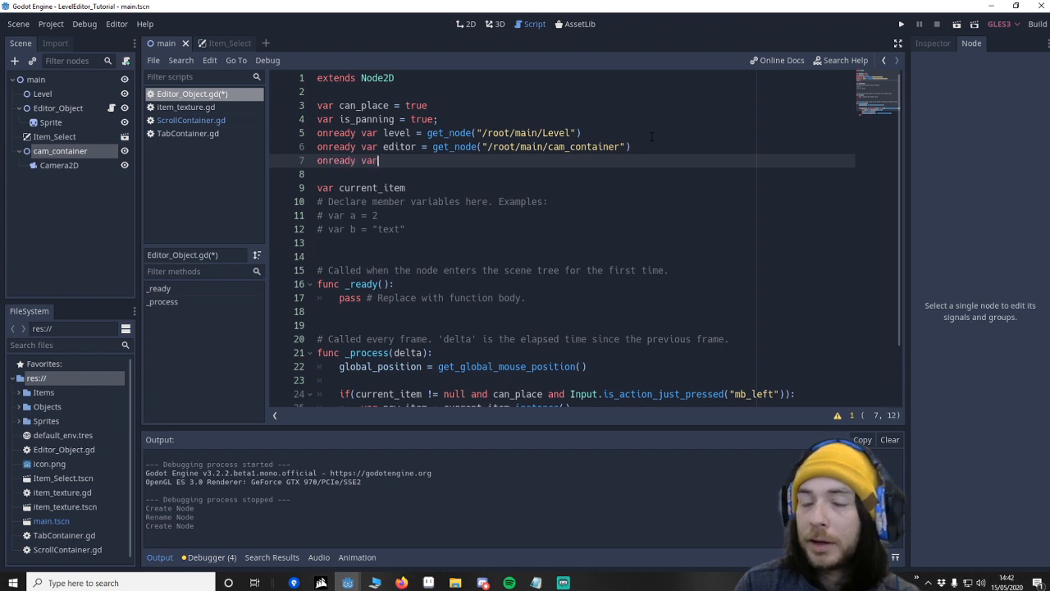
{"action": "type", "text": "editor_cam ="}
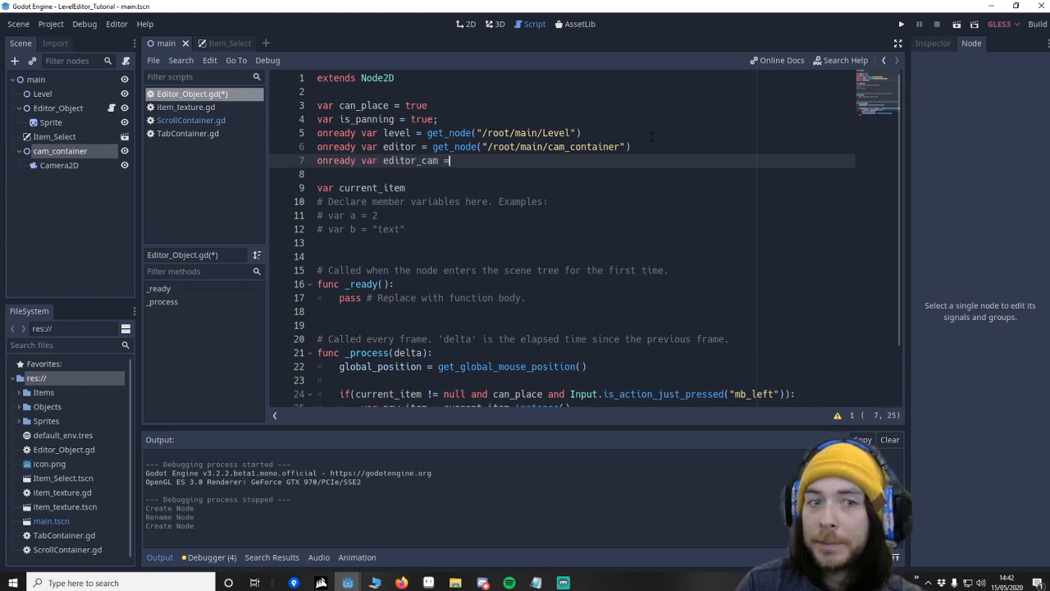
{"action": "type", "text": "editor.c"}
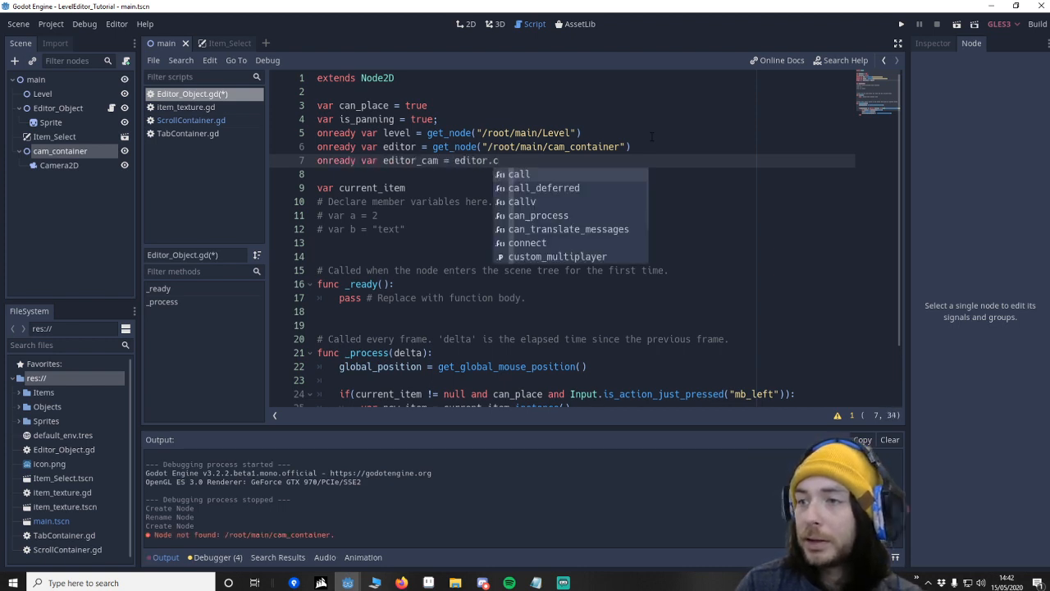
{"action": "type", "text": "et"}
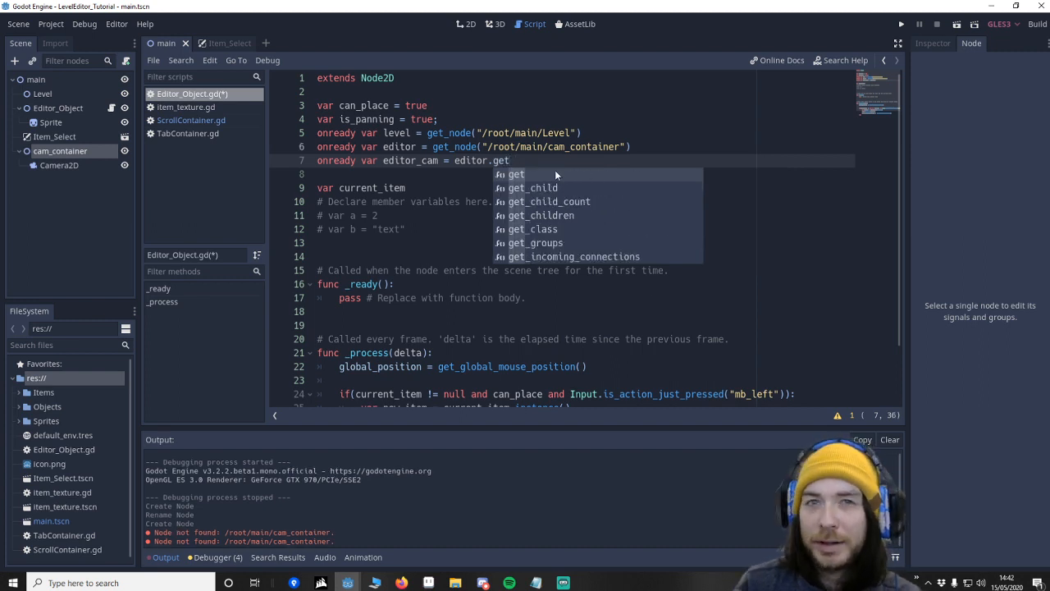
{"action": "type", "text": "_"}
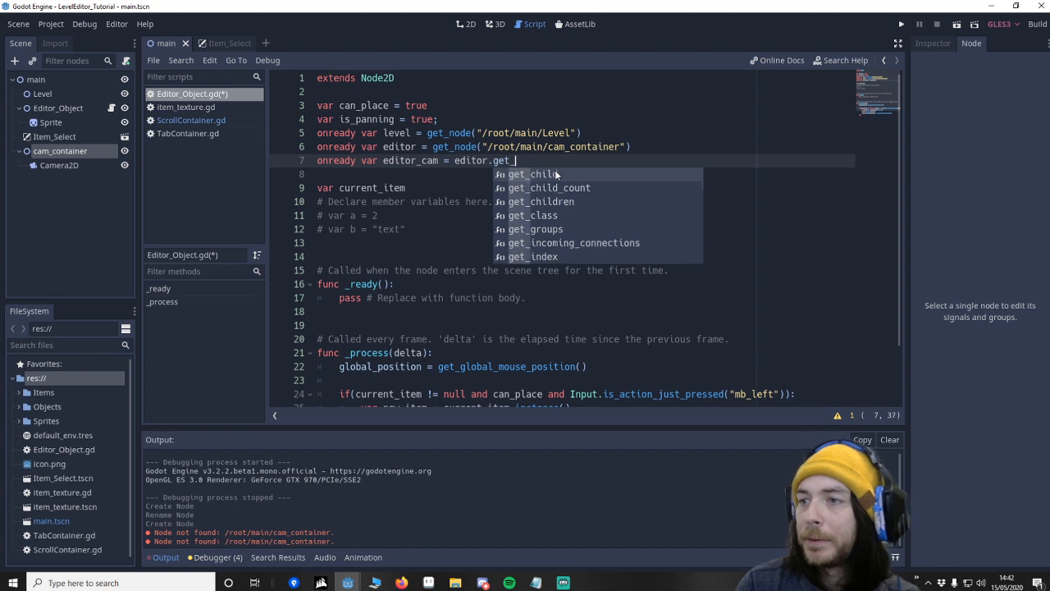
{"action": "type", "text": "node"}
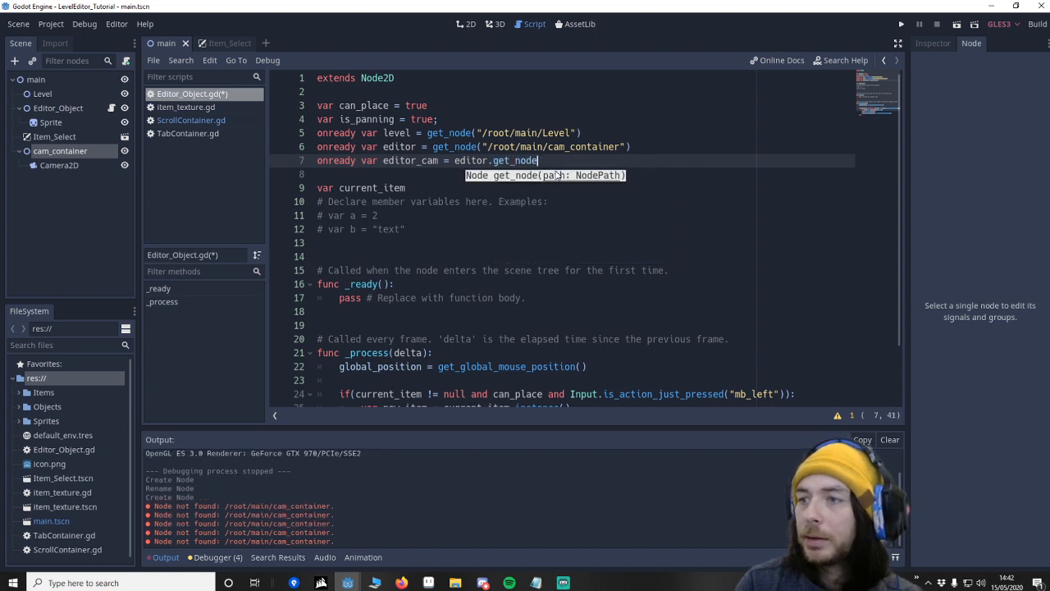
{"action": "type", "text": "(\"Cam\""}
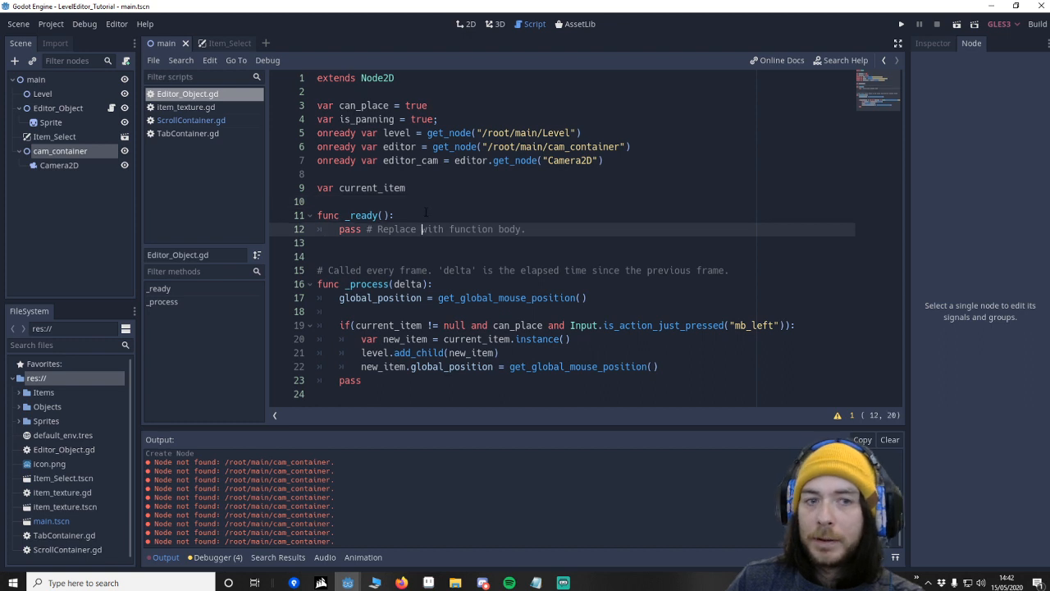
Make editor_cam current, call move_editor() in _process and stub func move_editor(): pass.
{"action": "type", "text": "editor_cam."}
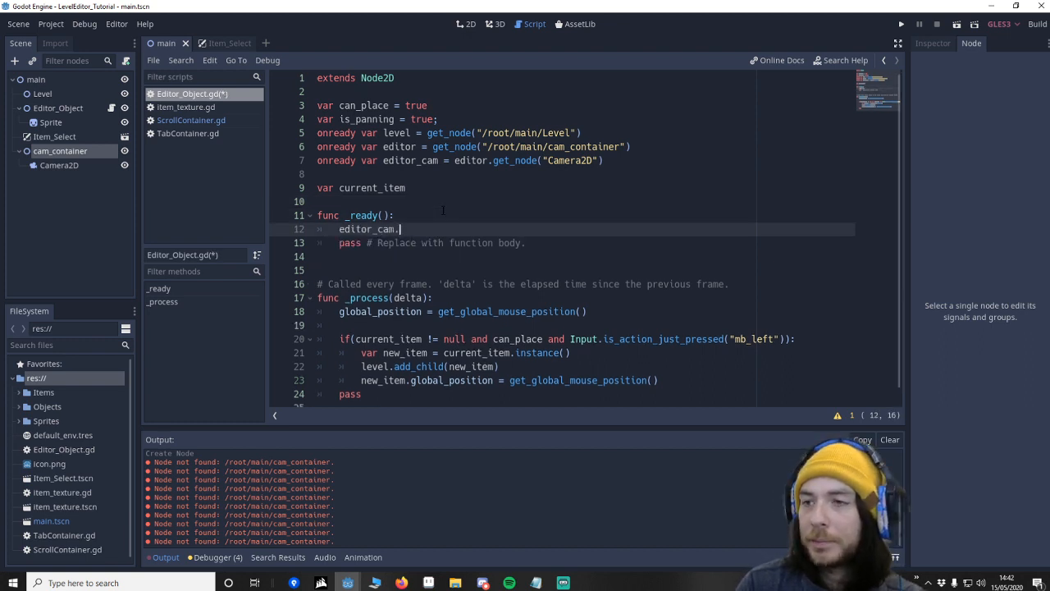
{"action": "type", "text": "current = true"}
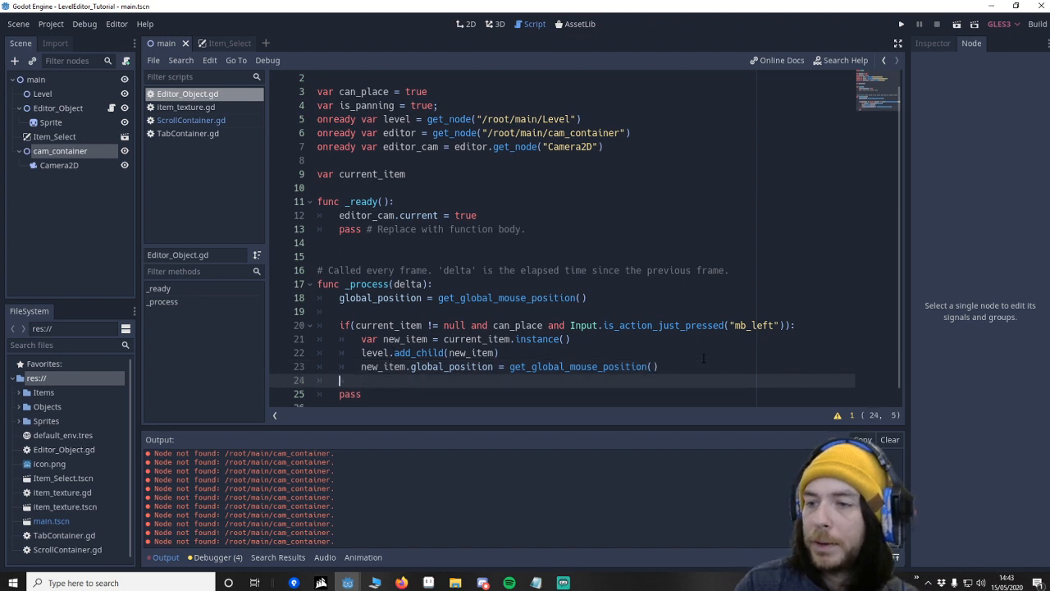
{"action": "type", "text": "mov"}
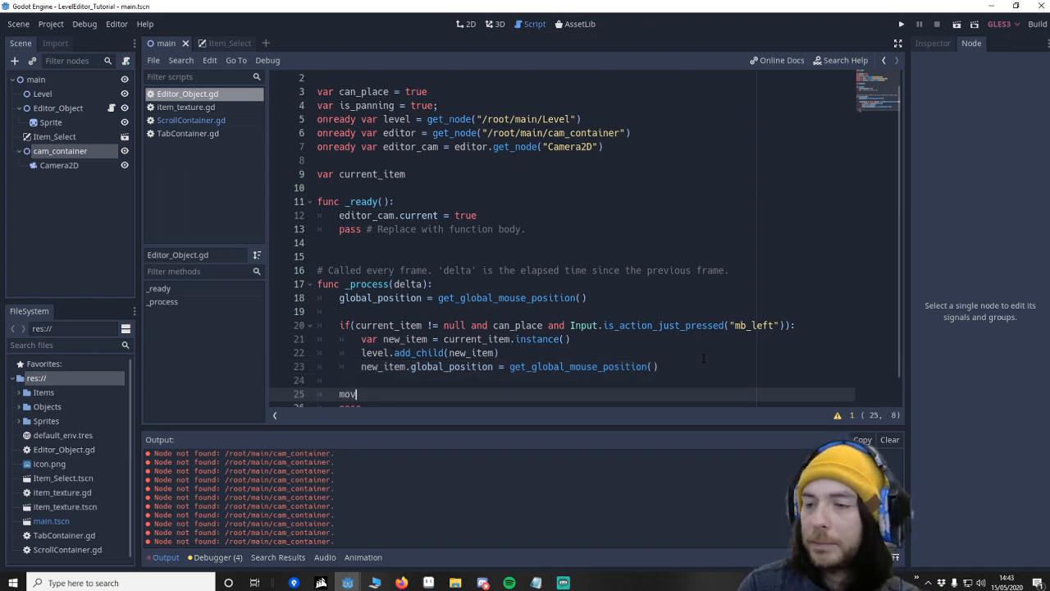
{"action": "type", "text": "e_editor()"}
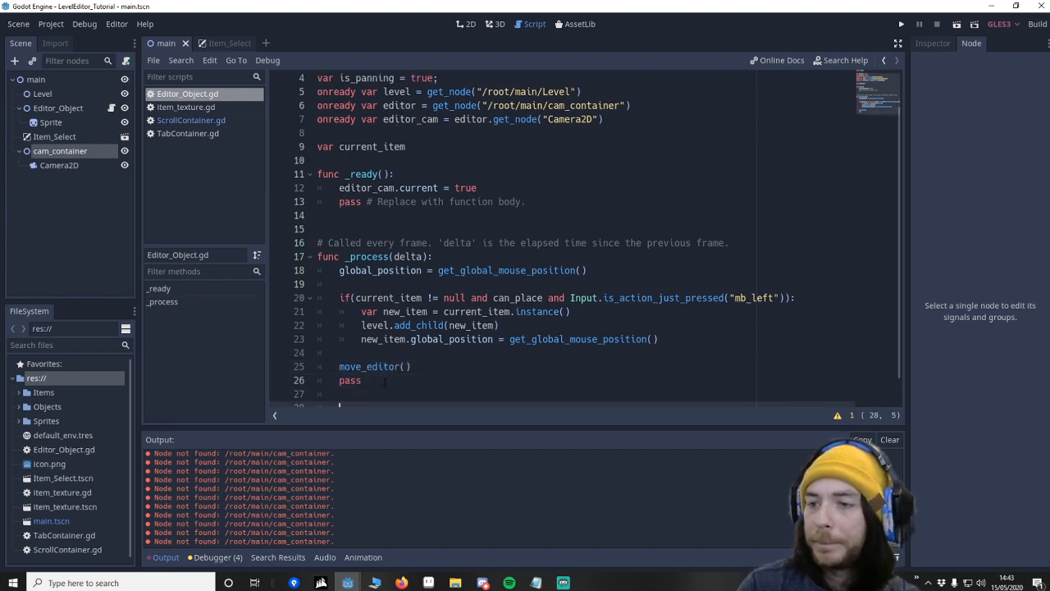
{"action": "type", "text": "func"}
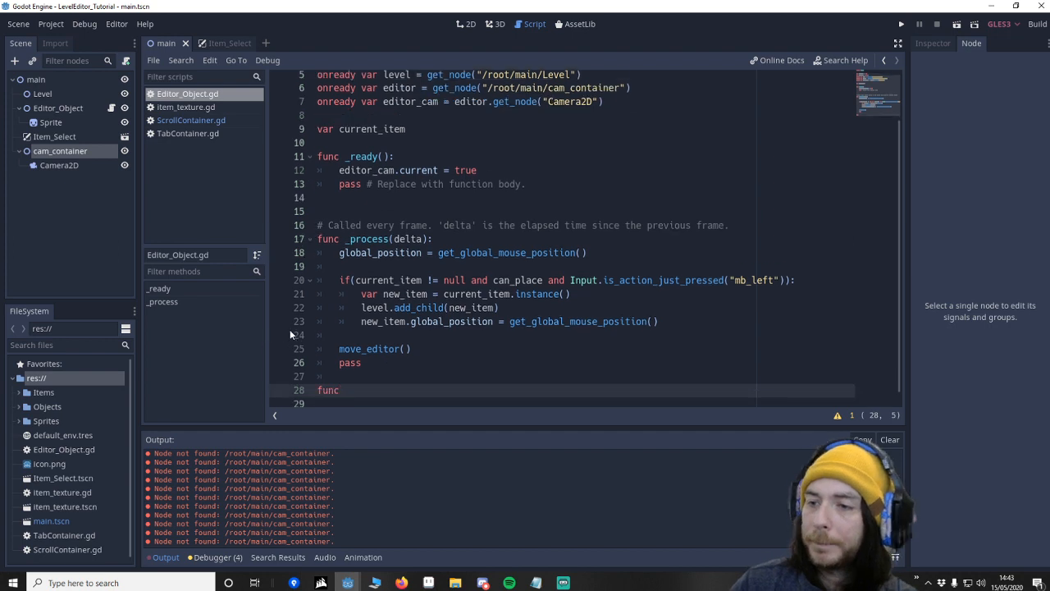
{"action": "type", "text": "mov"}
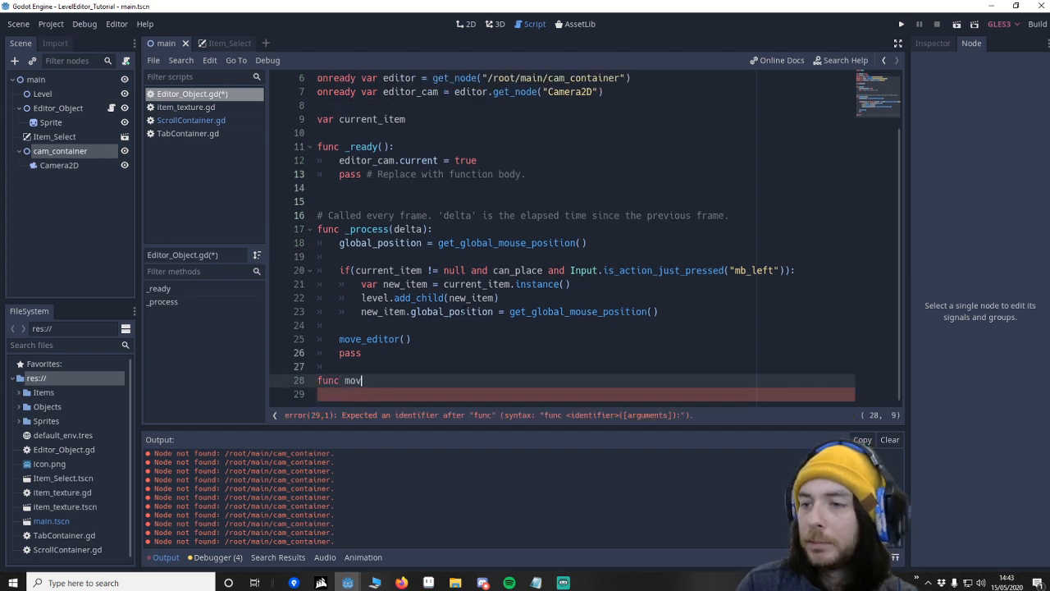
{"action": "type", "text": "e_editor():"}
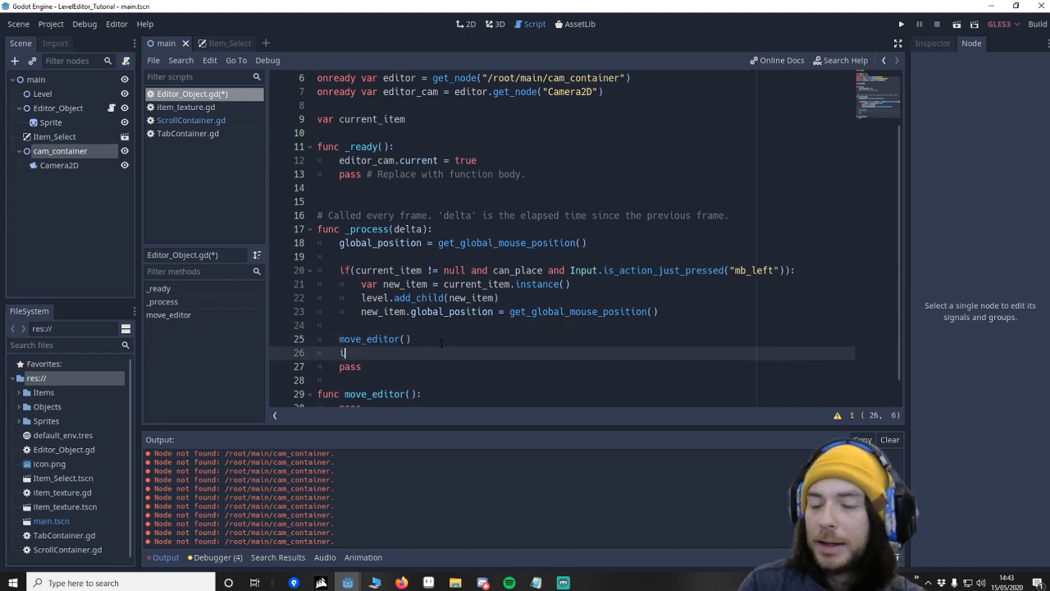
Set is_panning = Input.is_action_pressed("mb_middle") each frame in _process.
{"action": "type", "text": "s_panning ="}
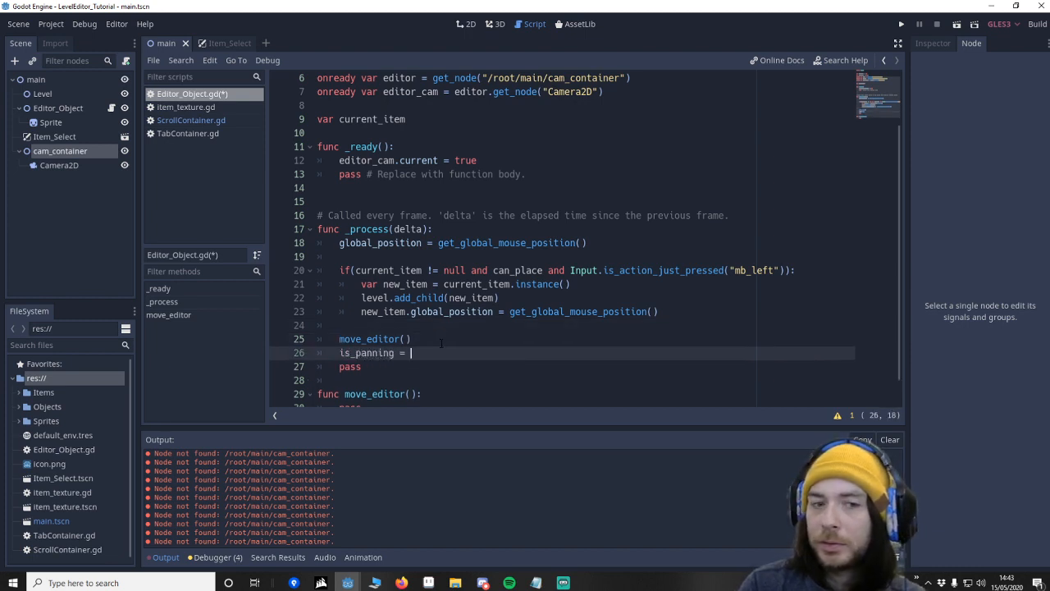
{"action": "type", "text": "Input"}
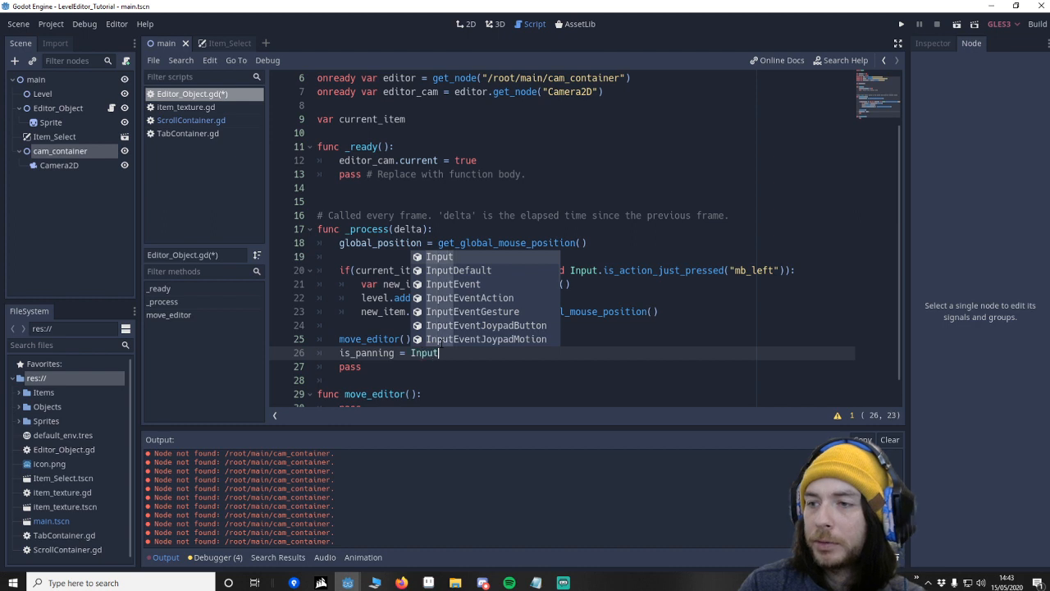
{"action": "type", "text": ".isac"}
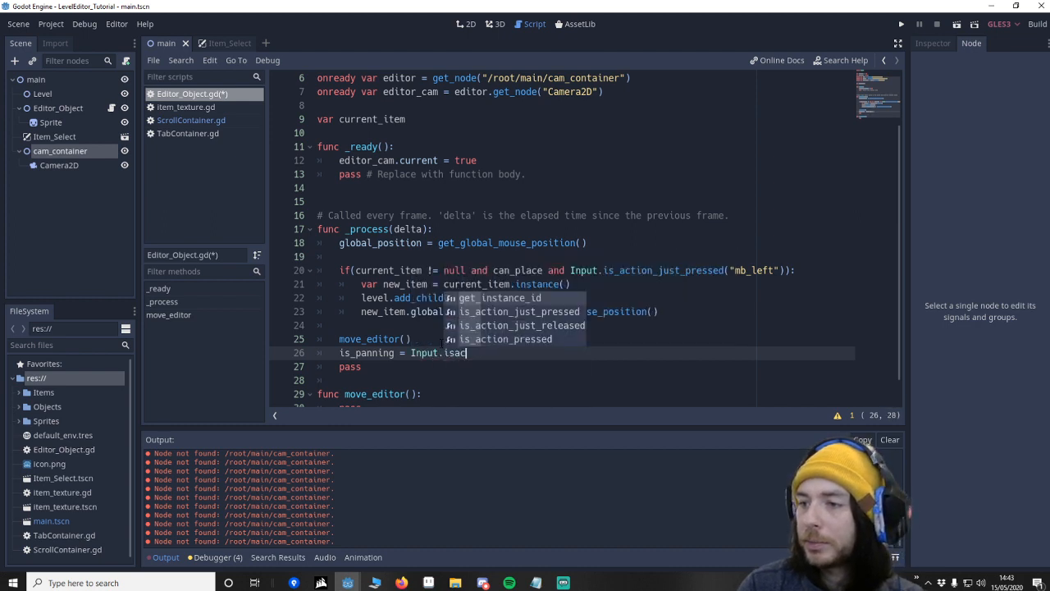
{"action": "type", "text": "_action_pressed(\"mb_middle"}
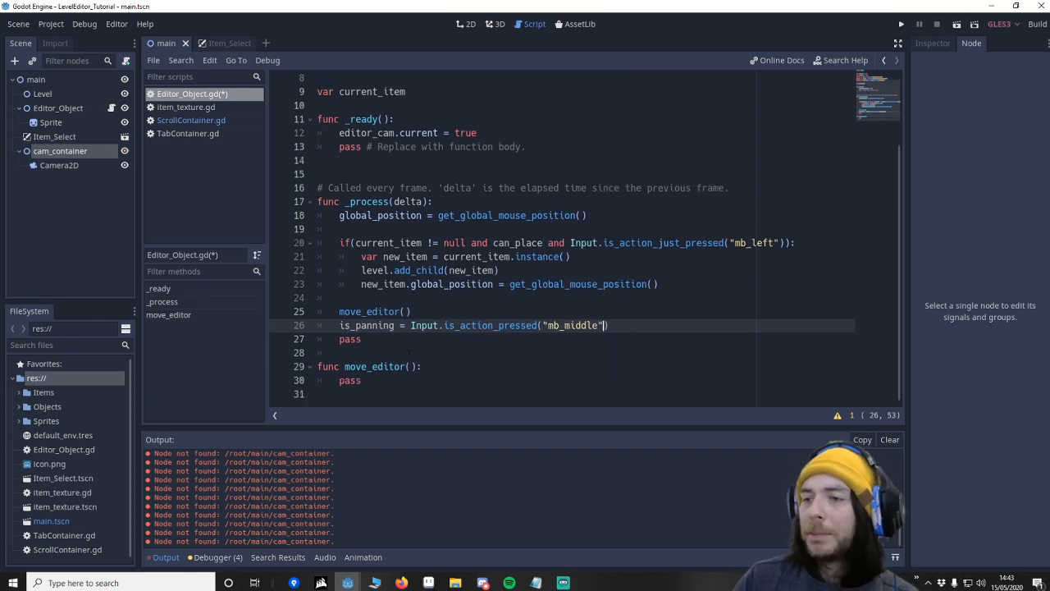
{"action": "left_click", "coordinate": [381, 325]}
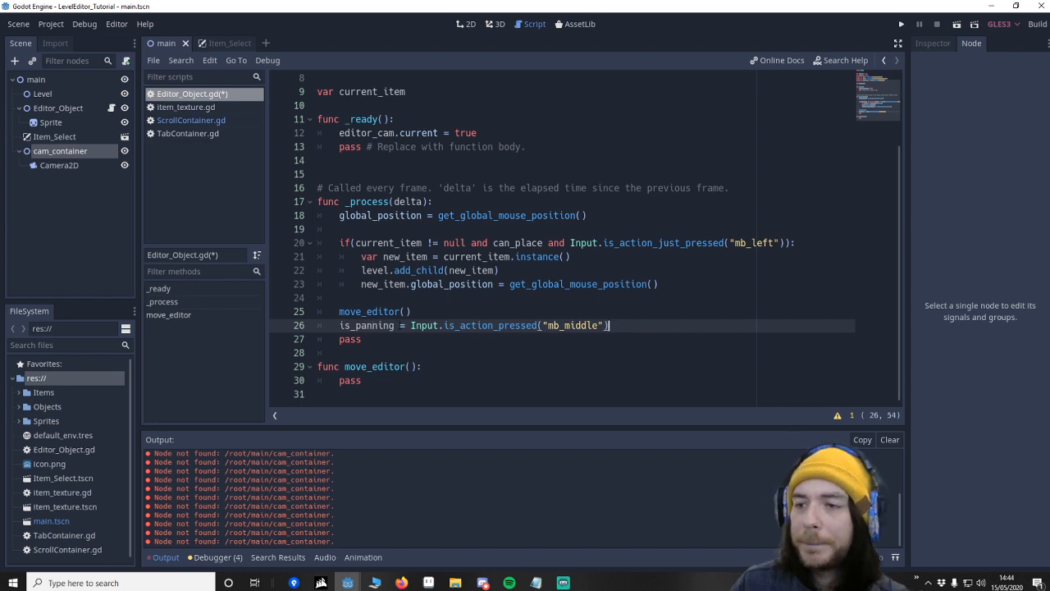
Fill move_editor with w/a/s/d checks shifting editor.global_position by cam_spd, declared as var cam_spd = 10.
{"action": "key", "text": "Enter"}
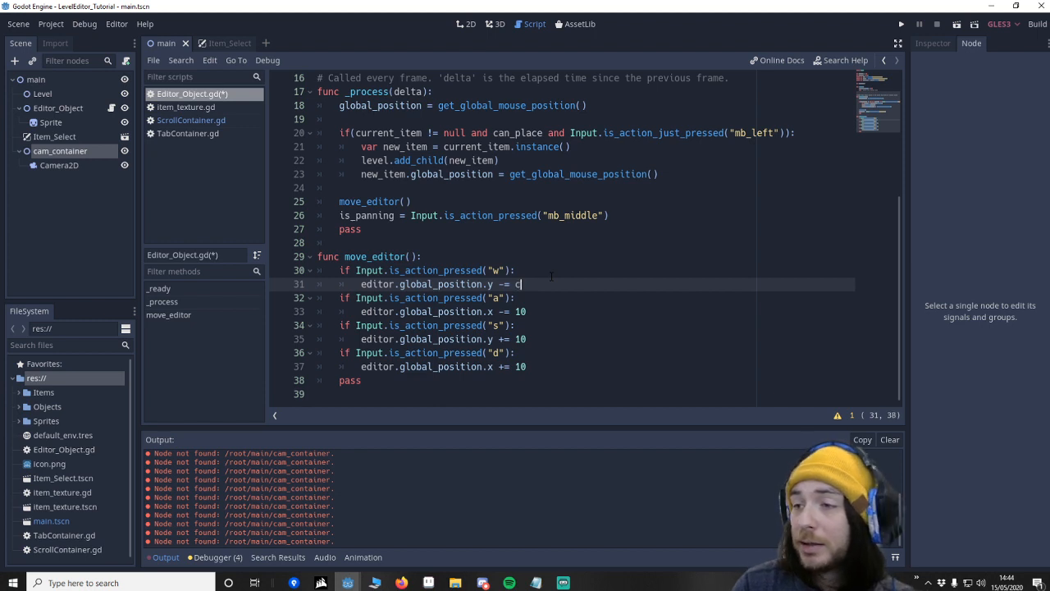
{"action": "type", "text": "am_spd"}
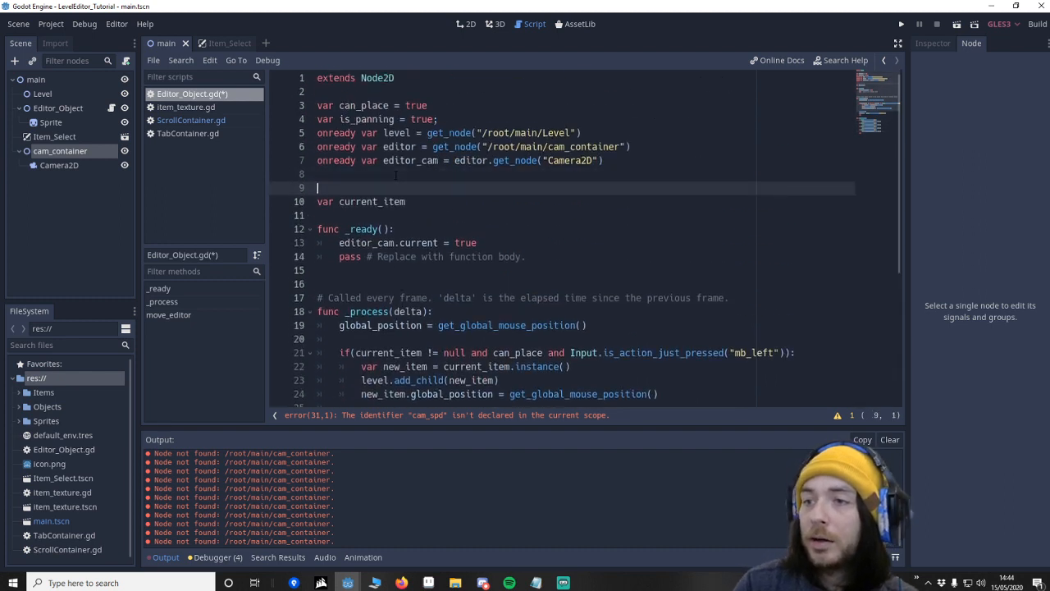
{"action": "type", "text": "var cam_spd"}
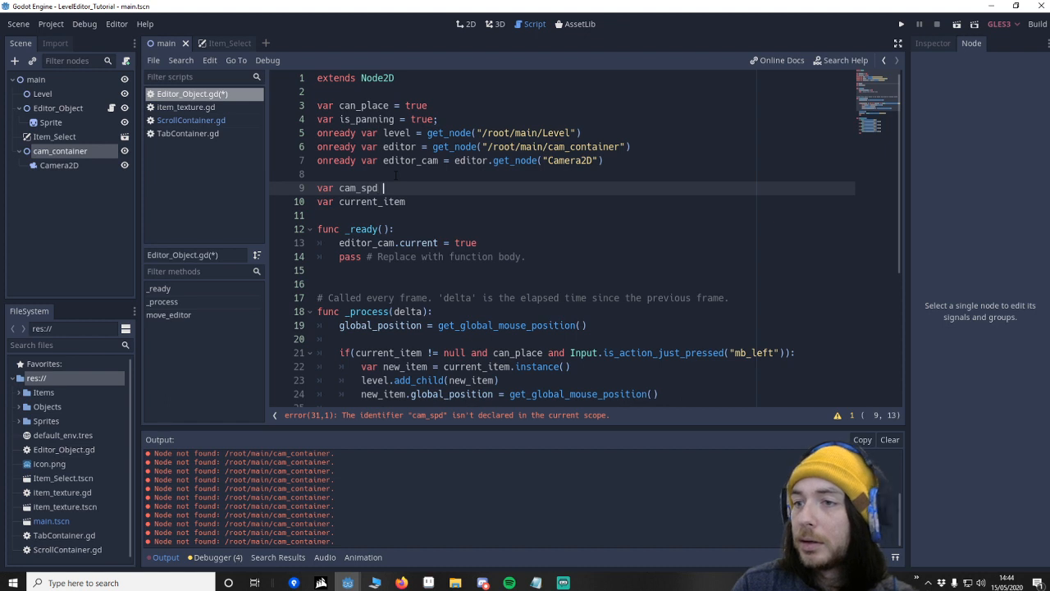
{"action": "type", "text": "="}
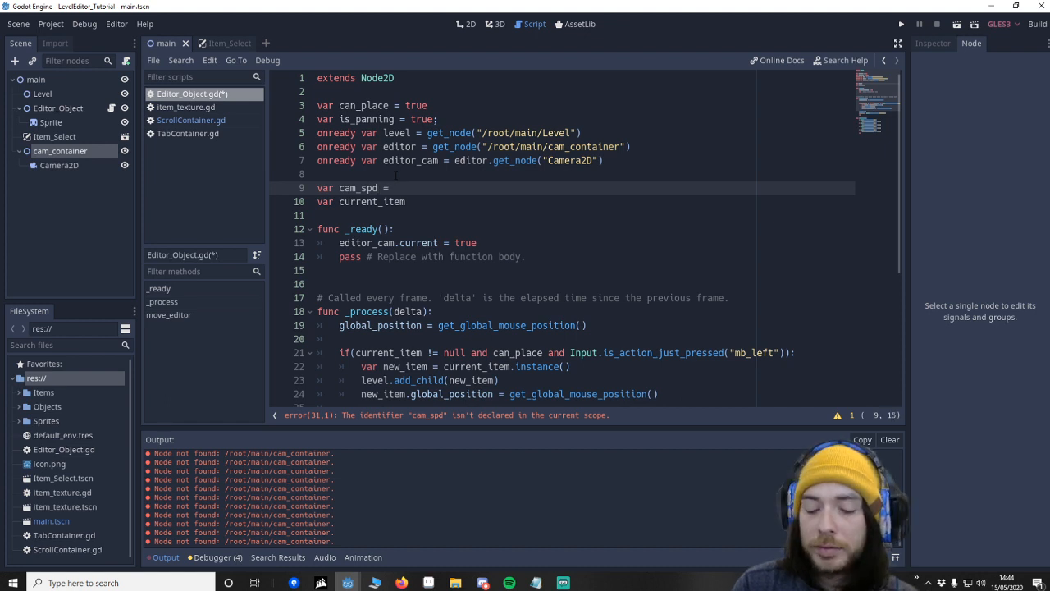
{"action": "type", "text": "10"}
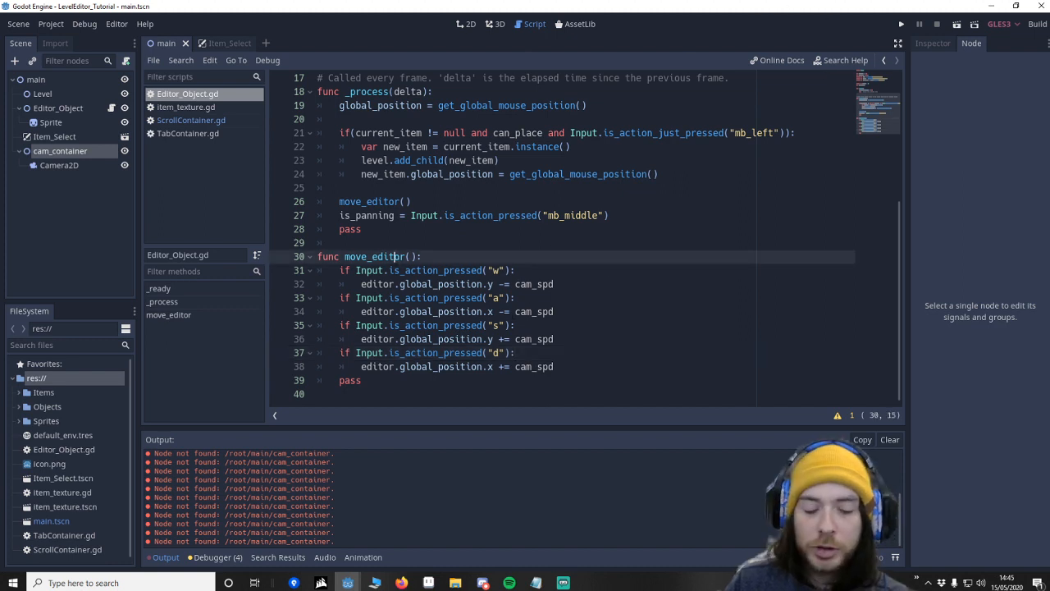
Run the scene to test WASD camera movement, then return to the script.
{"action": "left_click", "coordinate": [899, 25]}
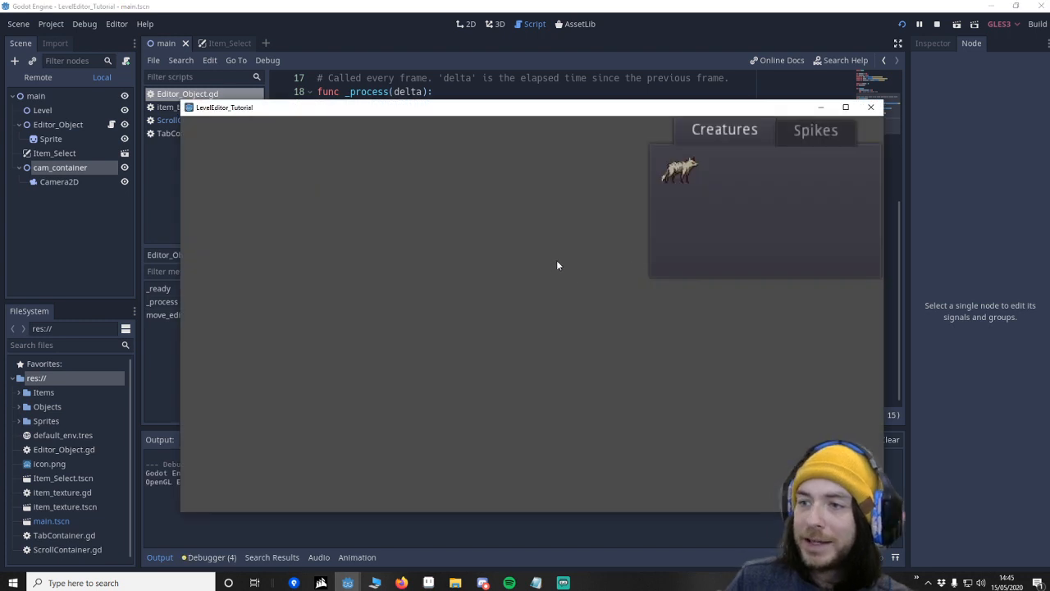
{"action": "mouse_move", "coordinate": [443, 239]}
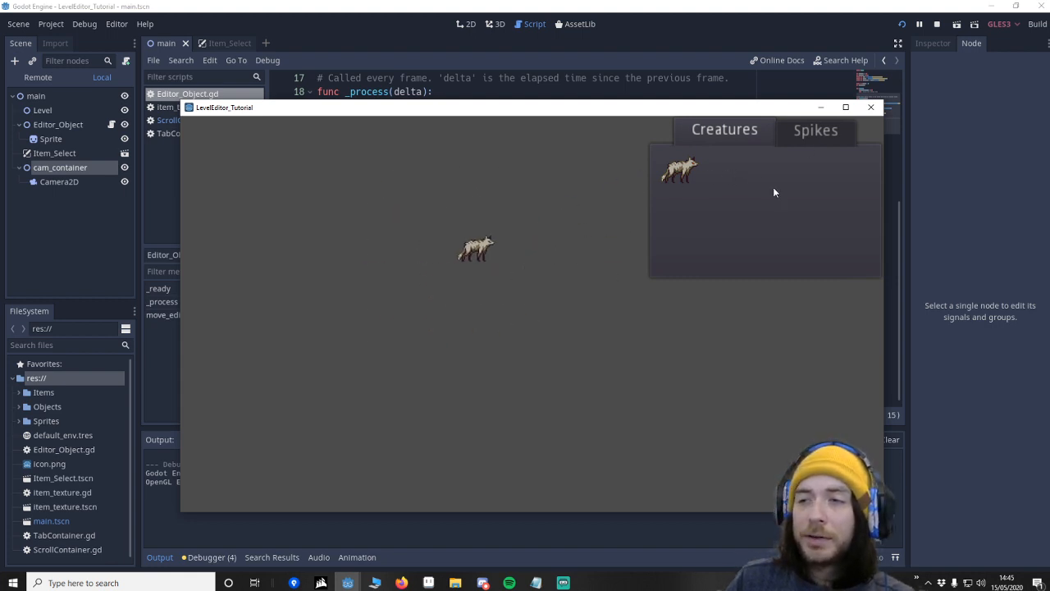
{"action": "left_click", "coordinate": [870, 108]}
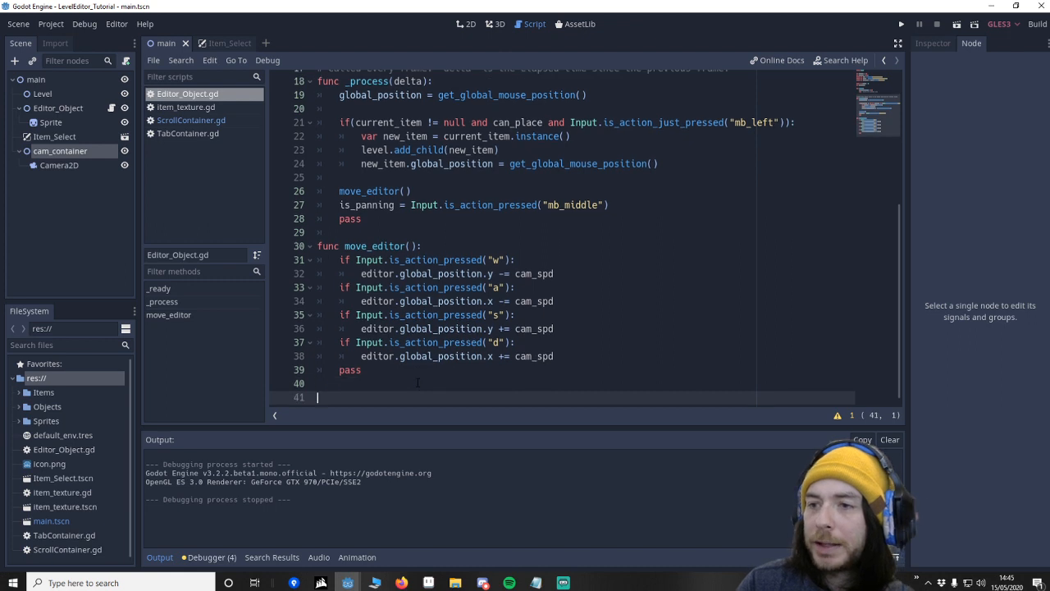
Write func _unhandled_input(event) with InputEventMouseButton and event.is_pressed() checks.
{"action": "type", "text": "fu"}
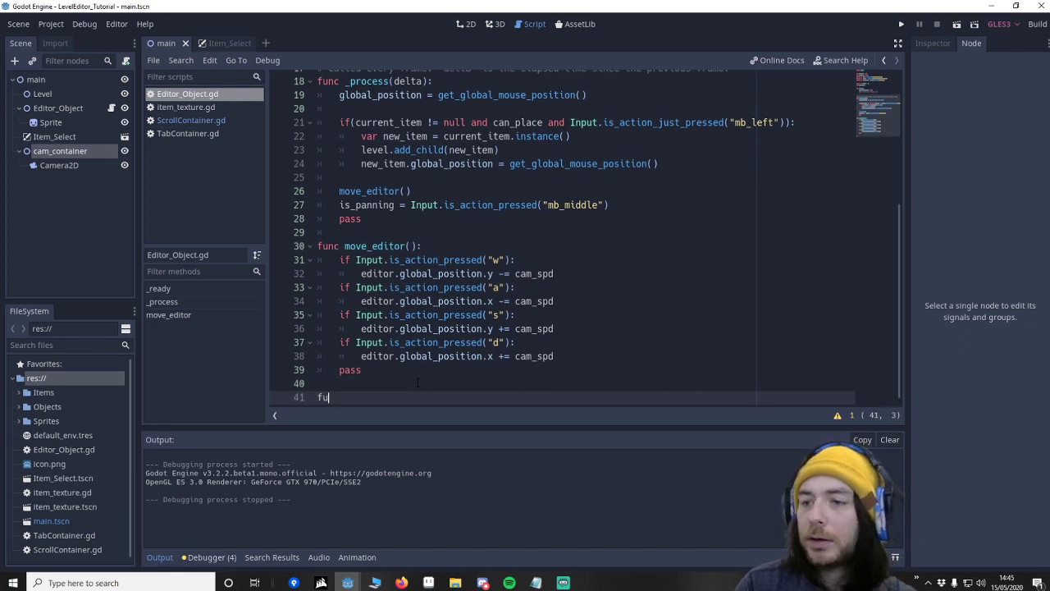
{"action": "type", "text": "nc"}
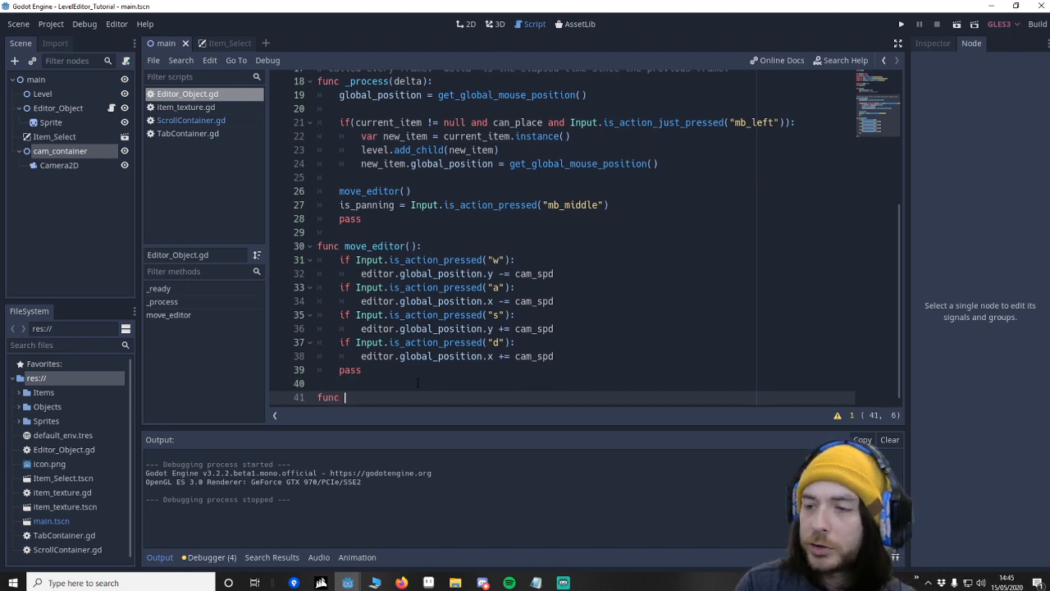
{"action": "type", "text": "_unhandled_"}
{"action": "type", "text": "if(event is "}
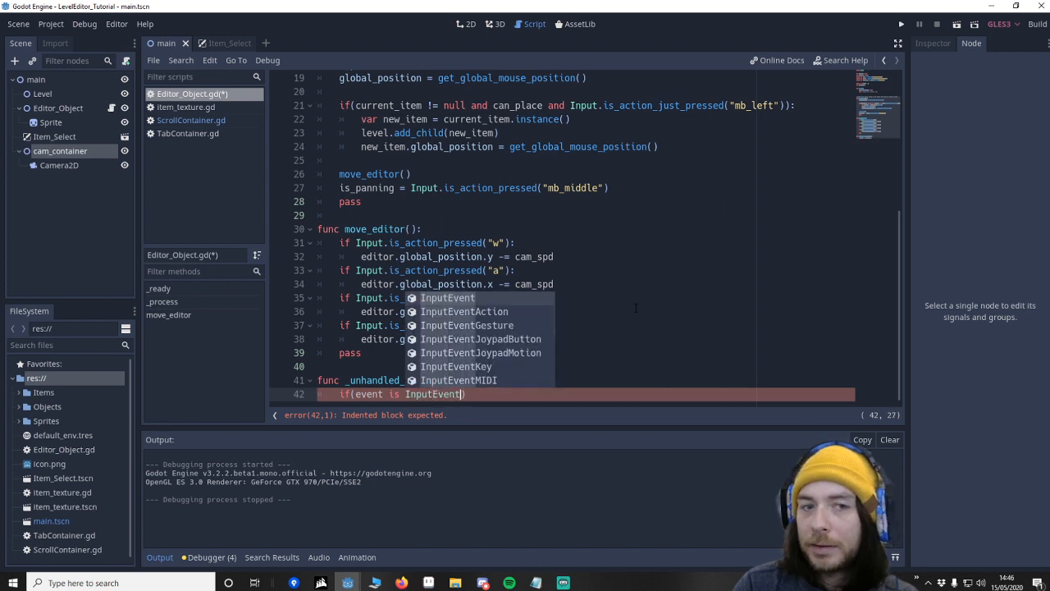
{"action": "type", "text": "InputEventMouseButton"}
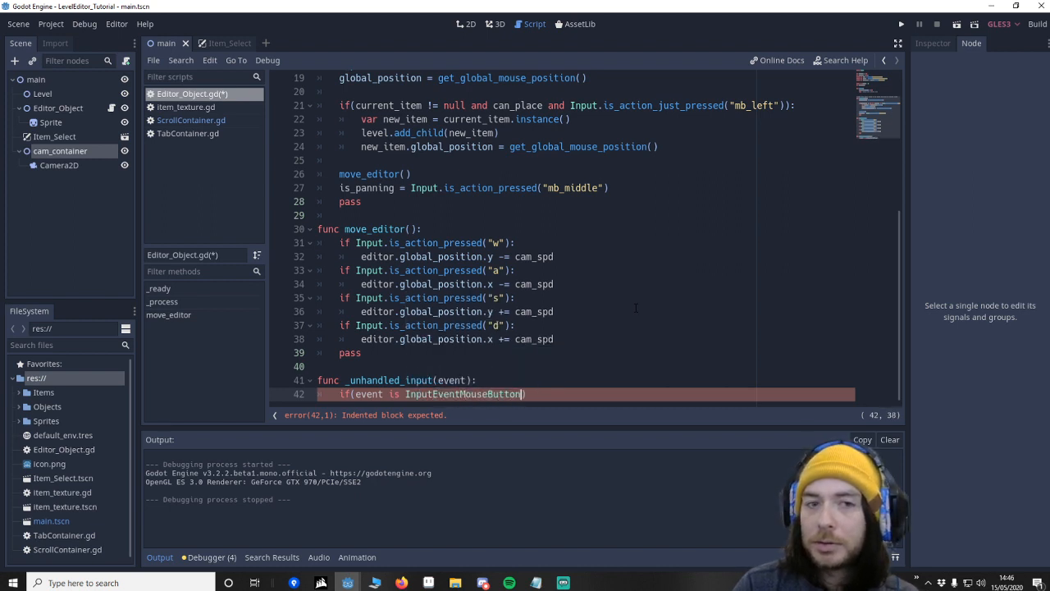
{"action": "type", "text": ")"}
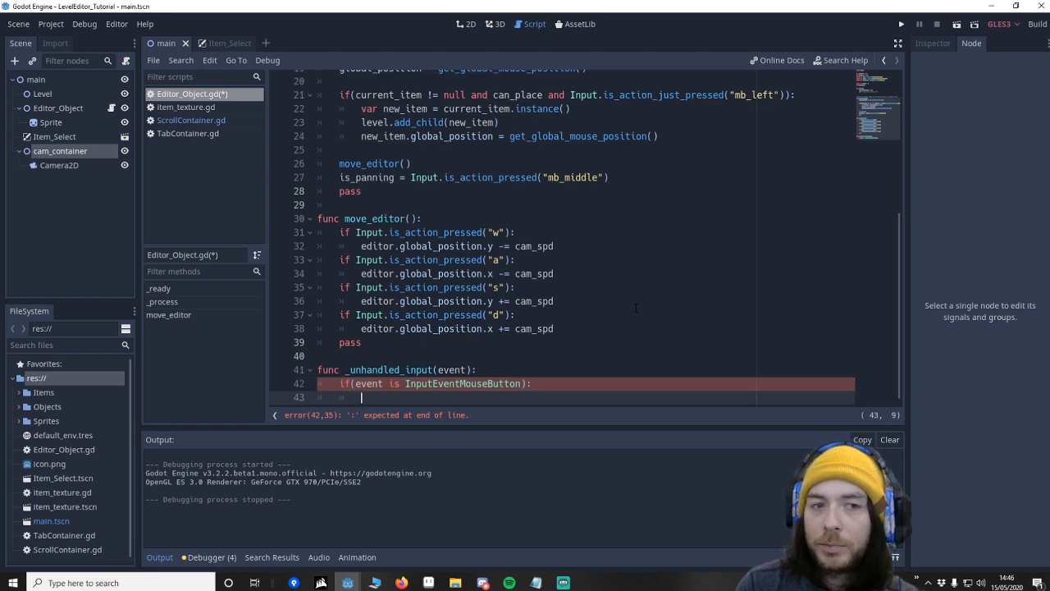
{"action": "type", "text": "if(even)"}
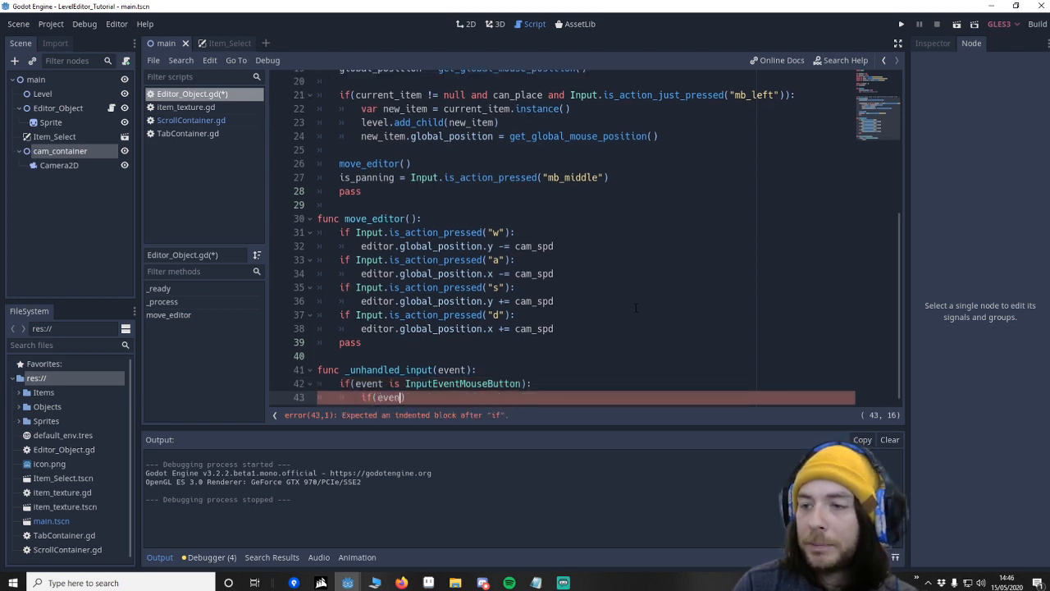
{"action": "type", "text": ".is_pressed("}
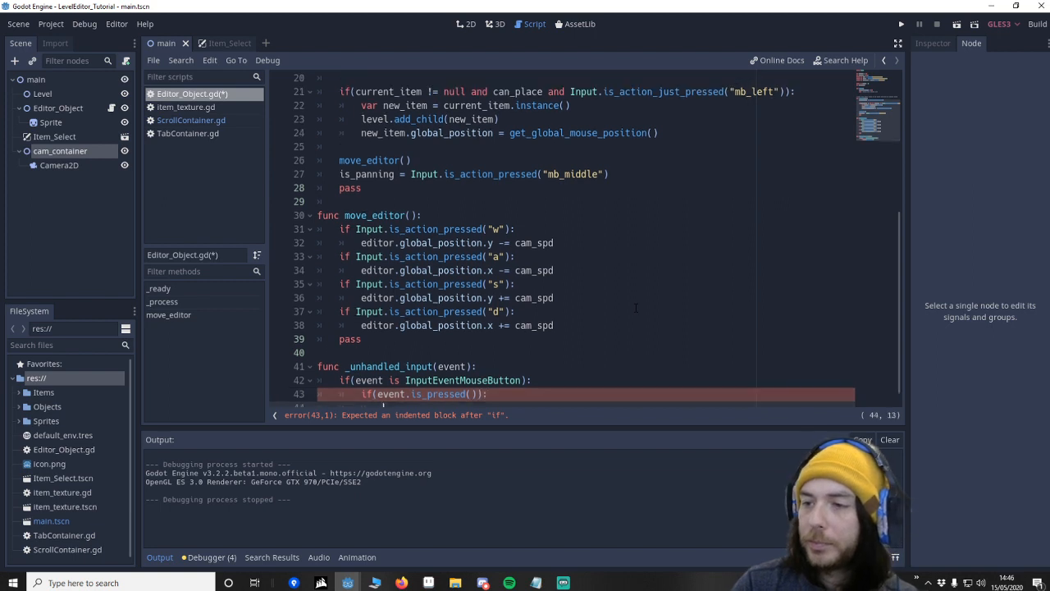
{"action": "key", "text": "Enter"}
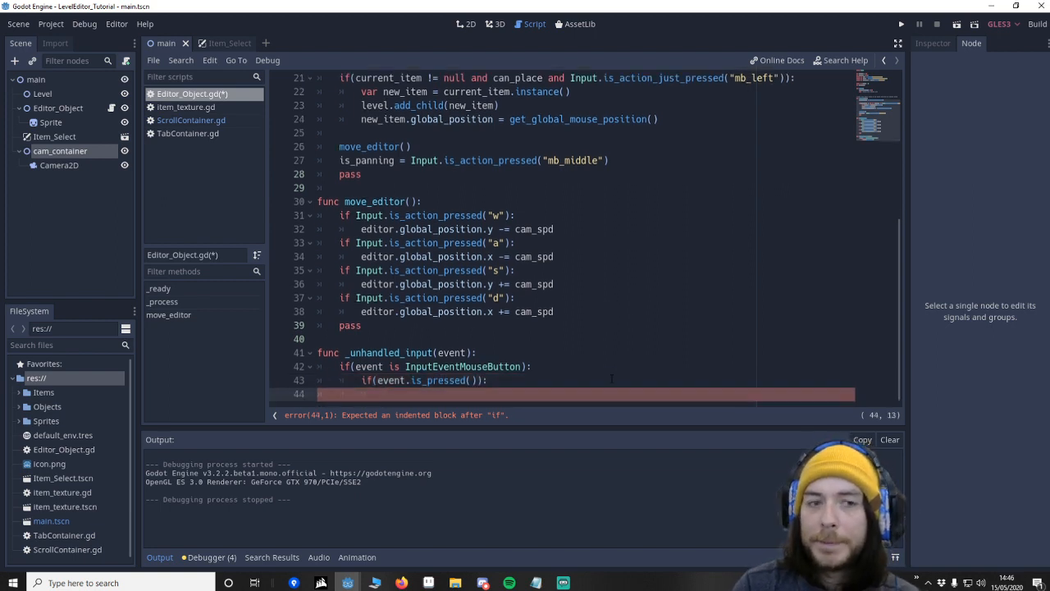
On BUTTON_WHEEL_UP, set editor_cam.zoom -= Vector2(0.1,0.1).
{"action": "type", "text": "if(i"}
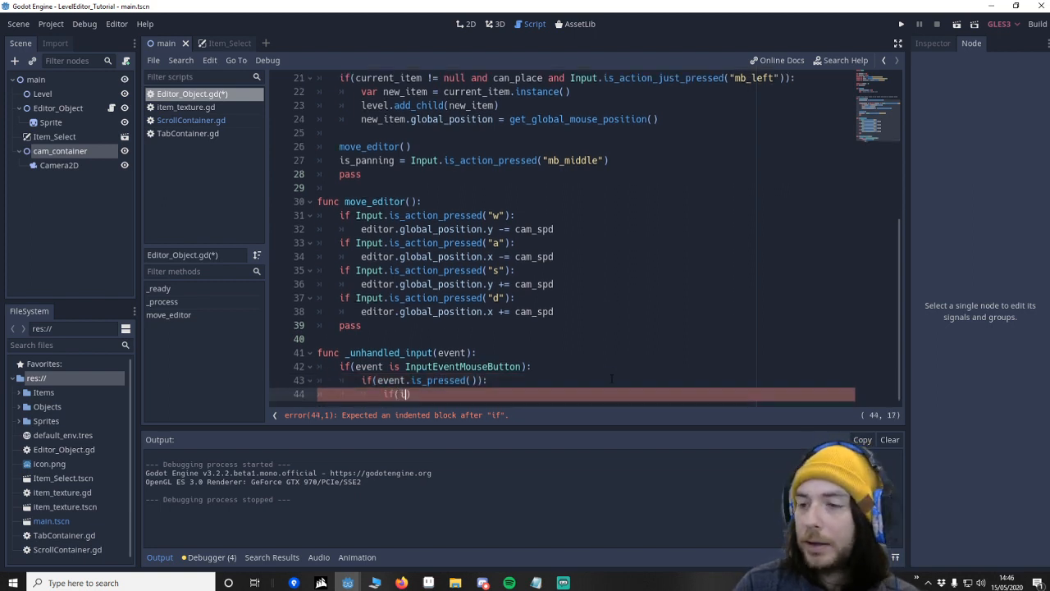
{"action": "type", "text": "event."}
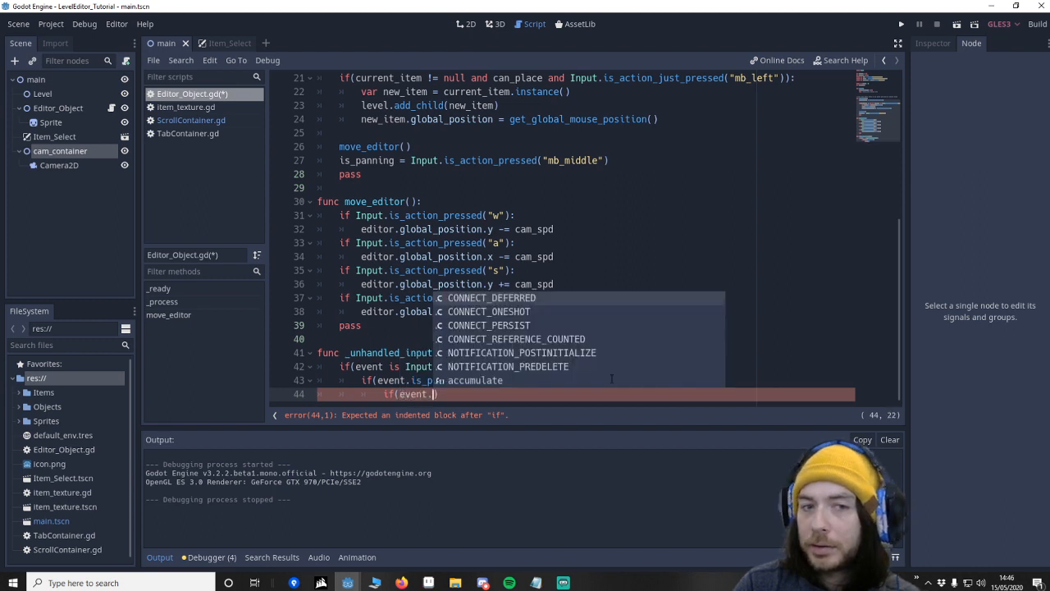
{"action": "type", "text": "button_index"}
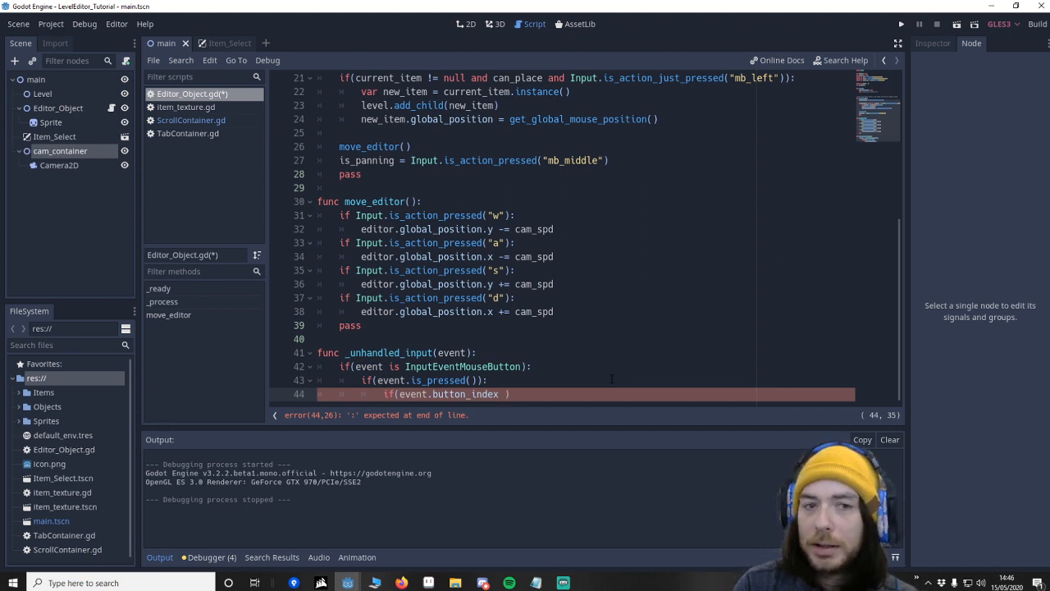
{"action": "type", "text": "== B"}
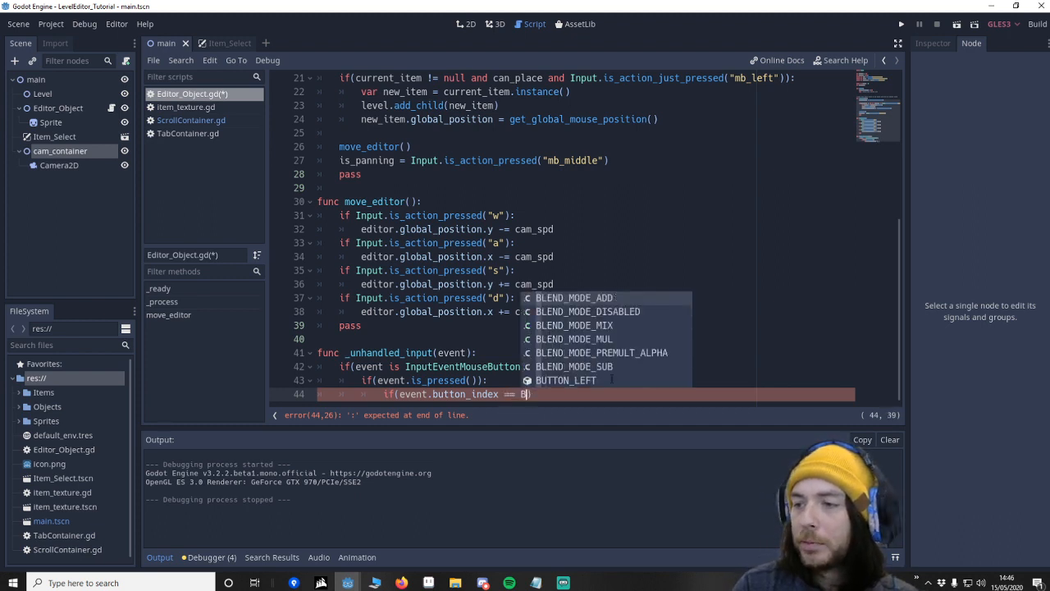
{"action": "type", "text": "UTTON"}
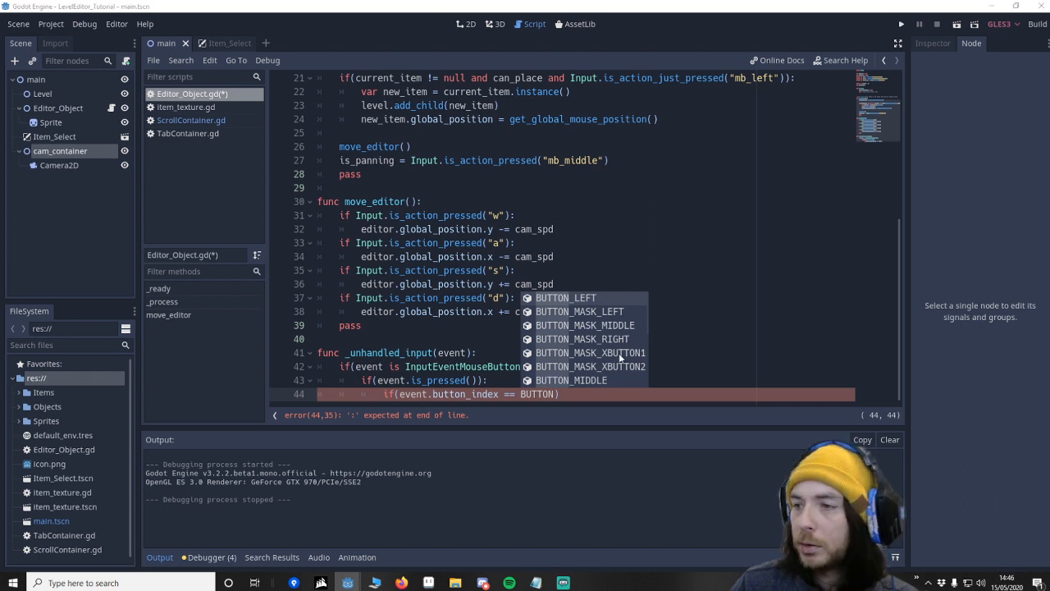
{"action": "scroll", "scroll_direction": "down", "scroll_amount": 3}
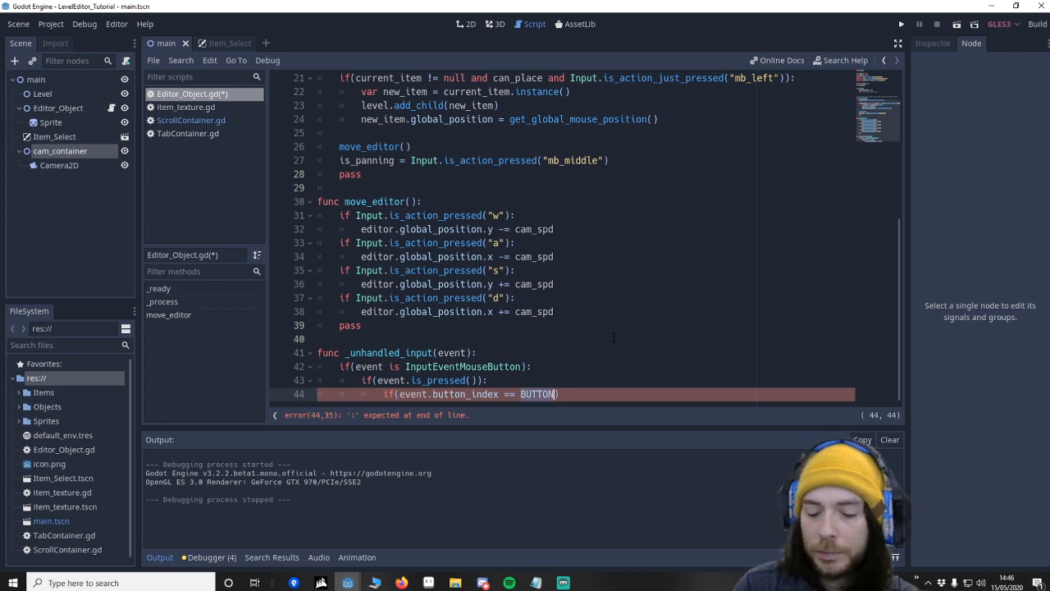
{"action": "type", "text": "_WHEEL_UP"}
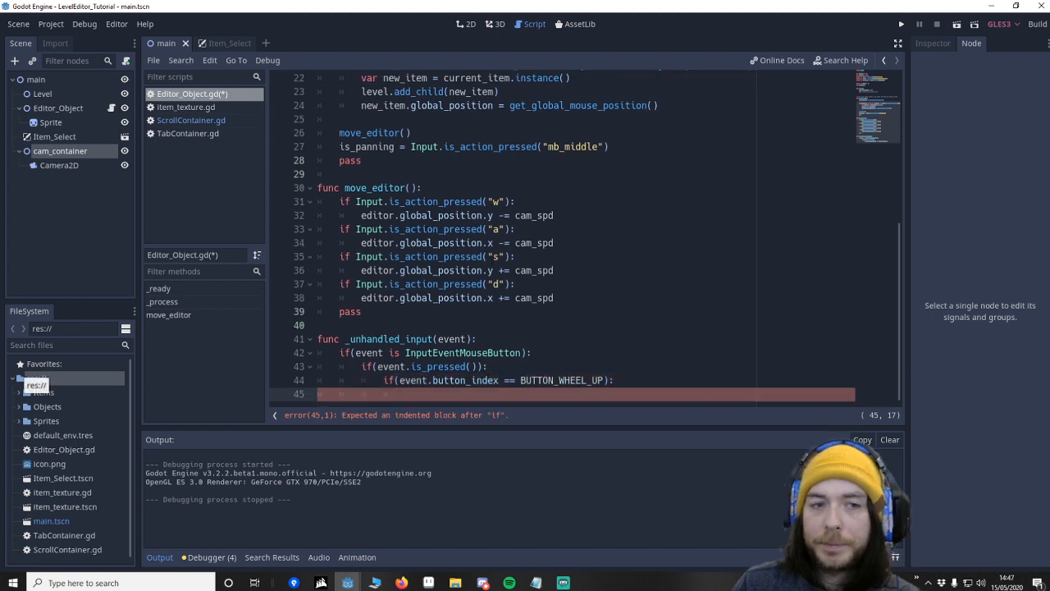
{"action": "type", "text": "e"}
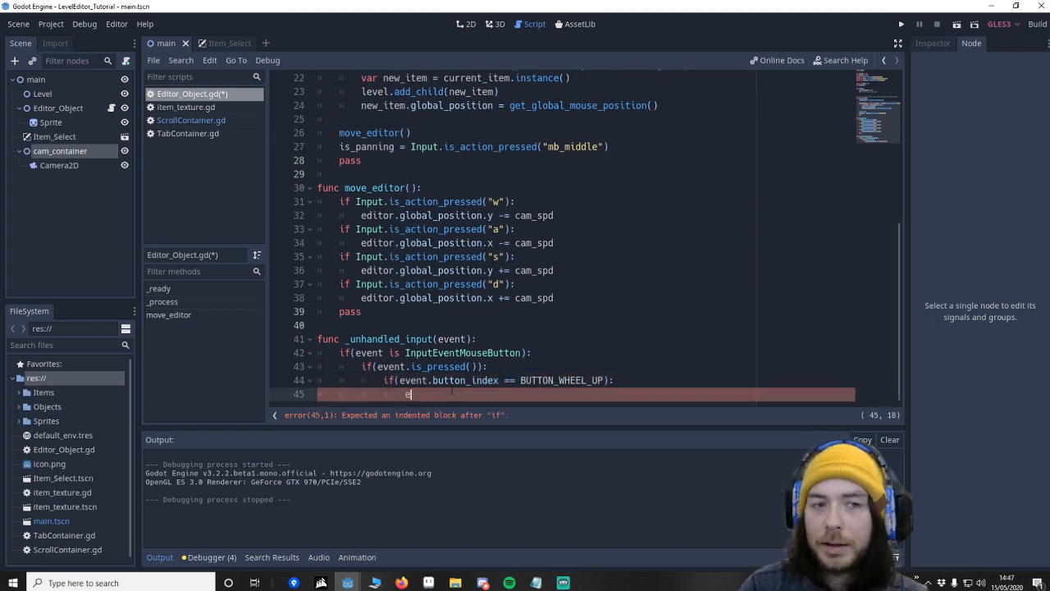
{"action": "type", "text": "ditor_cam.zoom -="}
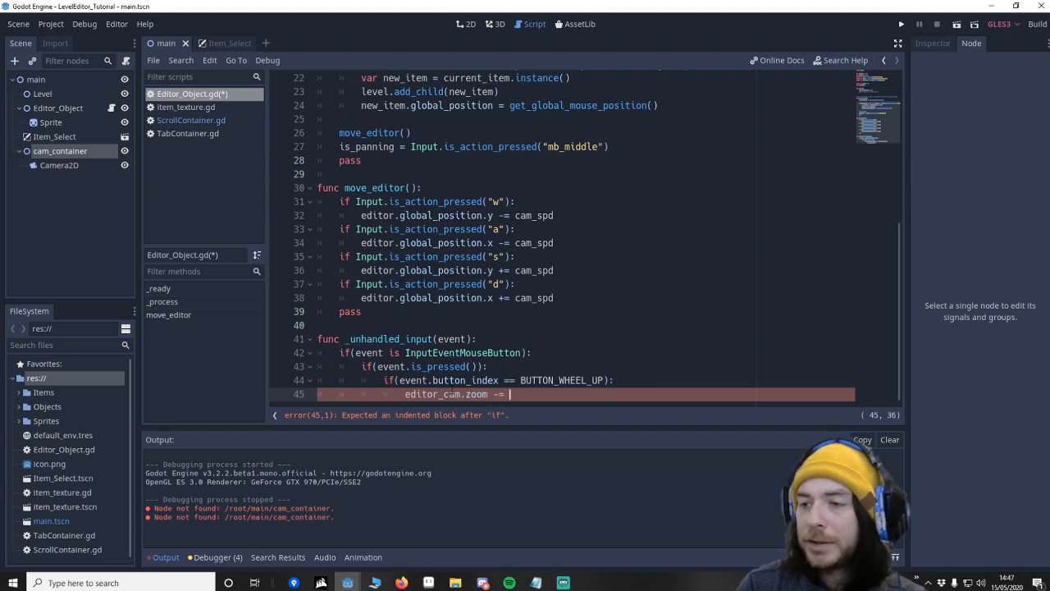
{"action": "type", "text": "vector2("}
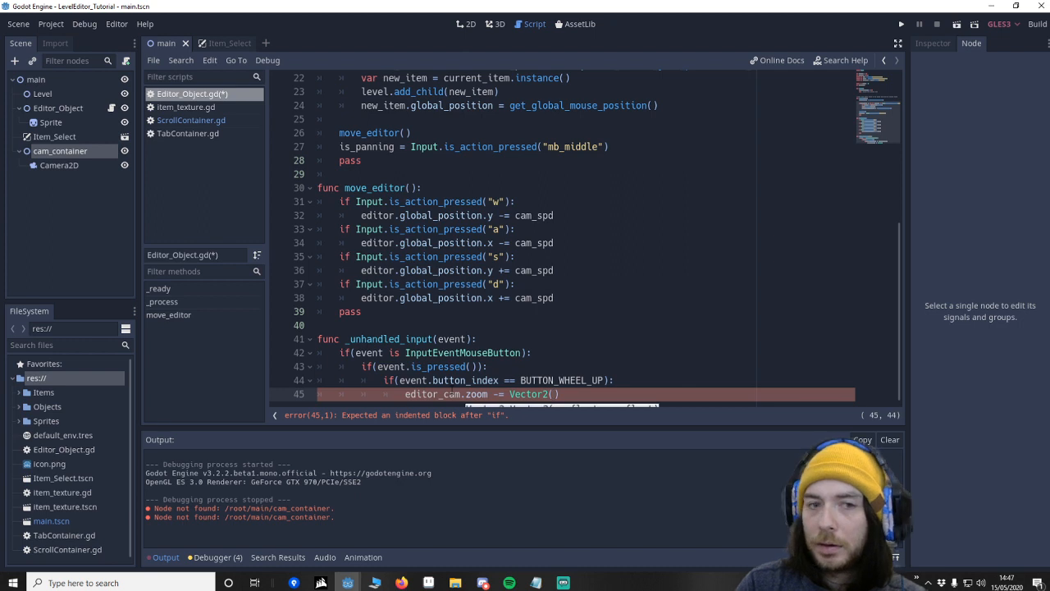
{"action": "type", "text": "0.1,0.1"}
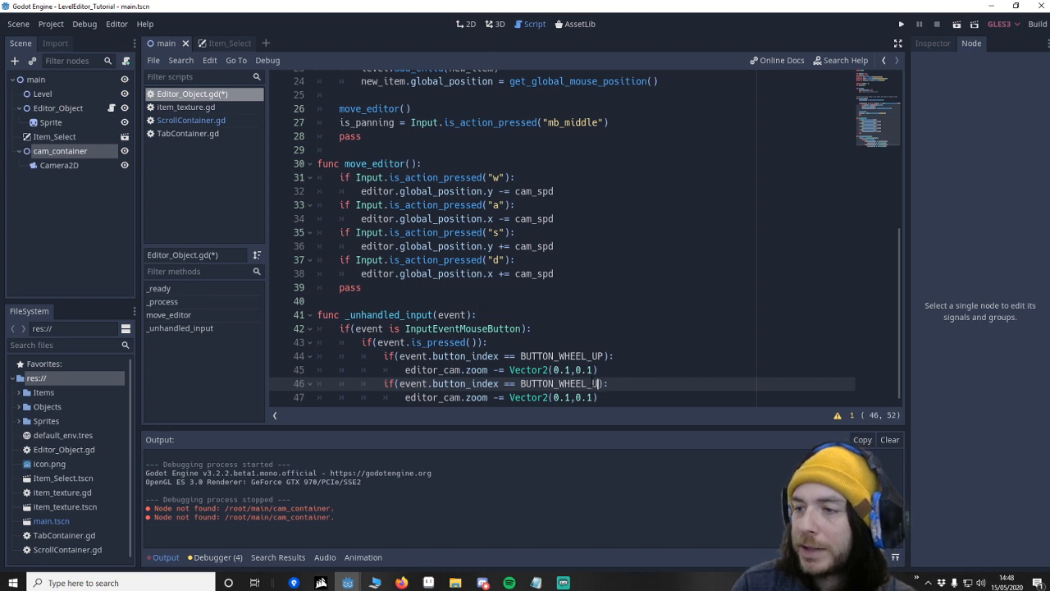
Add a BUTTON_WHEEL_DOWN branch with editor_cam.zoom += Vector2(0.1,0.1).
{"action": "type", "text": "DOWN"}
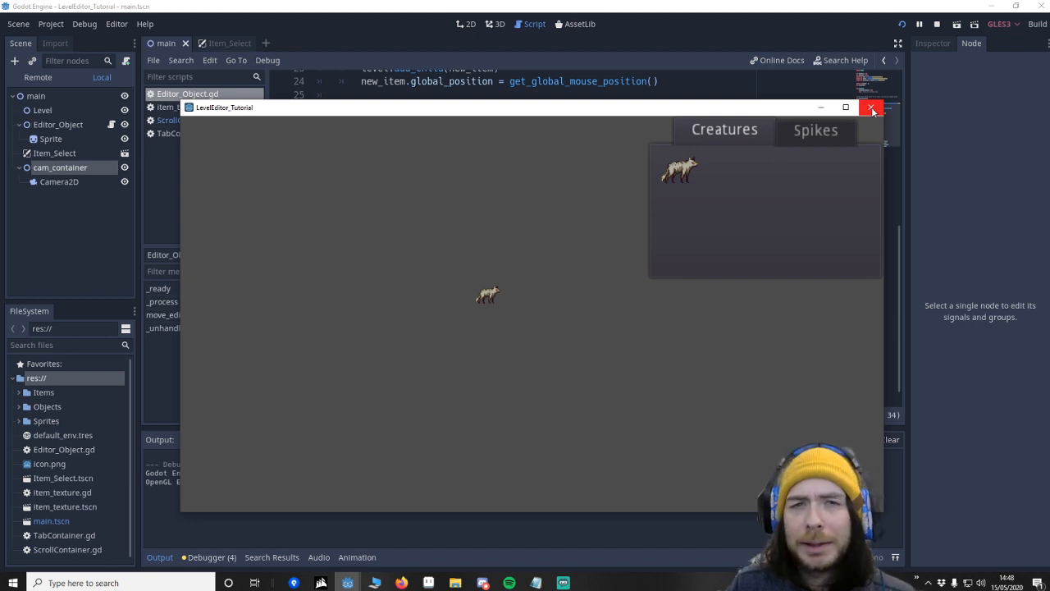
{"action": "left_click", "coordinate": [873, 109]}
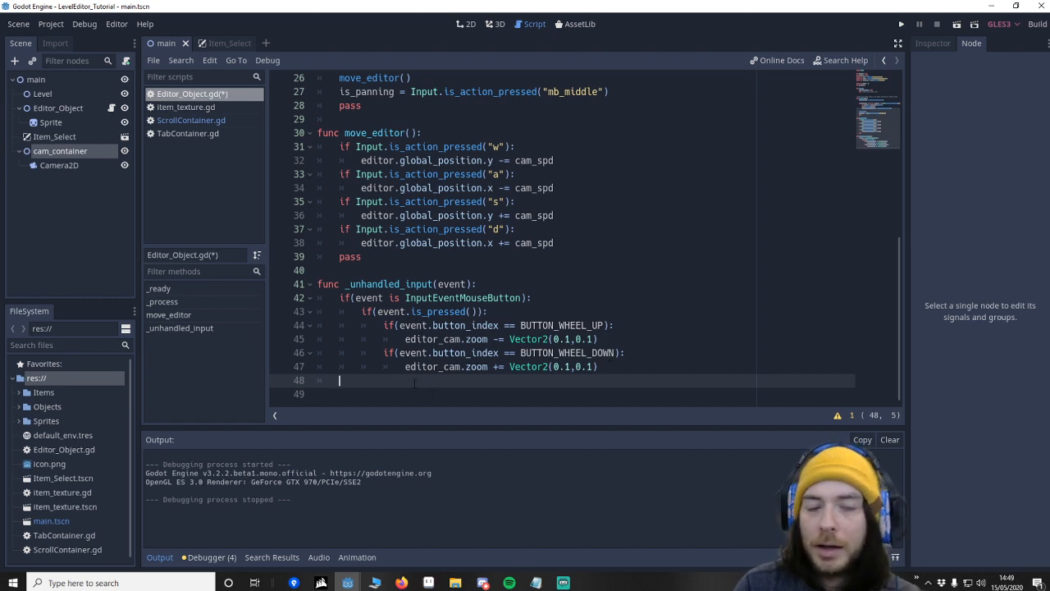
Add if(event is InputEventMouseMotion) with a nested if(is_panning) check.
{"action": "type", "text": "if(event is)"}
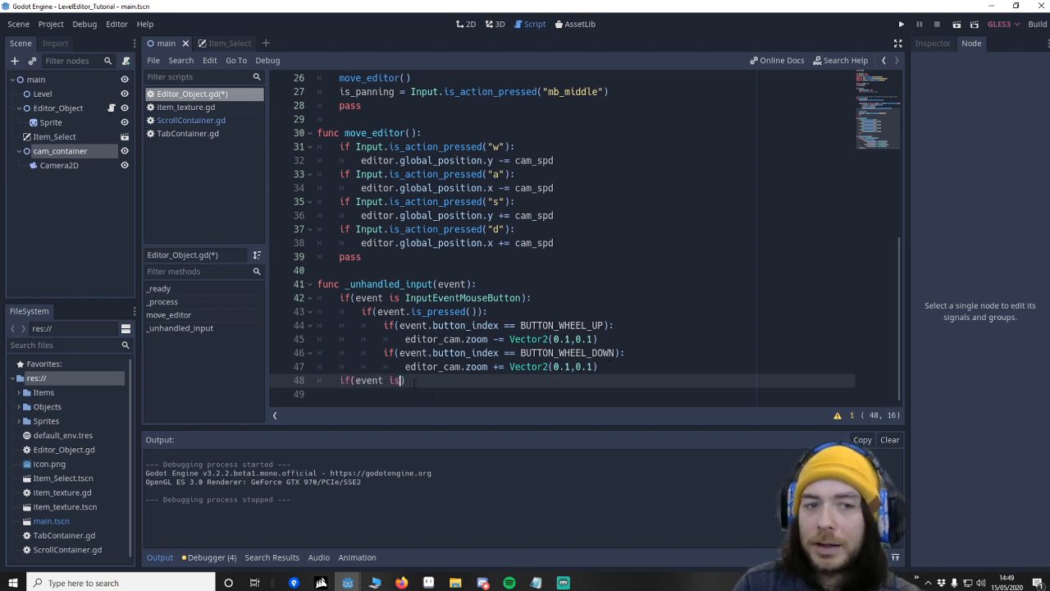
{"action": "type", "text": "INputEventMouseMotion"}
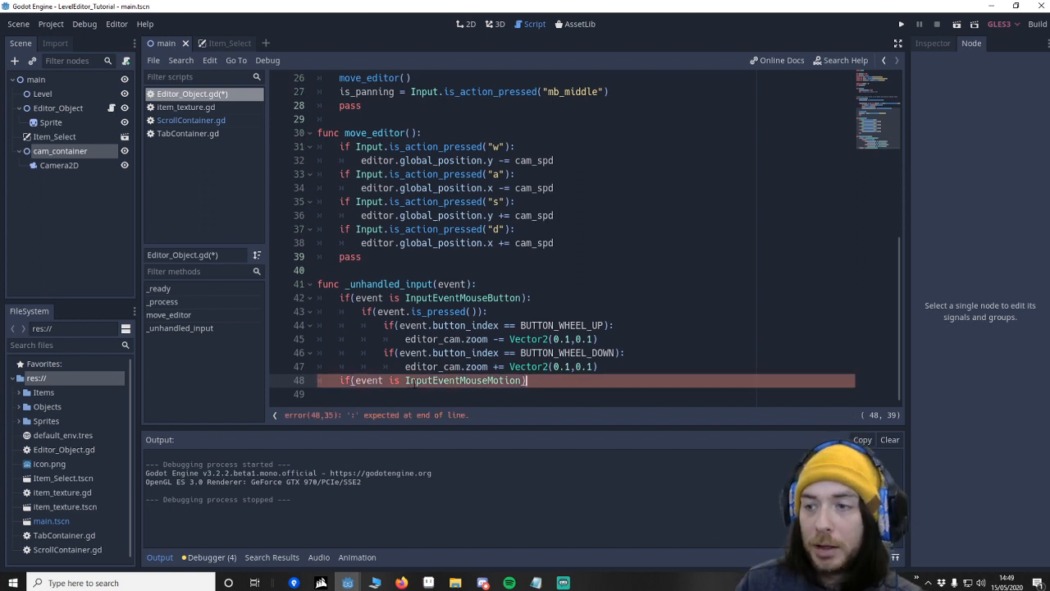
{"action": "type", "text": ":"}
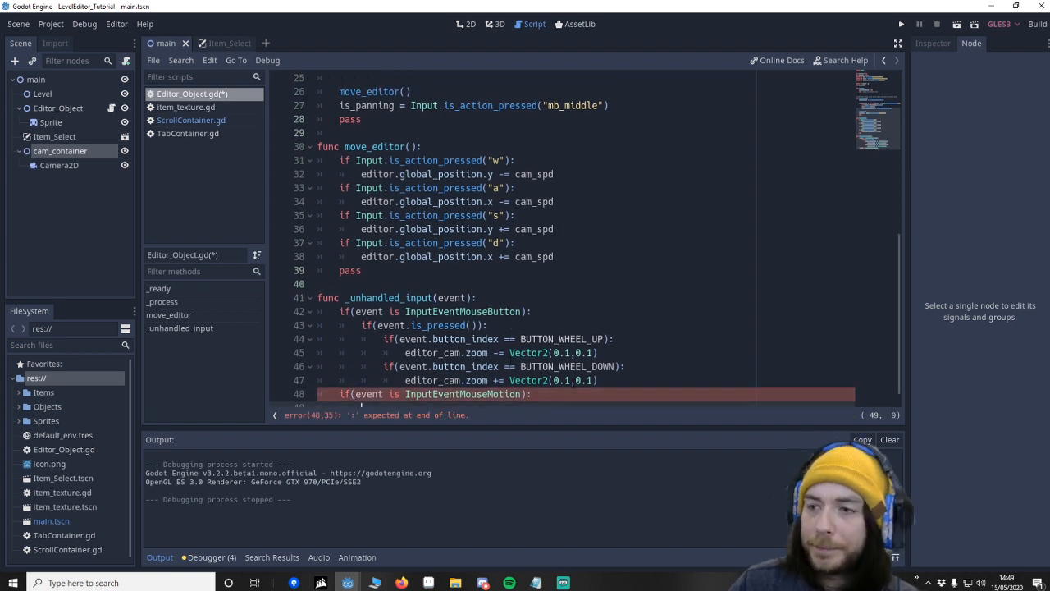
{"action": "key", "text": "Enter"}
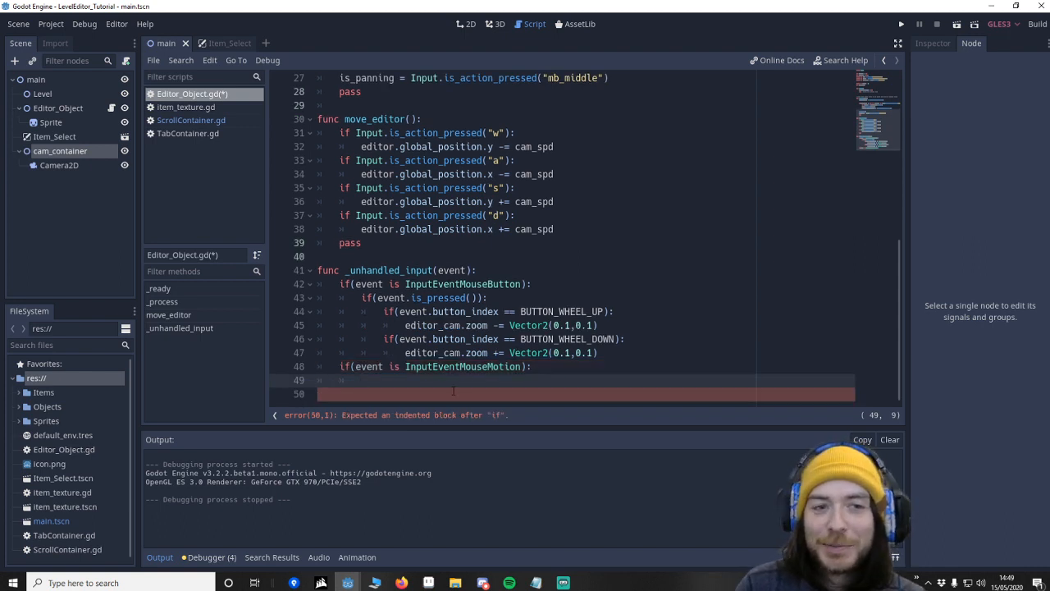
{"action": "type", "text": "if(is_panning):"}
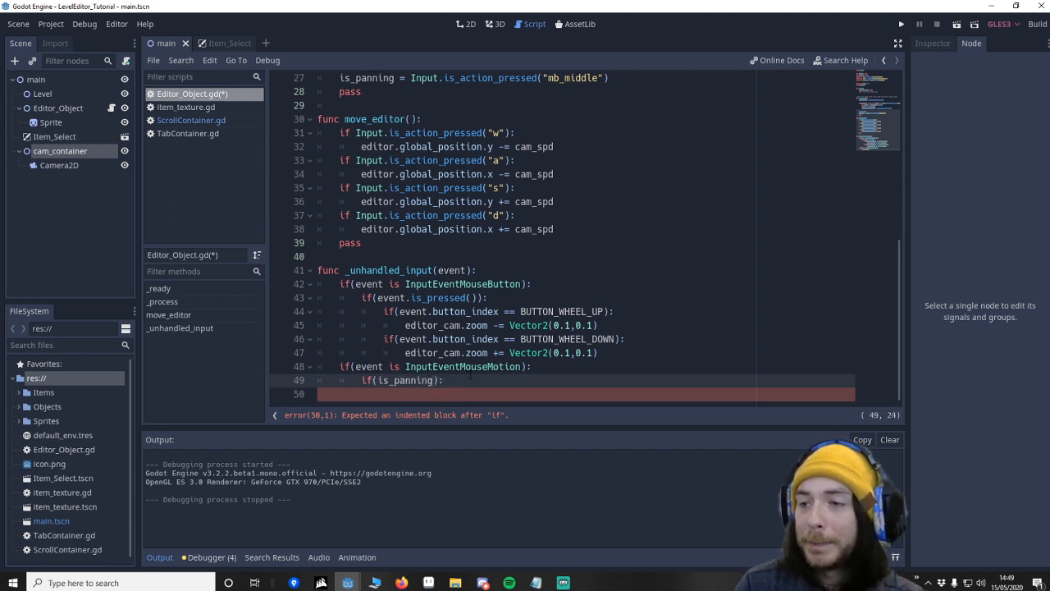
{"action": "key", "text": "Enter"}
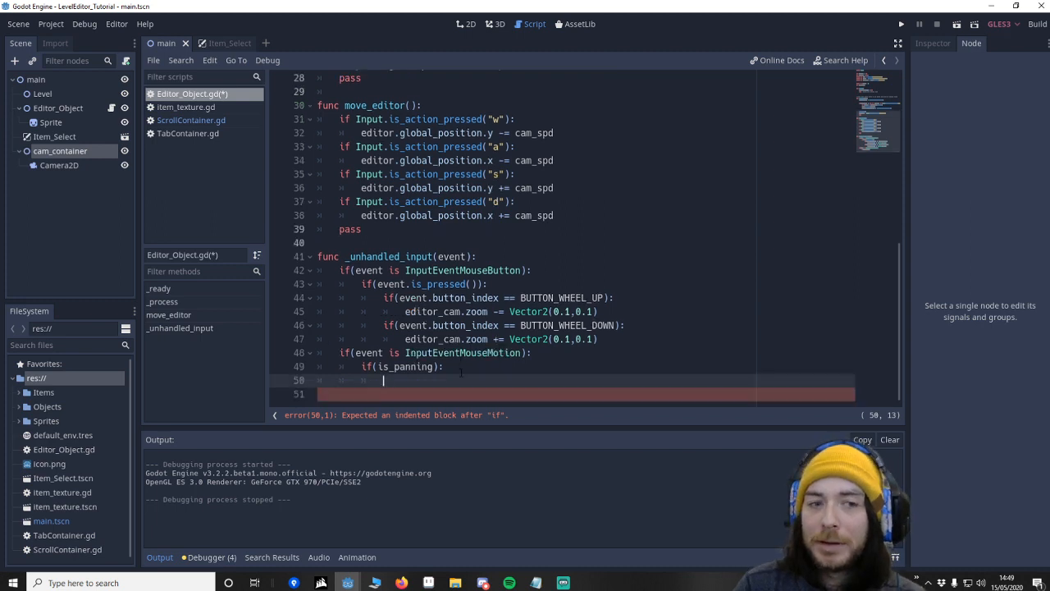
While panning, set editor.global_position -= event.relative + editor_cam.zoom.
{"action": "type", "text": "edito"}
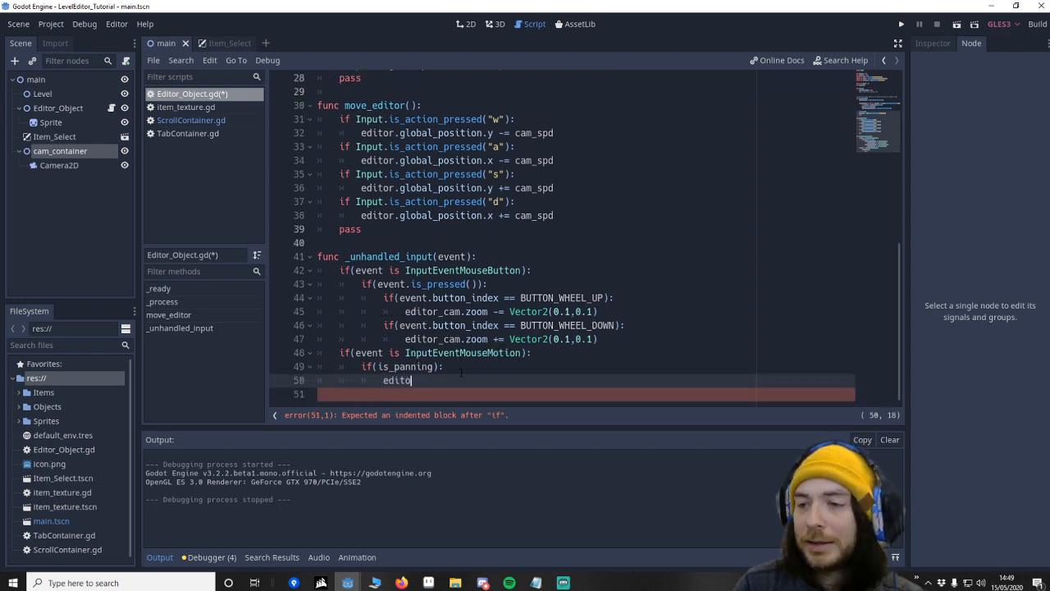
{"action": "type", "text": "r.global_"}
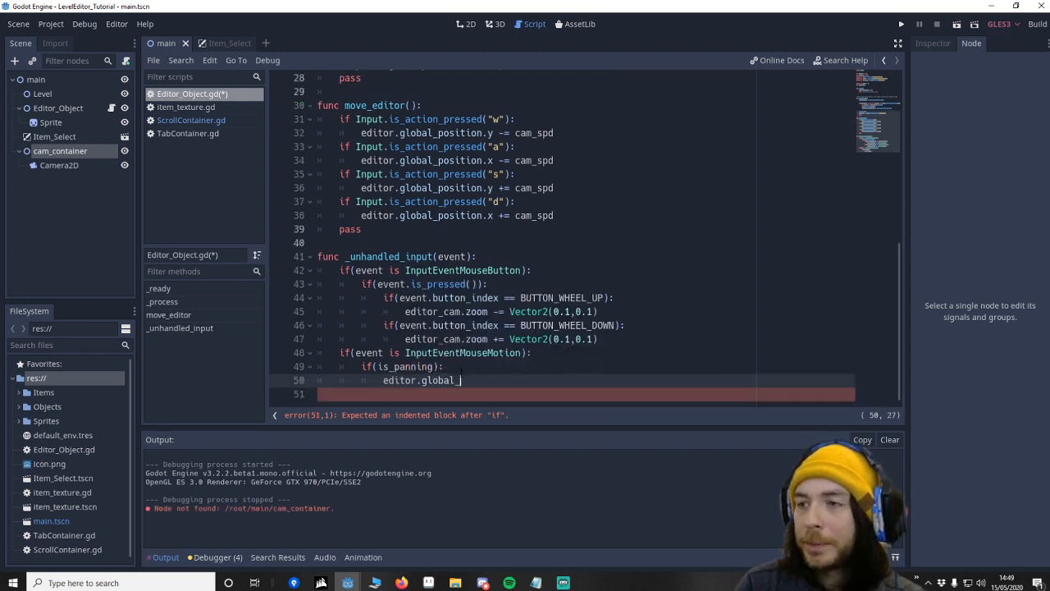
{"action": "type", "text": "P"}
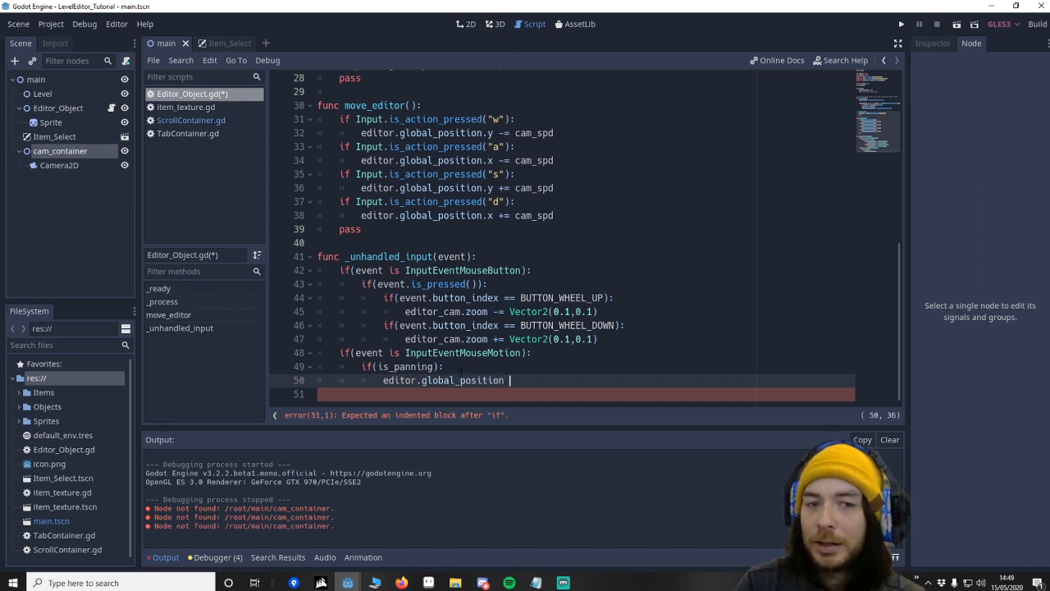
{"action": "type", "text": "-= event."}
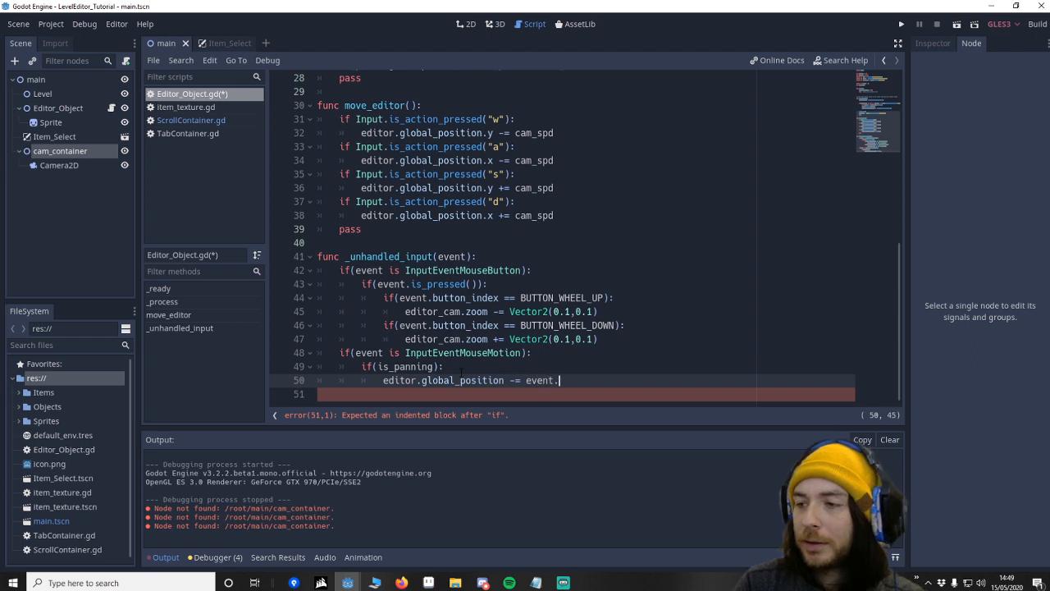
{"action": "type", "text": "relative *"}
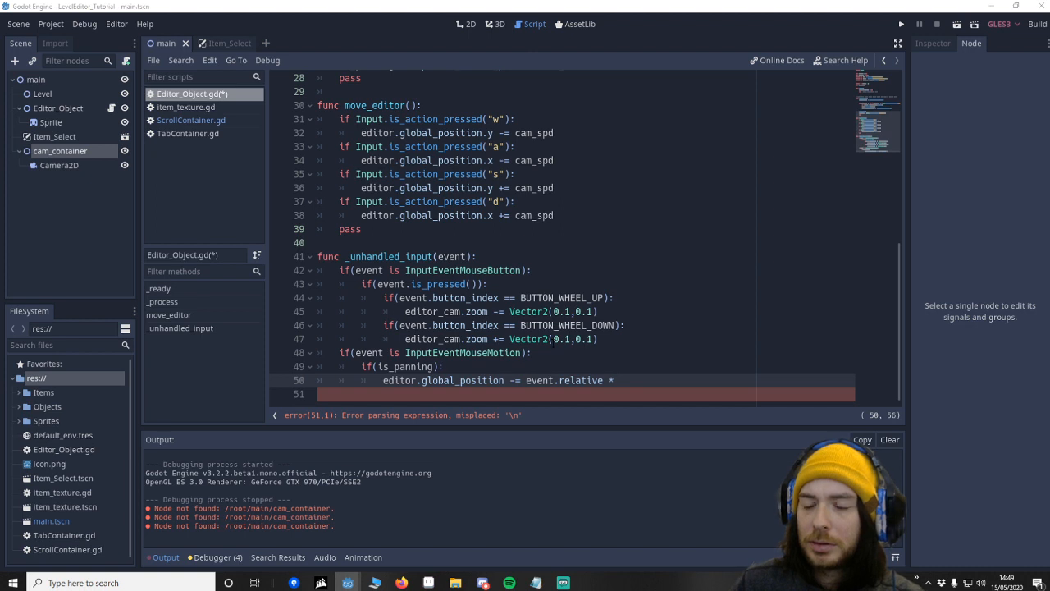
{"action": "type", "text": "e"}
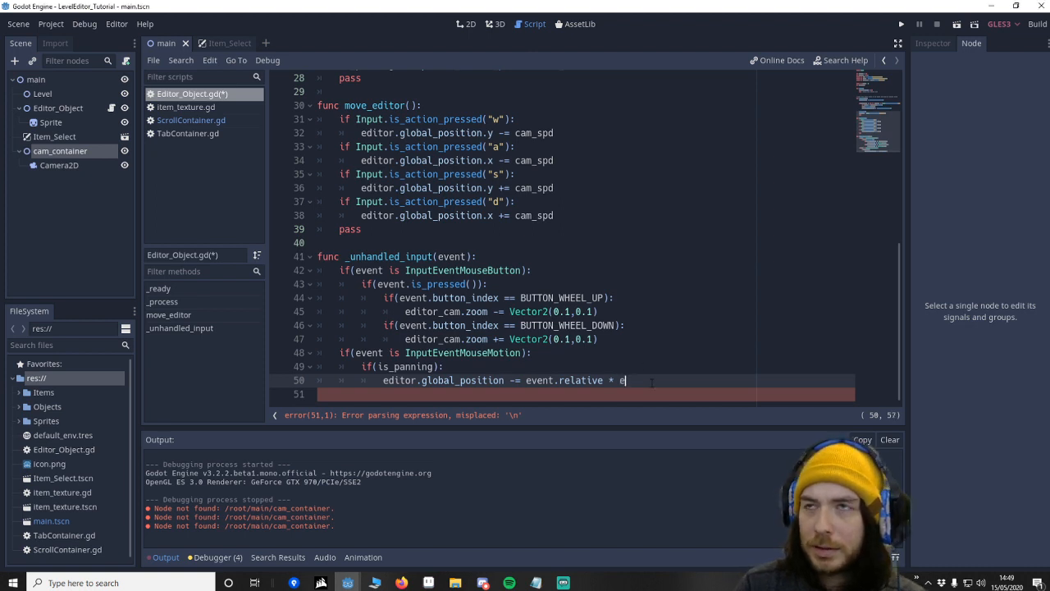
{"action": "type", "text": "ditor_cam"}
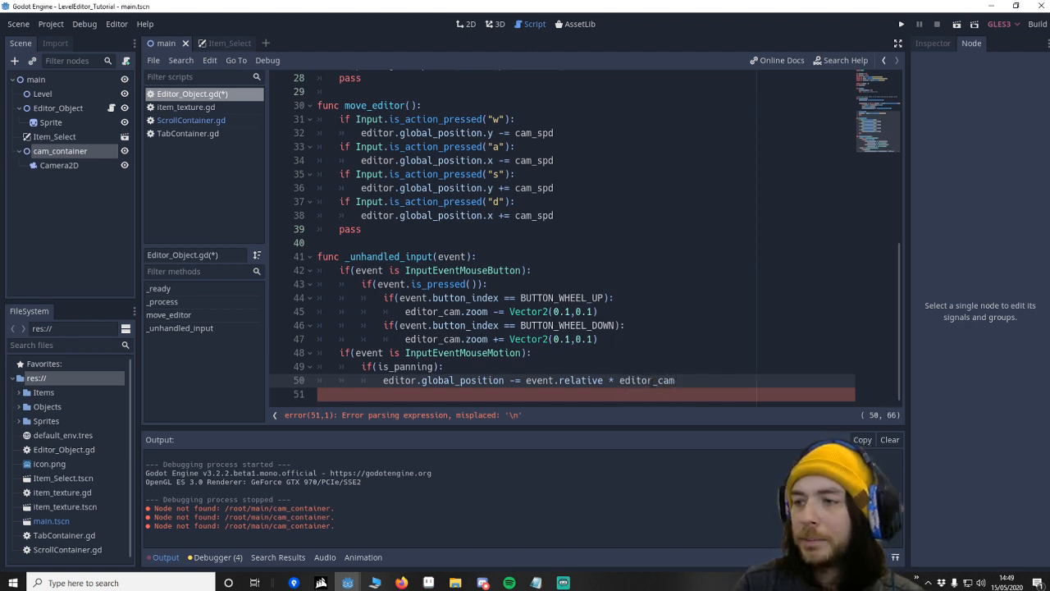
{"action": "type", "text": ".zoom"}
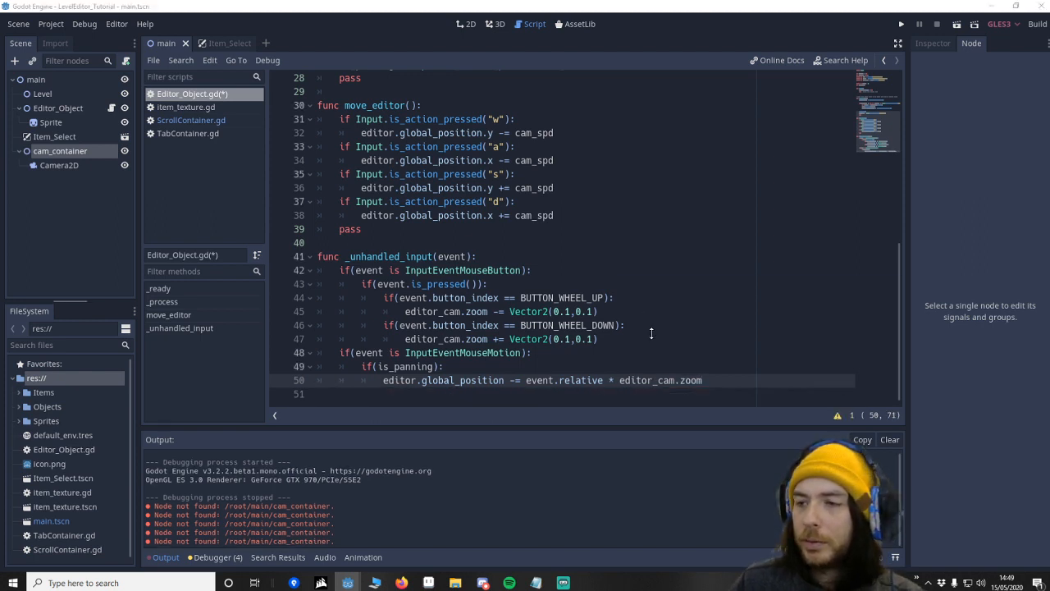
{"action": "left_click", "coordinate": [704, 381]}
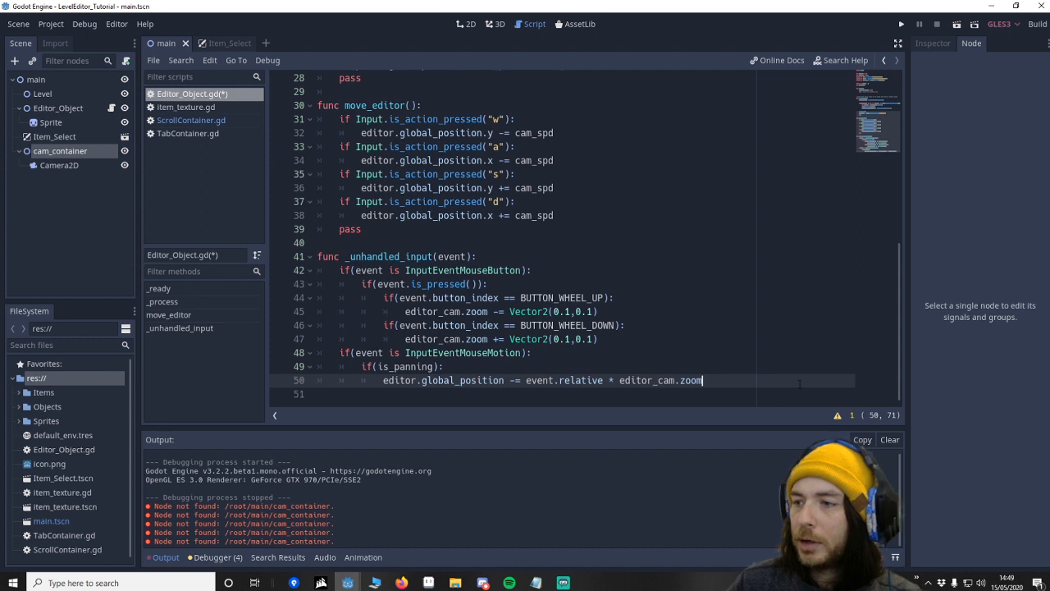